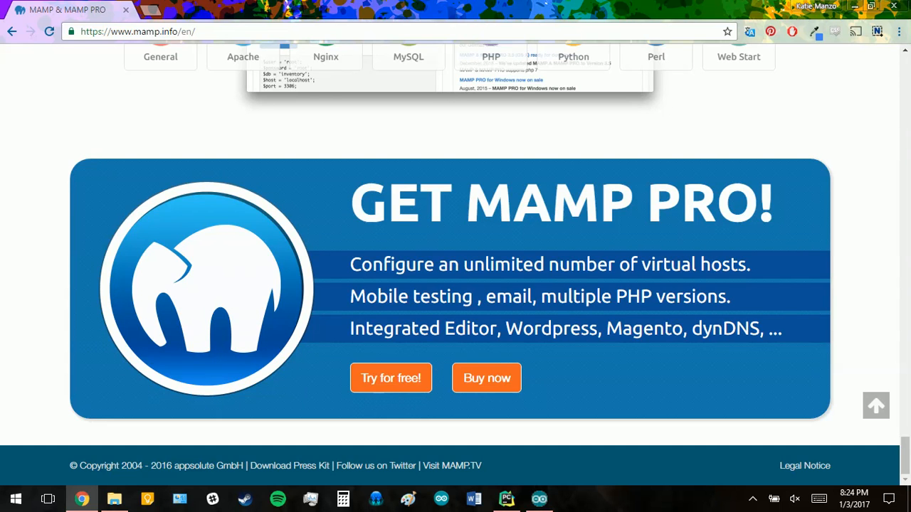
mouse_move(128, 381)
text(m)
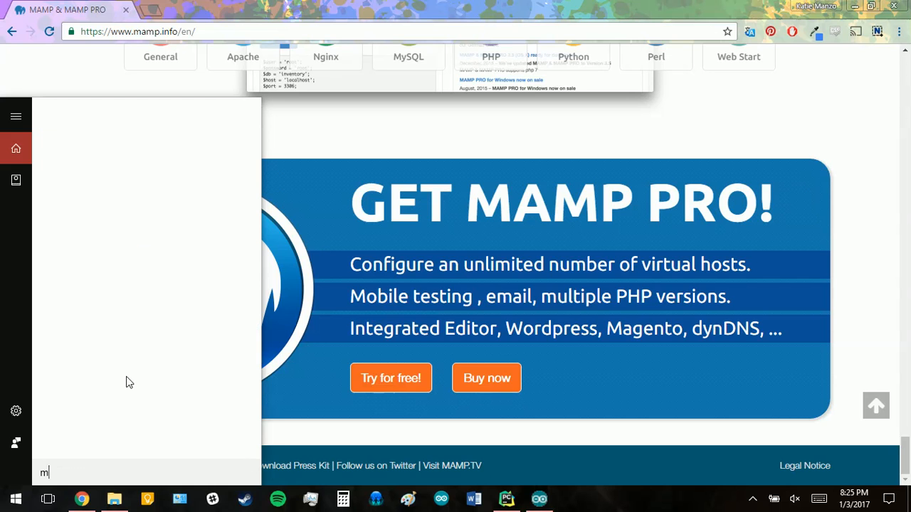
Search the Start menu for MAMP and launch it.
text(am)
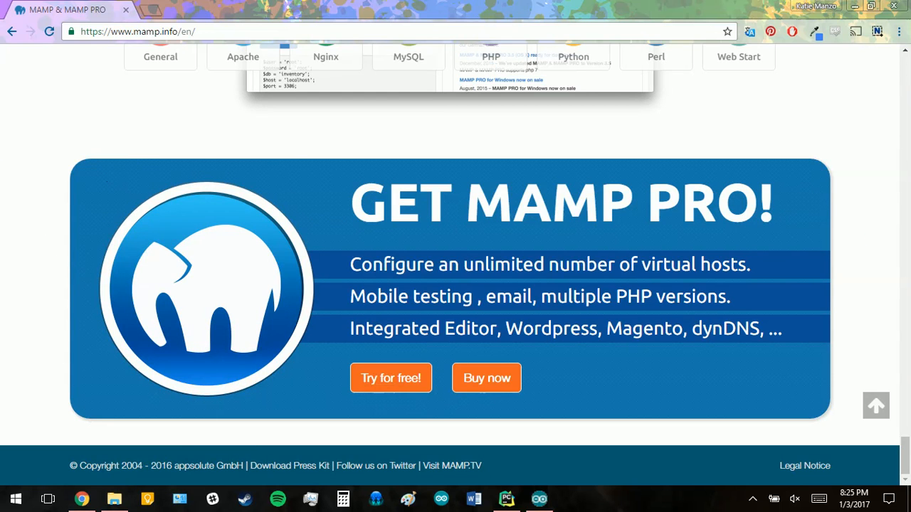
mouse_move(349, 310)
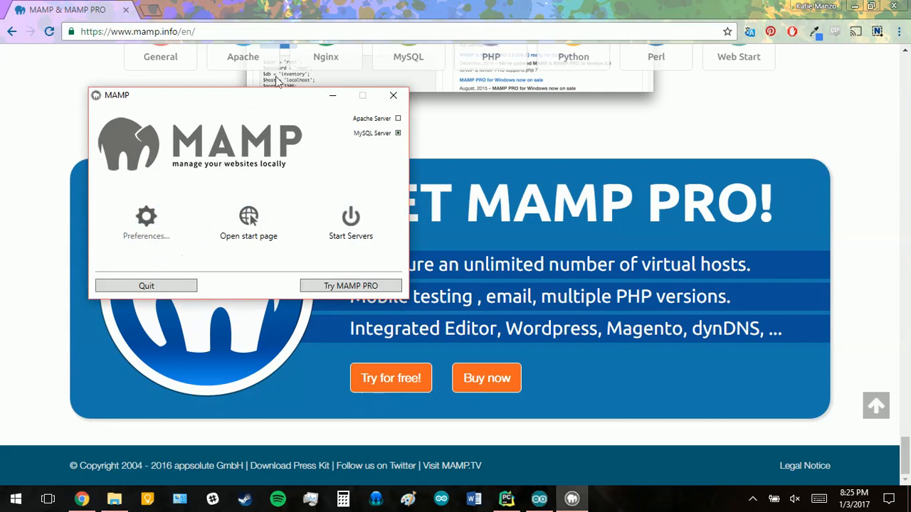
Start the servers and check in Preferences that Apache uses port 100 and MySQL 101.
click(350, 217)
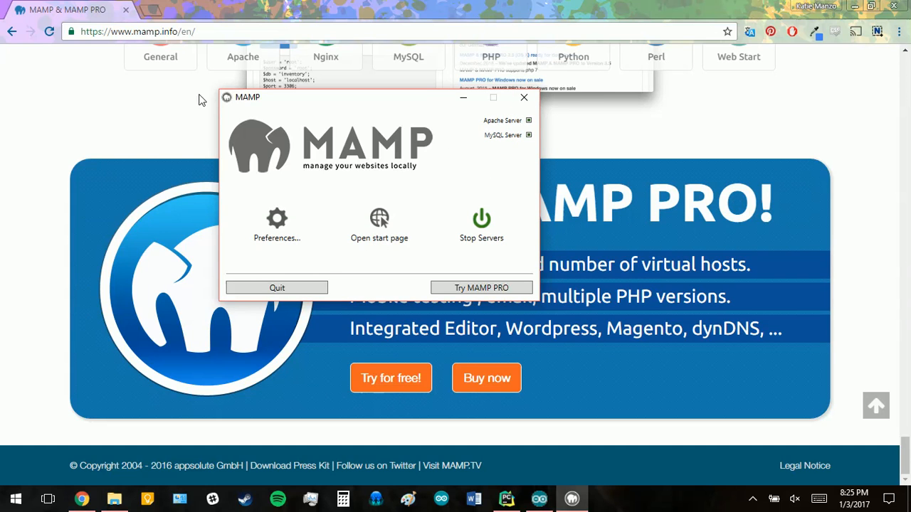
click(276, 216)
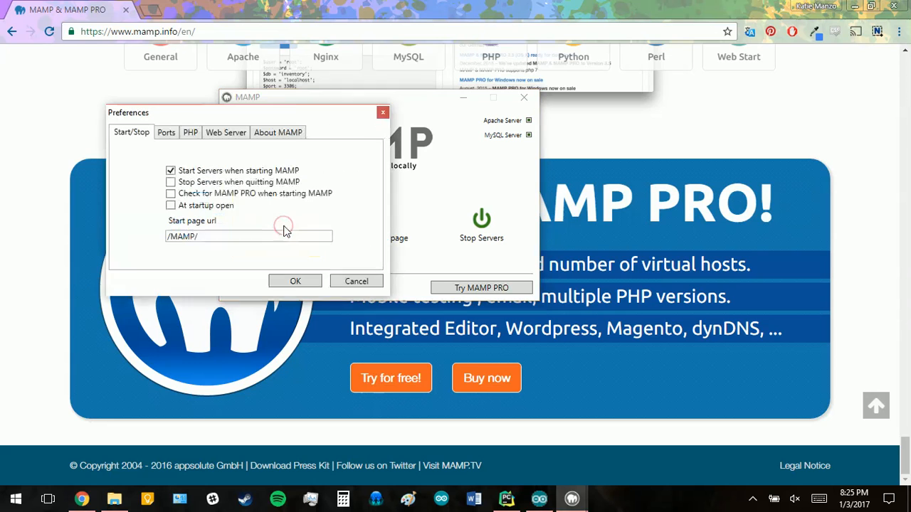
click(165, 133)
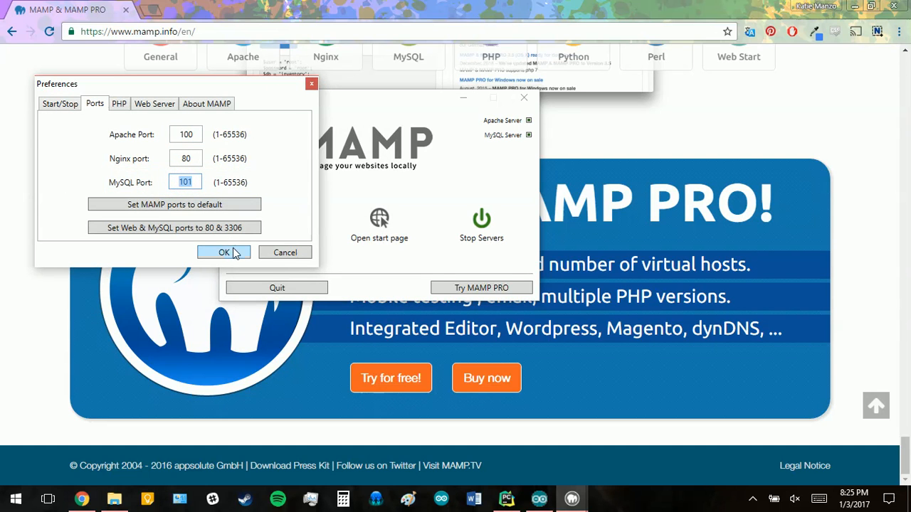
click(224, 251)
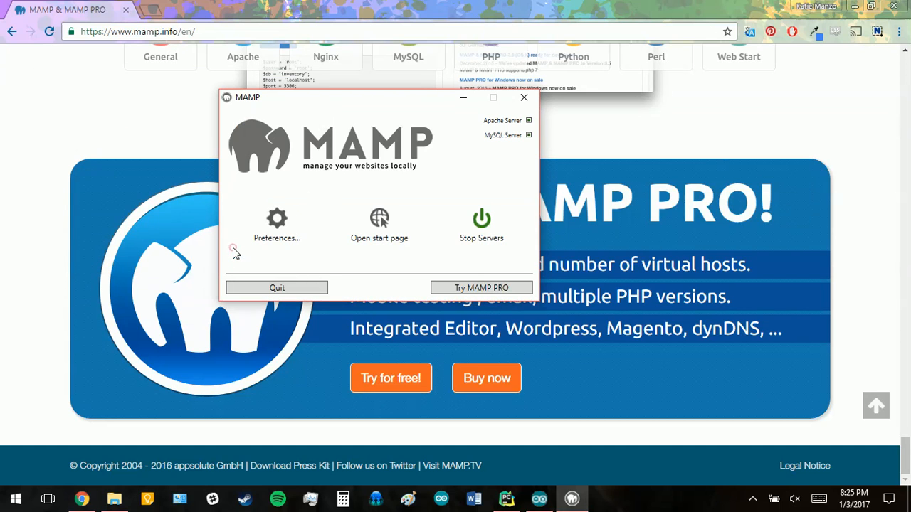
mouse_move(491, 139)
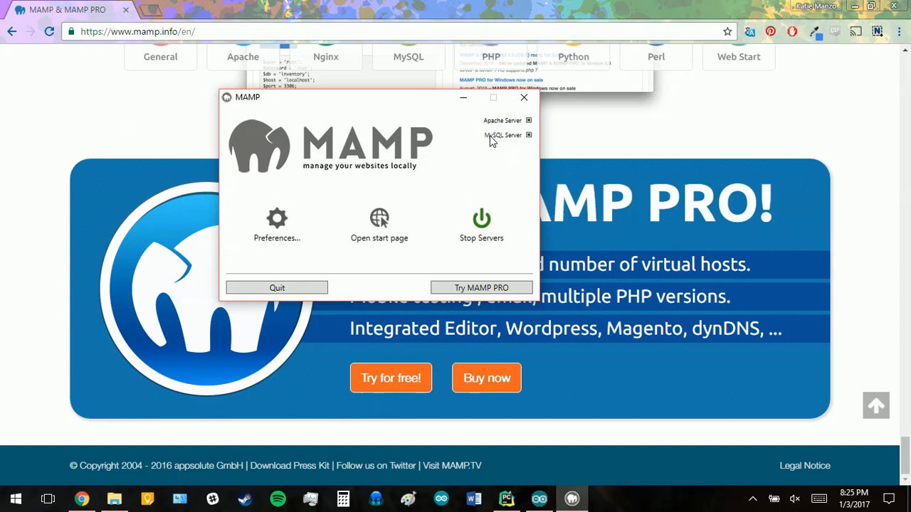
mouse_move(393, 206)
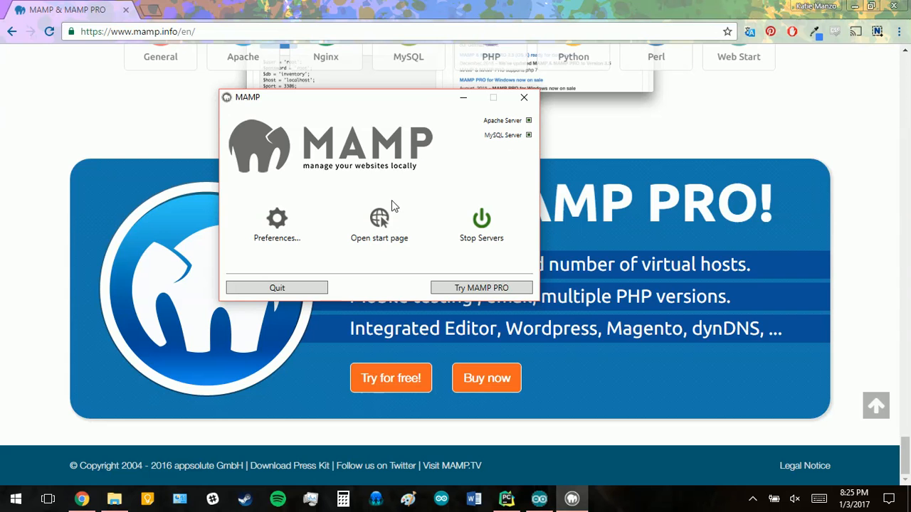
Open the MAMP start page at localhost:100 and launch phpMyAdmin from Tools.
click(379, 218)
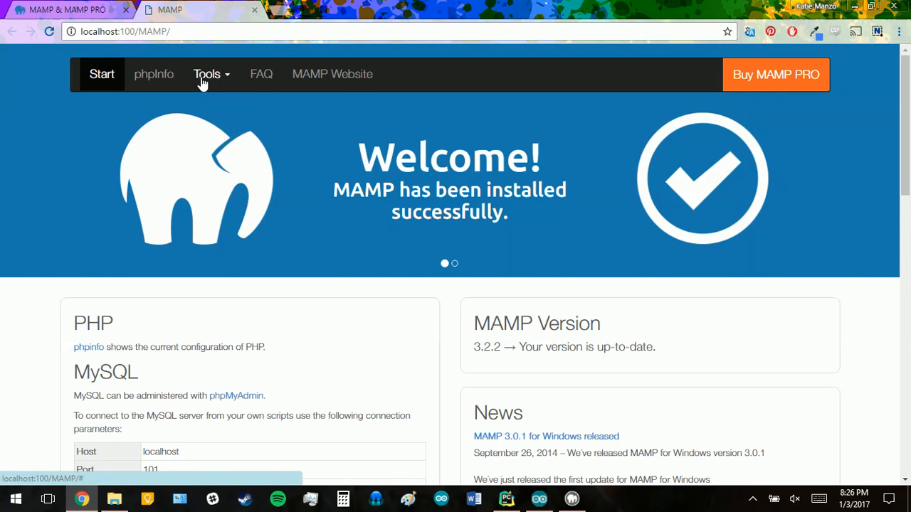
click(208, 74)
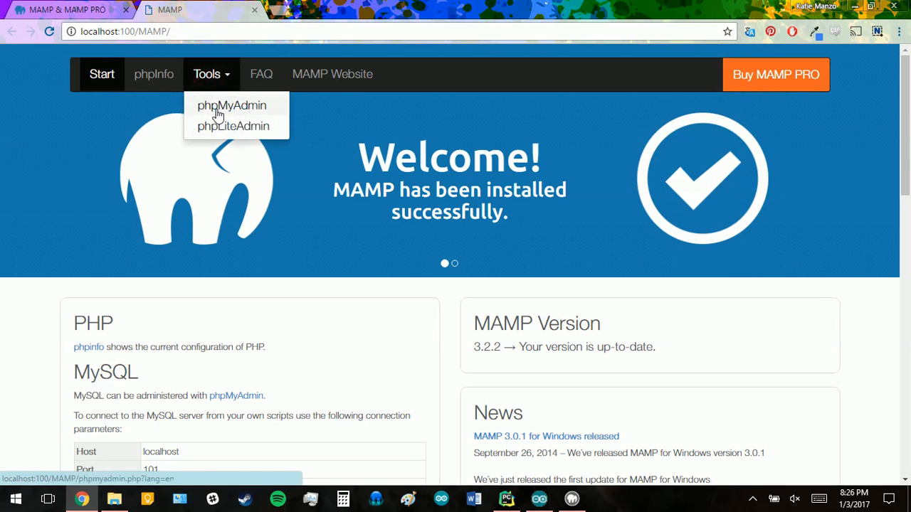
click(230, 105)
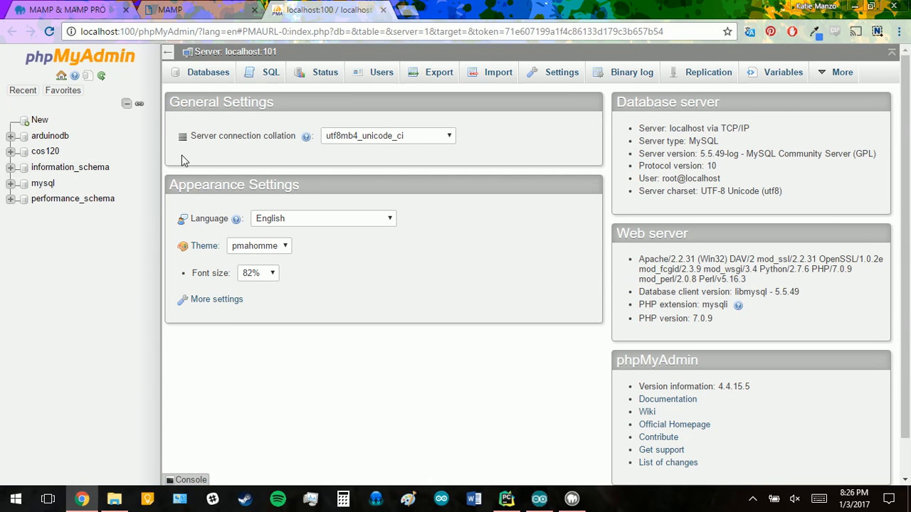
Create a database named sensortest from the Databases list.
click(208, 71)
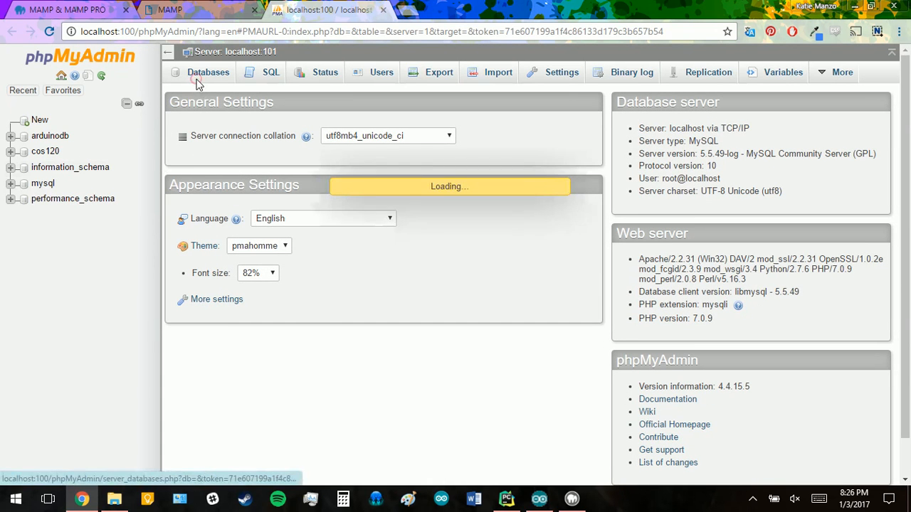
click(207, 71)
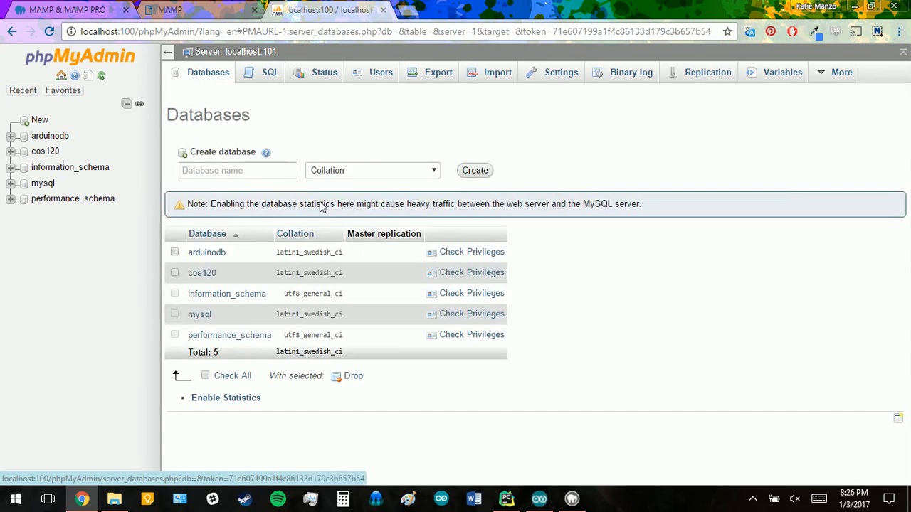
text(sensor)
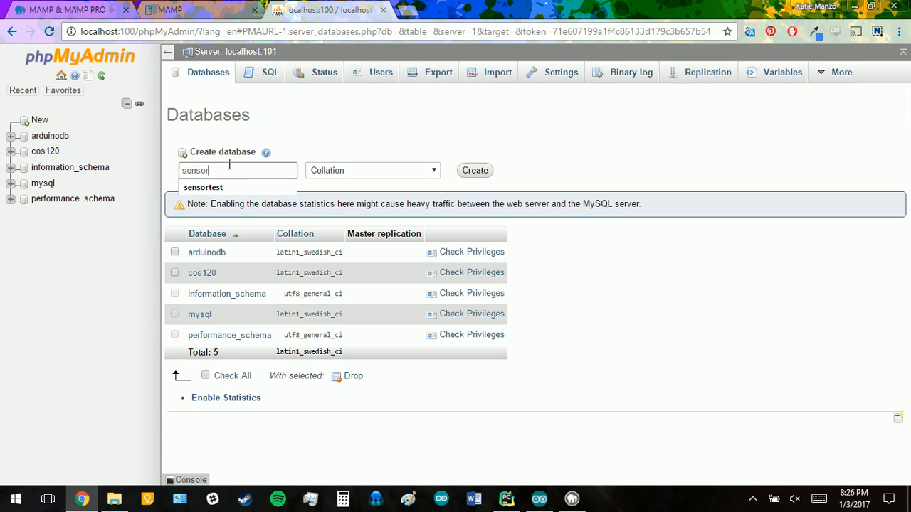
click(204, 188)
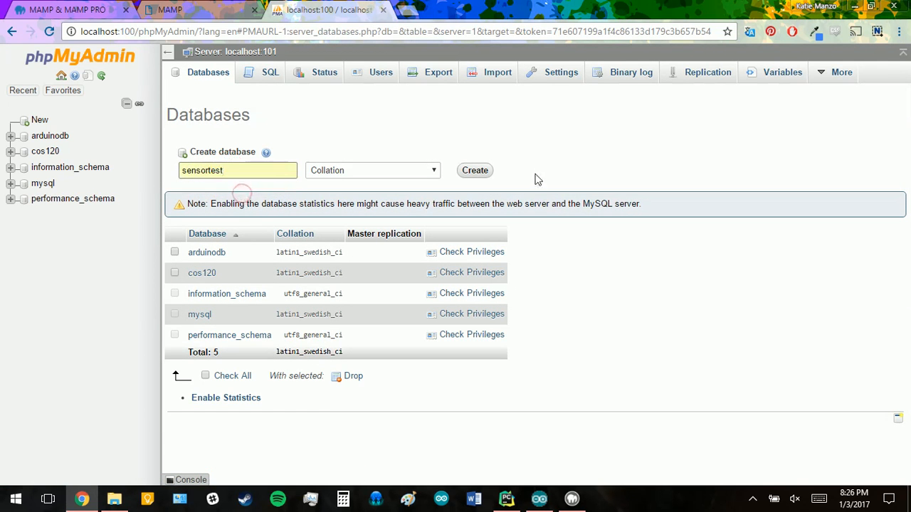
click(474, 171)
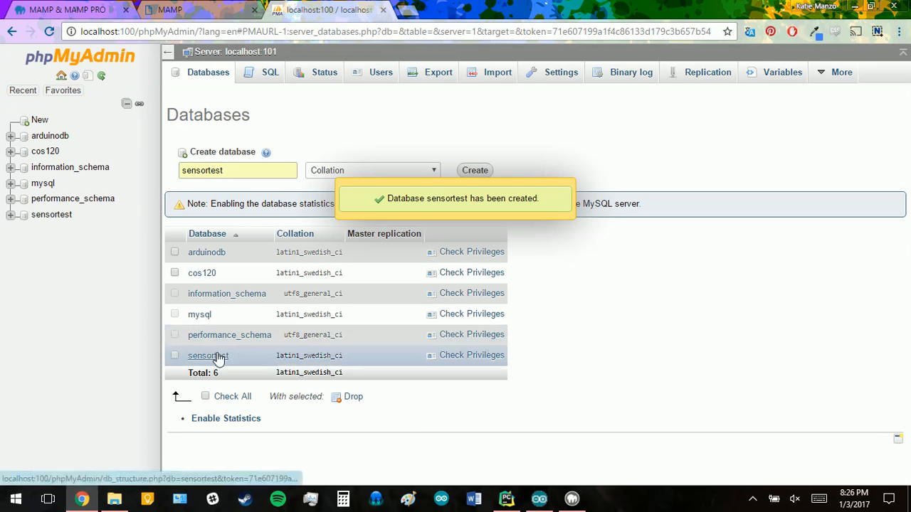
In sensortest, submit a new table SensorData with 3 columns.
click(207, 356)
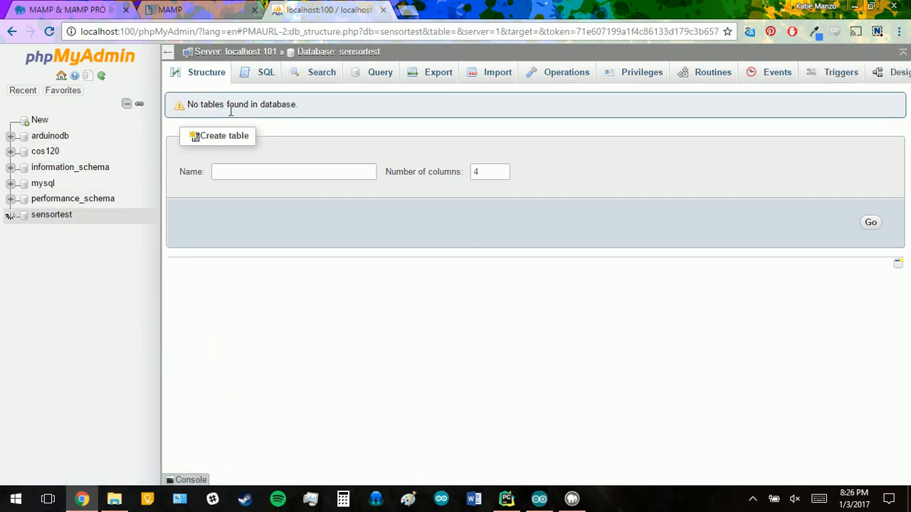
text(sen)
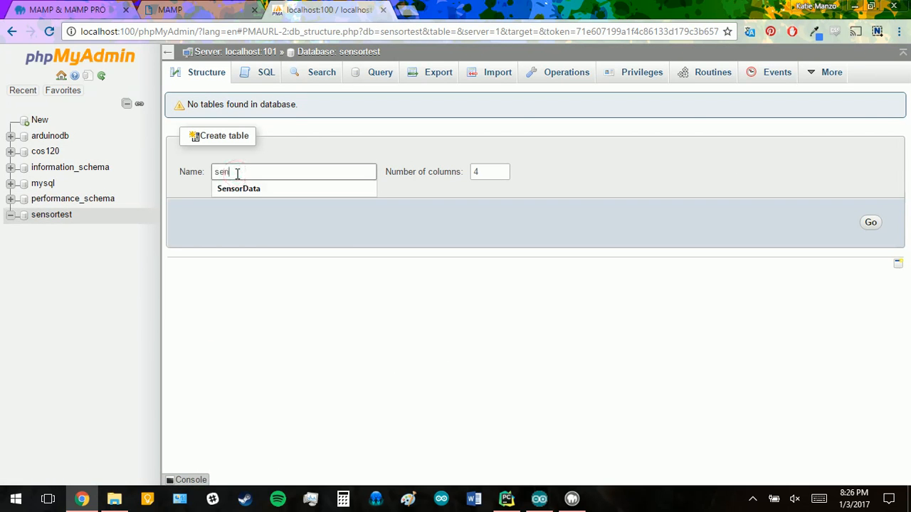
click(239, 188)
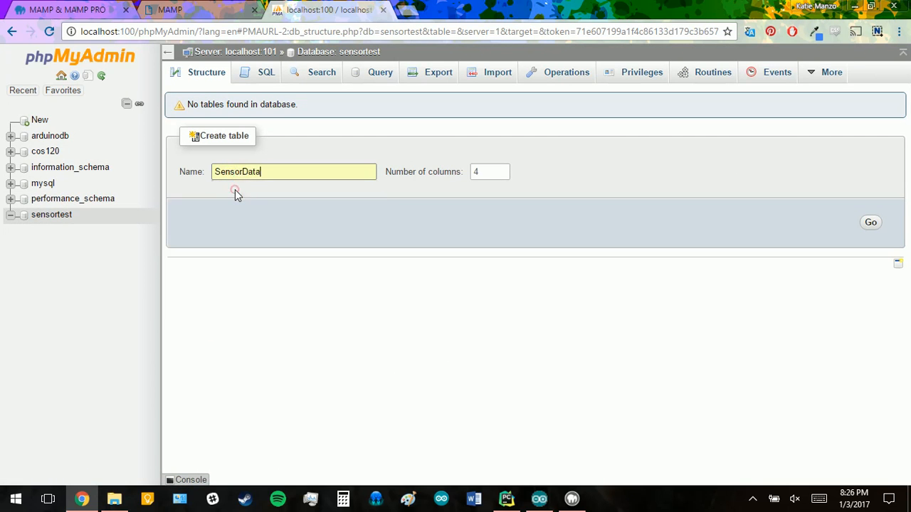
click(487, 171)
text(3)
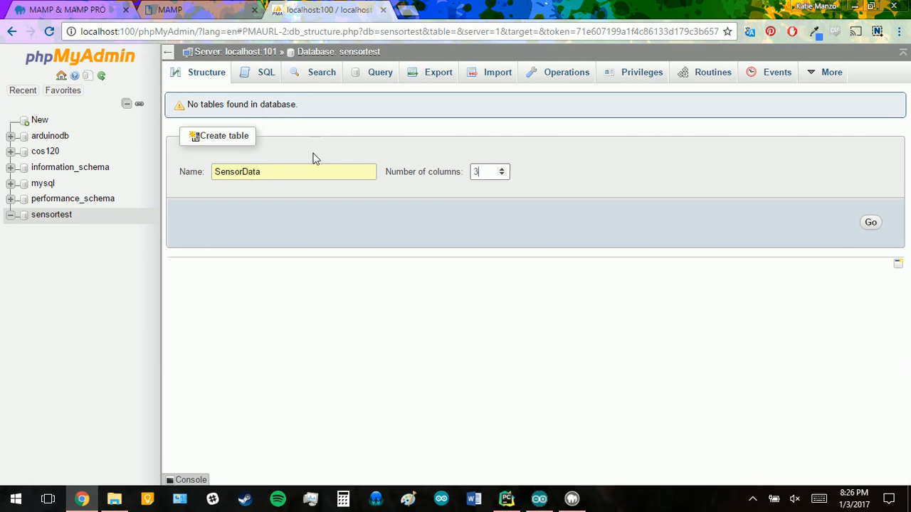
click(872, 222)
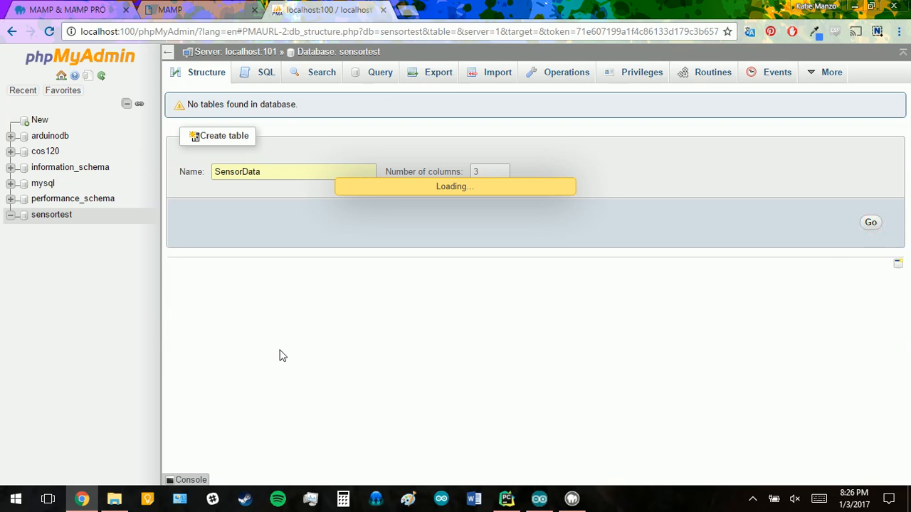
Name the three columns SensorID, SensorValue and TimeStamp.
click(871, 222)
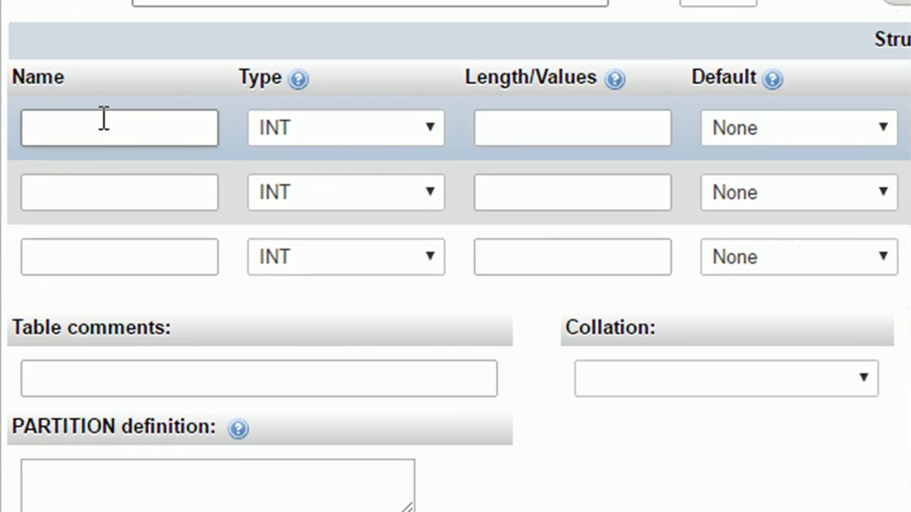
text(S)
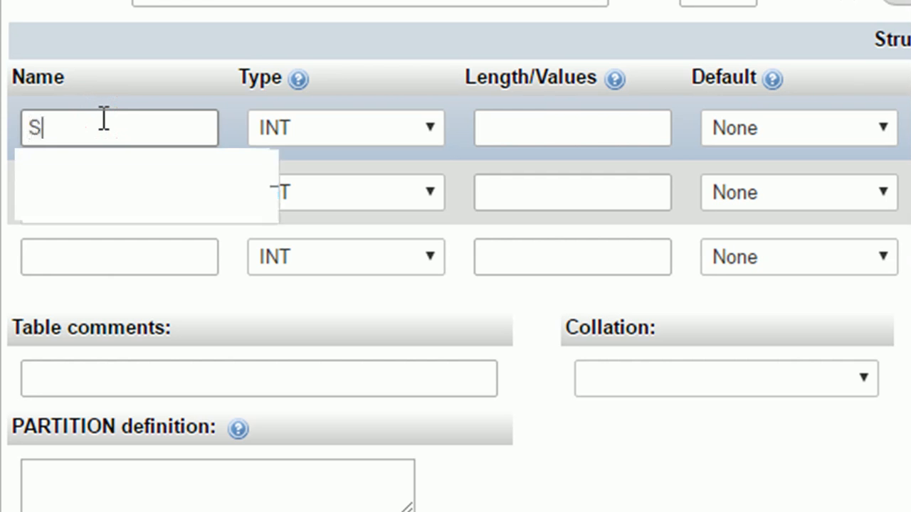
text(ensorID)
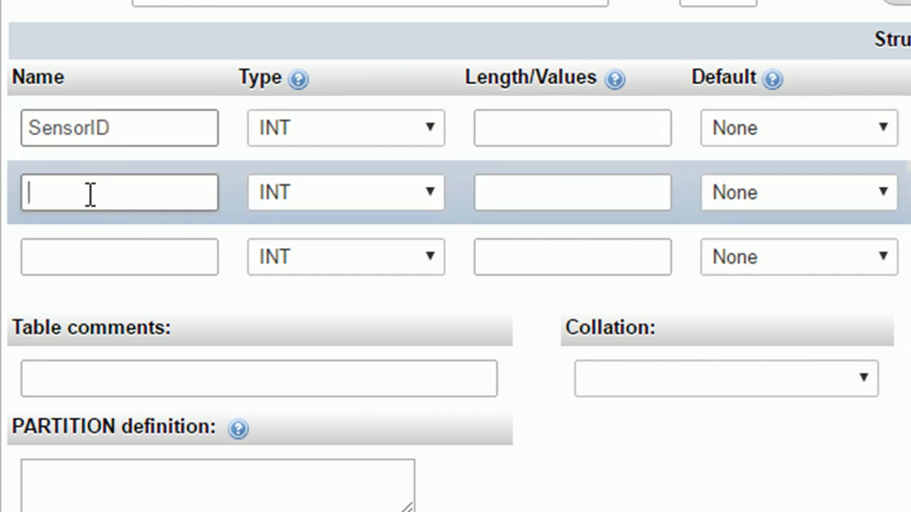
text(Sen)
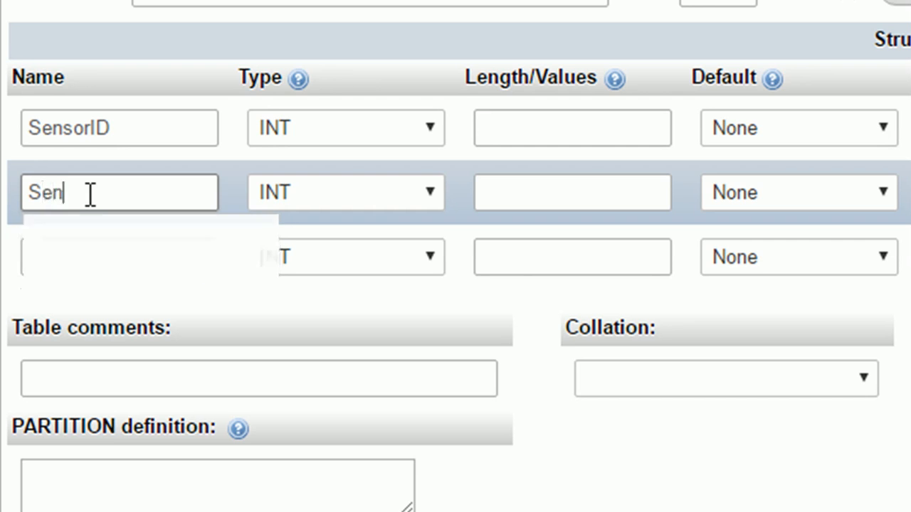
text(sor)
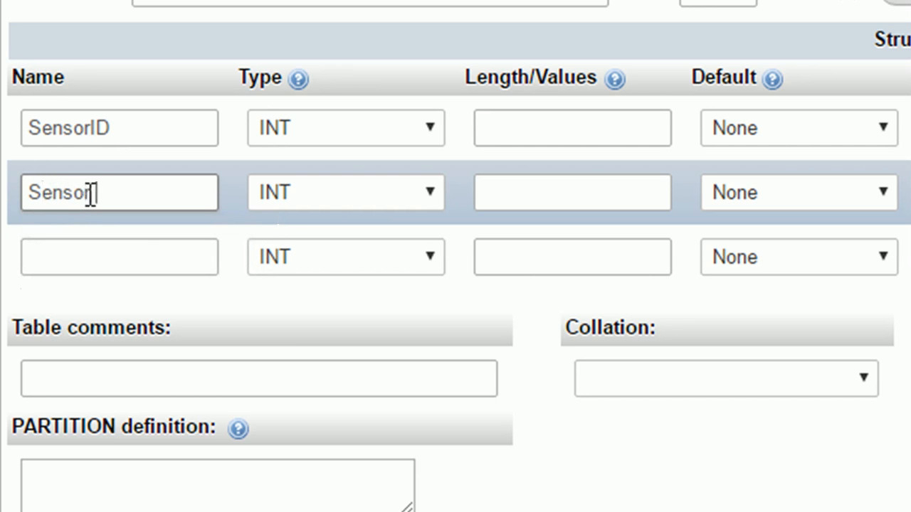
text(Value)
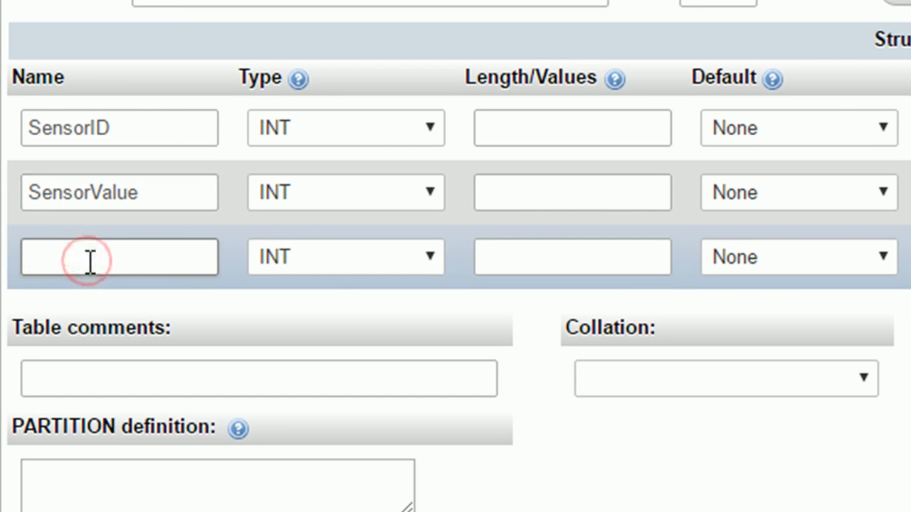
click(93, 258)
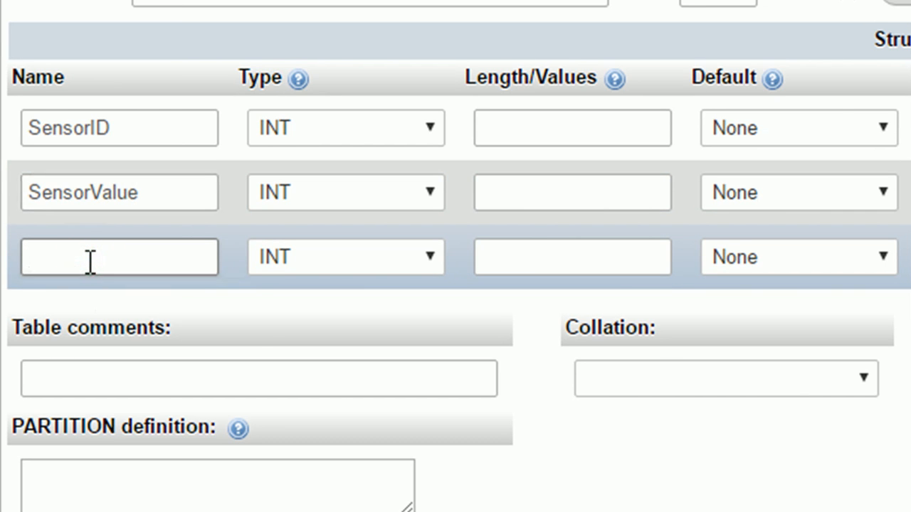
text(TimeS)
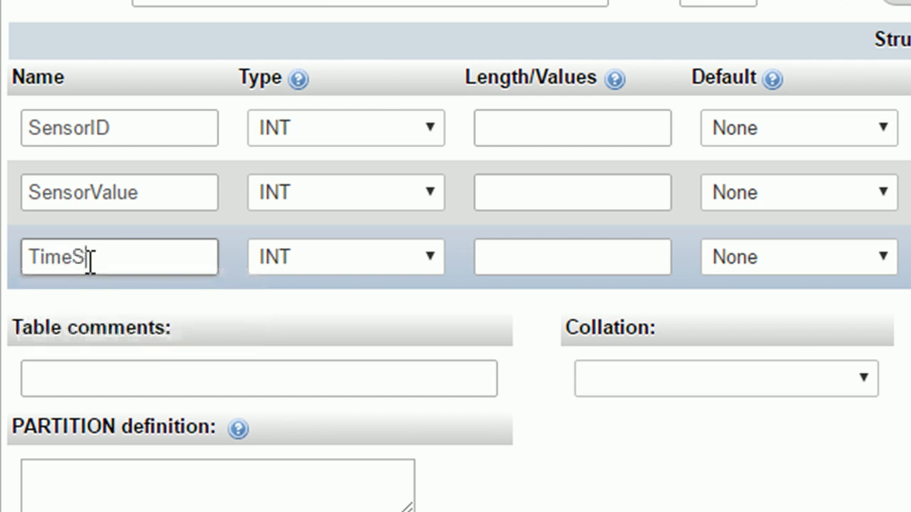
text(tamp)
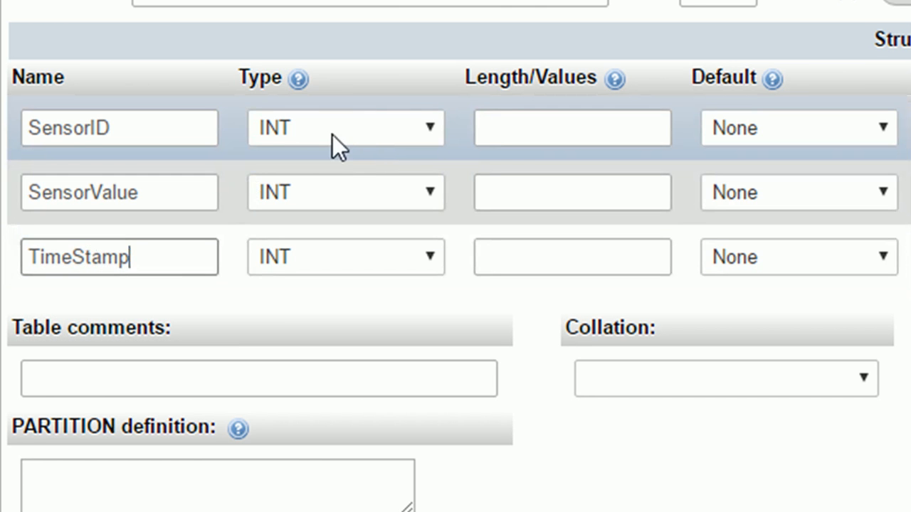
mouse_move(296, 142)
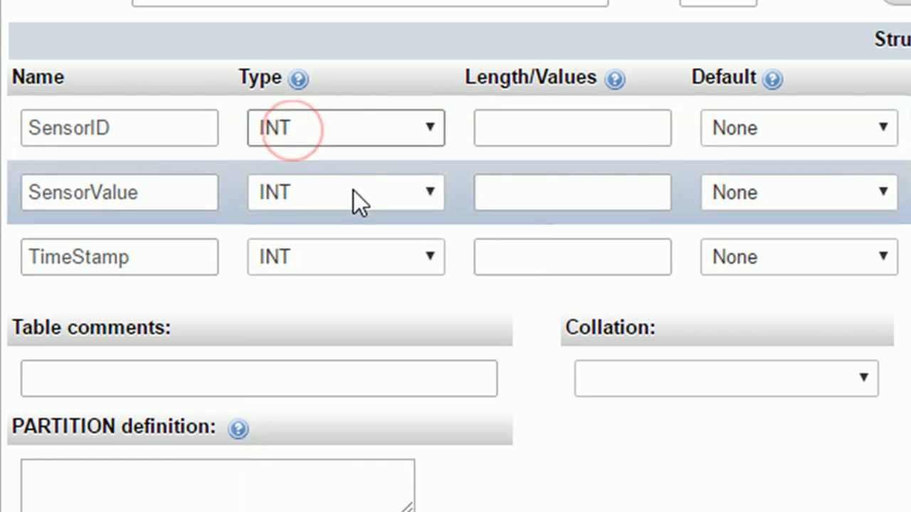
Make TimeStamp a TIMESTAMP column defaulting to CURRENT_TIMESTAMP.
click(572, 128)
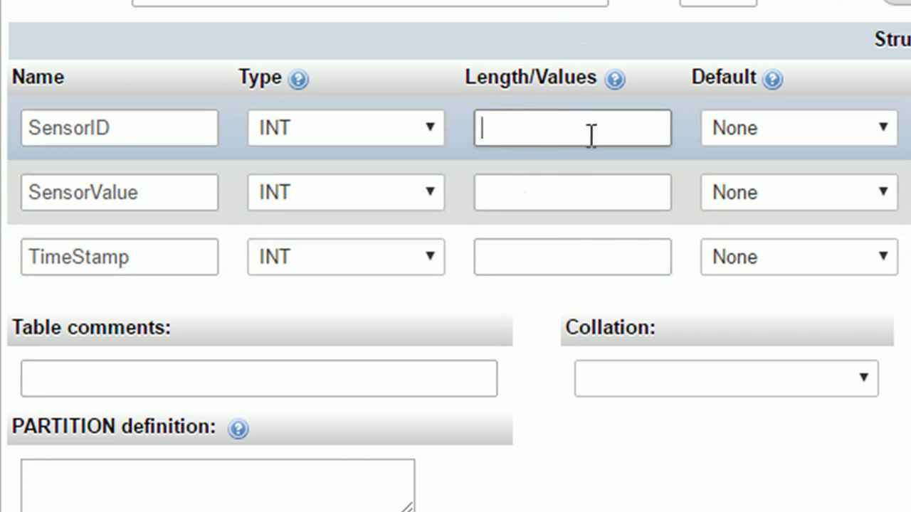
mouse_move(347, 312)
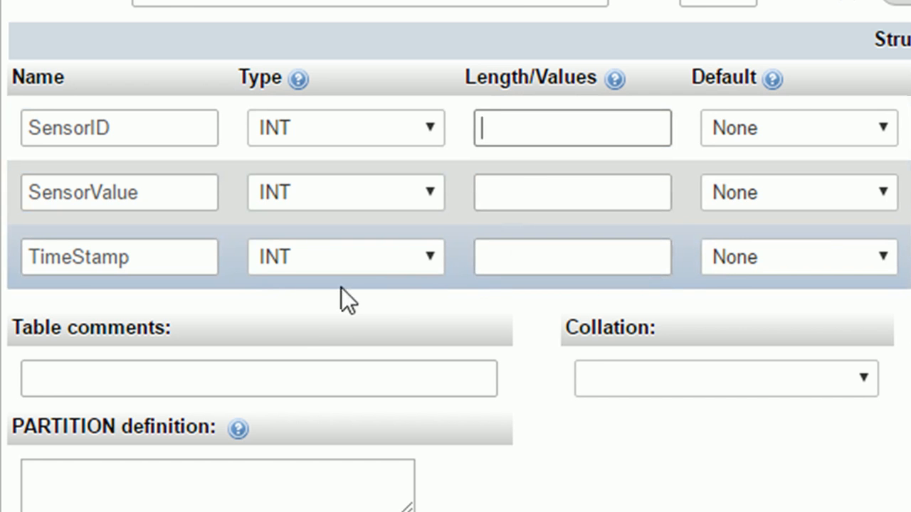
mouse_move(305, 320)
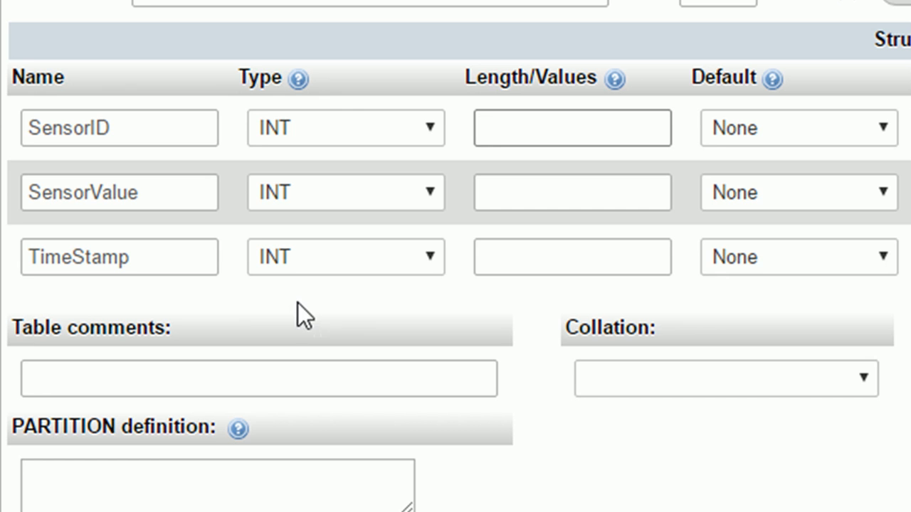
click(572, 129)
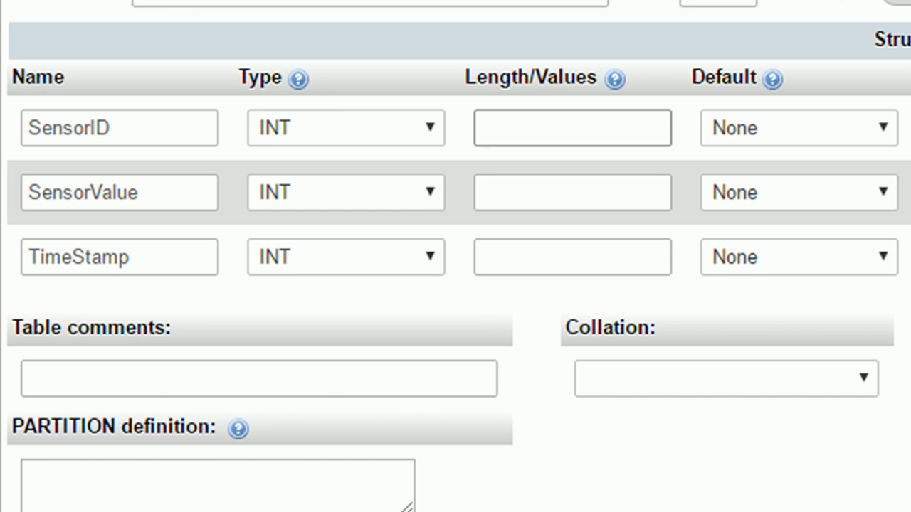
click(572, 129)
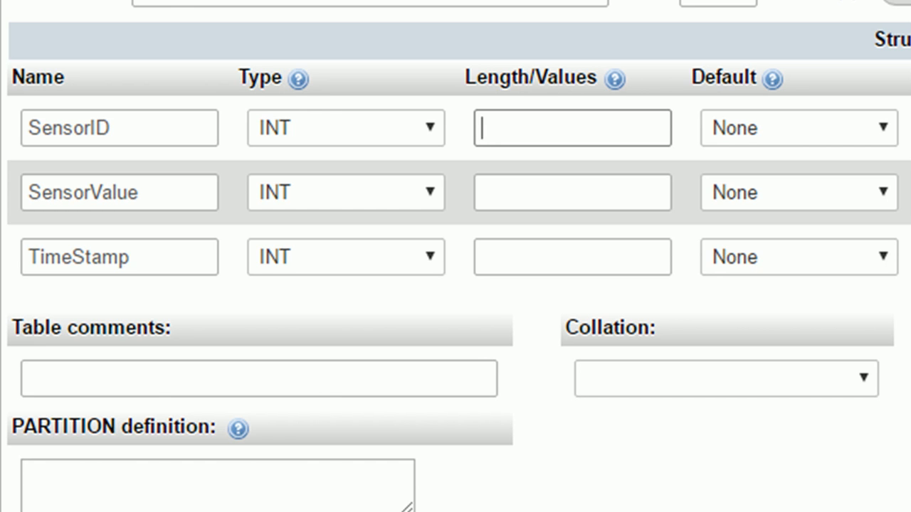
click(142, 258)
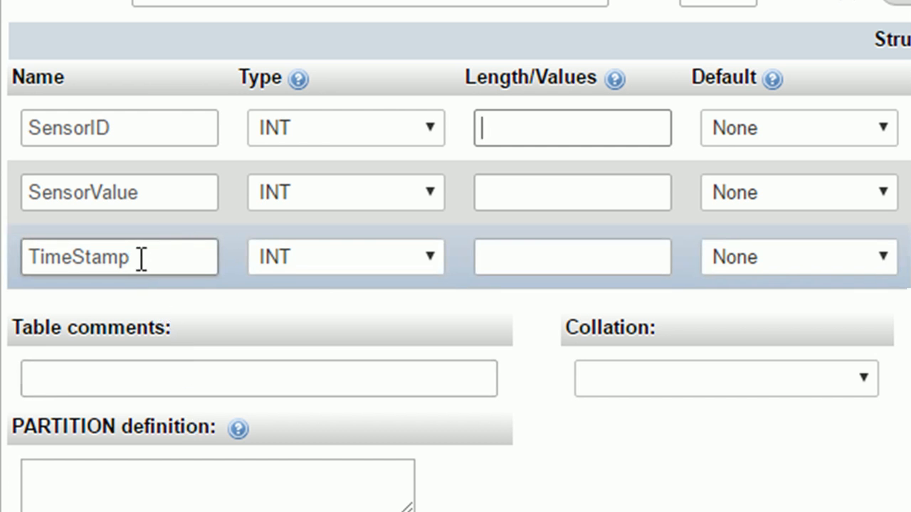
click(255, 162)
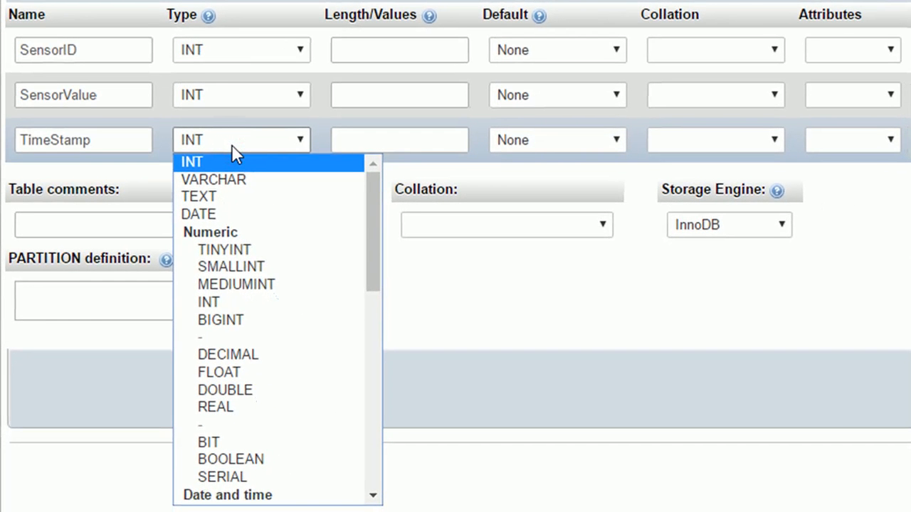
mouse_move(231, 266)
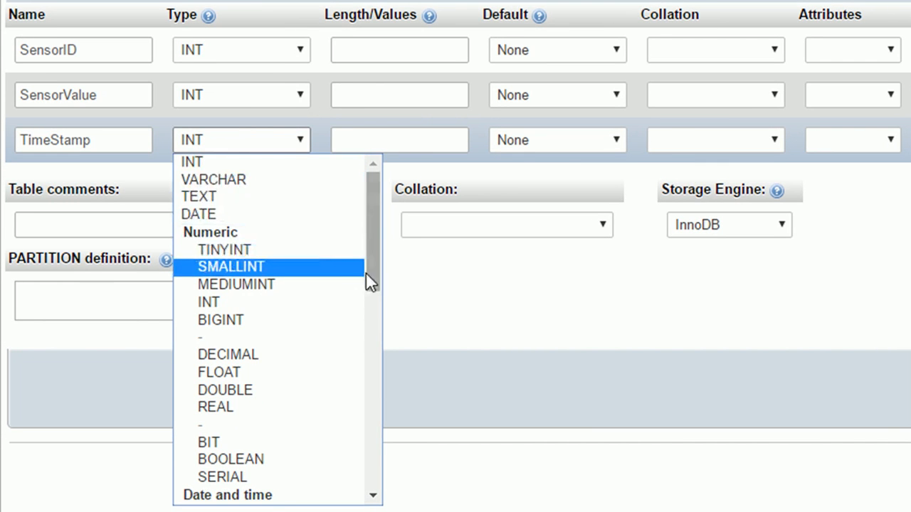
scroll(down, 3)
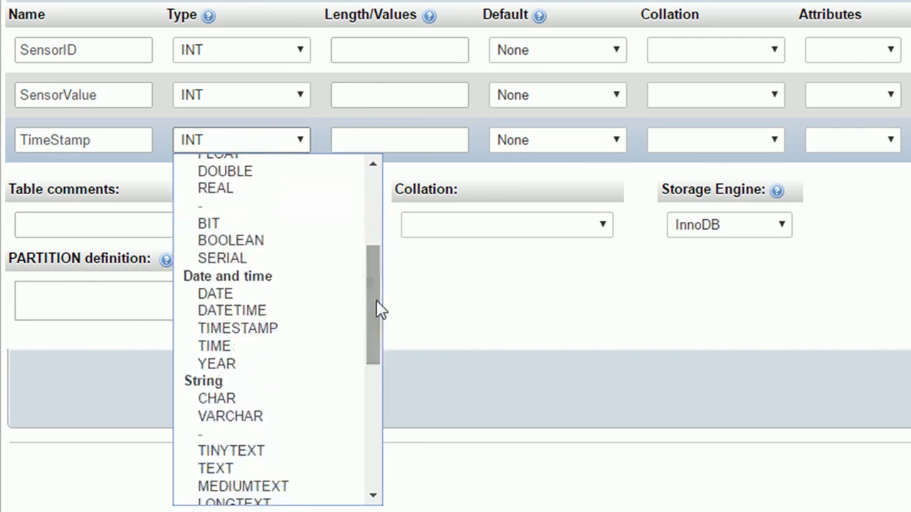
click(238, 329)
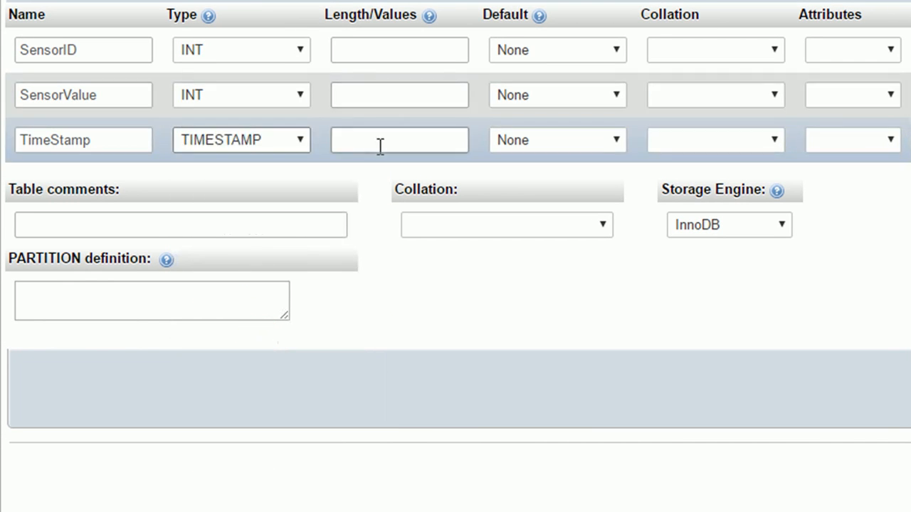
mouse_move(528, 155)
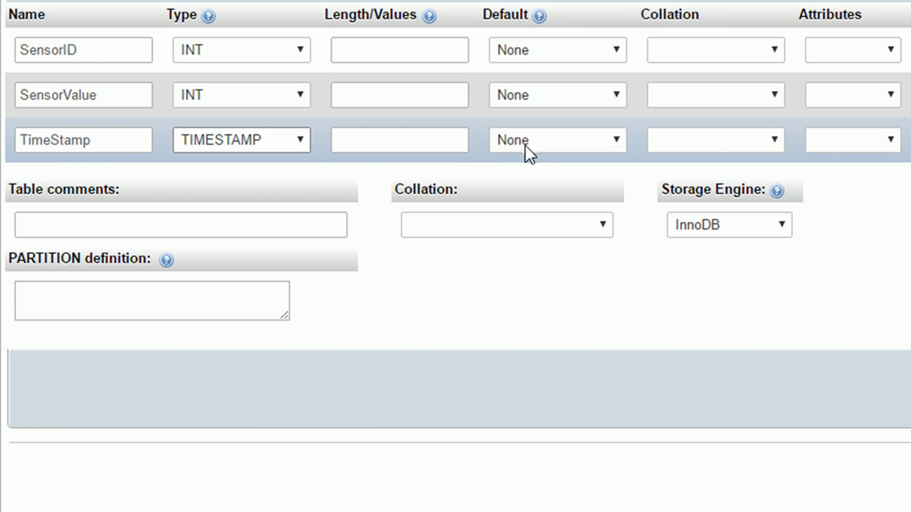
click(555, 140)
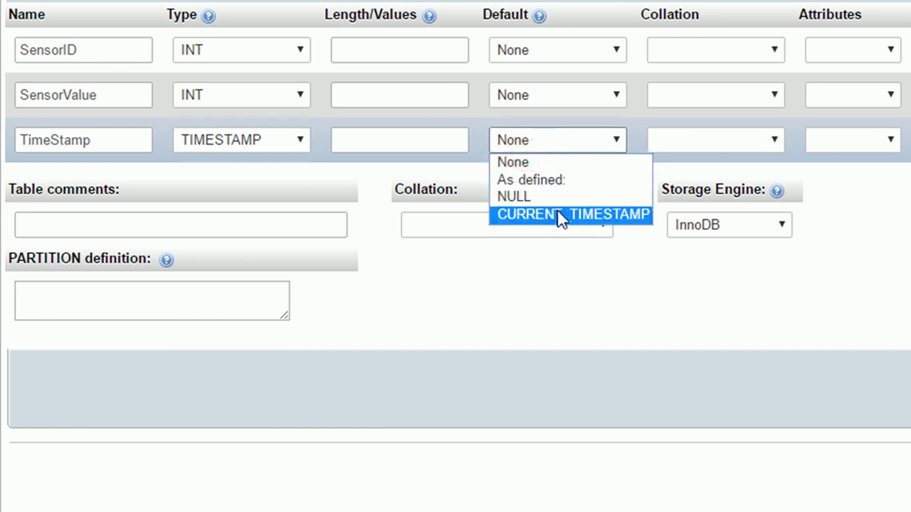
click(570, 214)
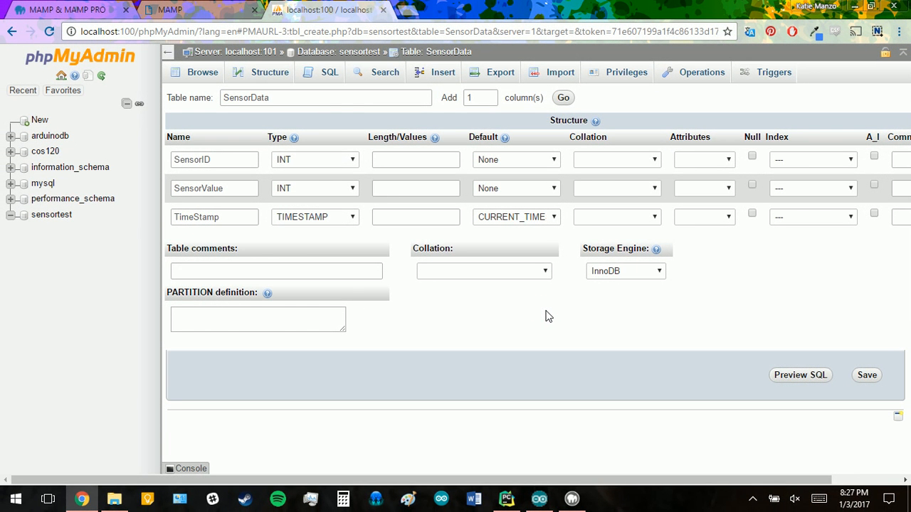
mouse_move(866, 376)
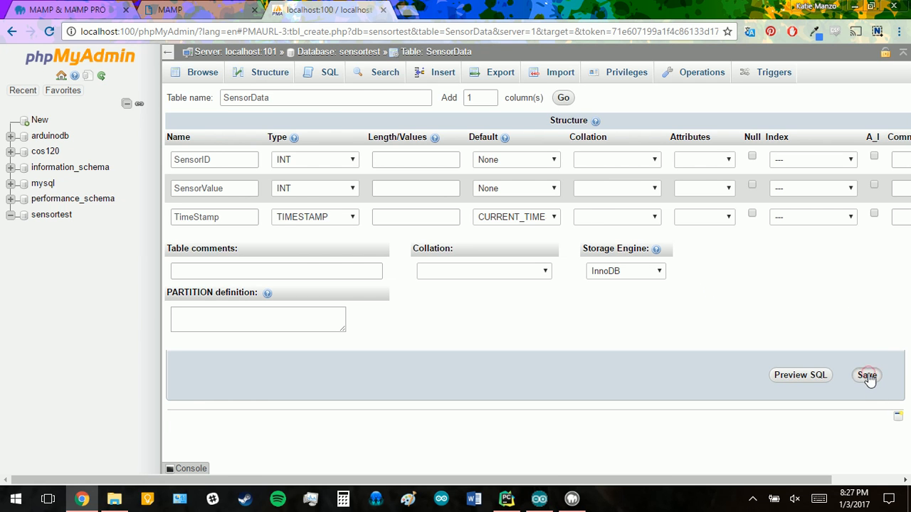
Save the SensorData table and view its three-column structure.
click(867, 376)
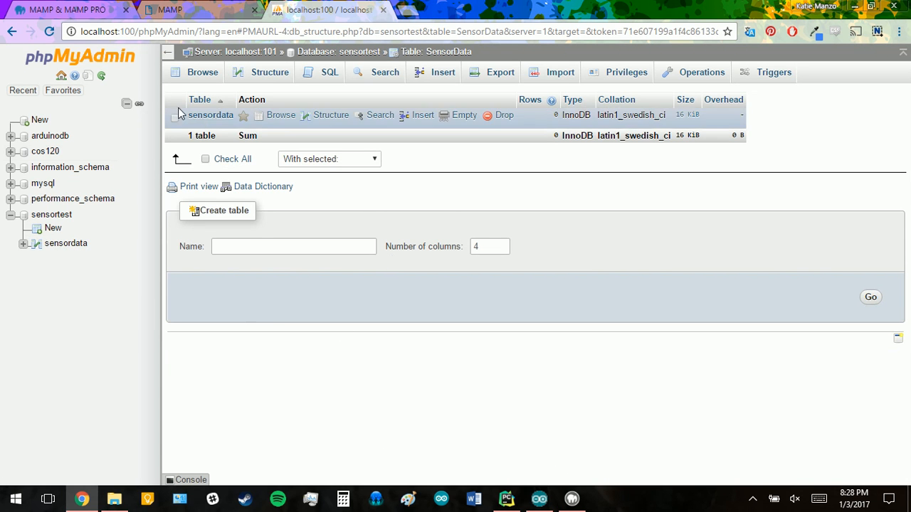
click(270, 71)
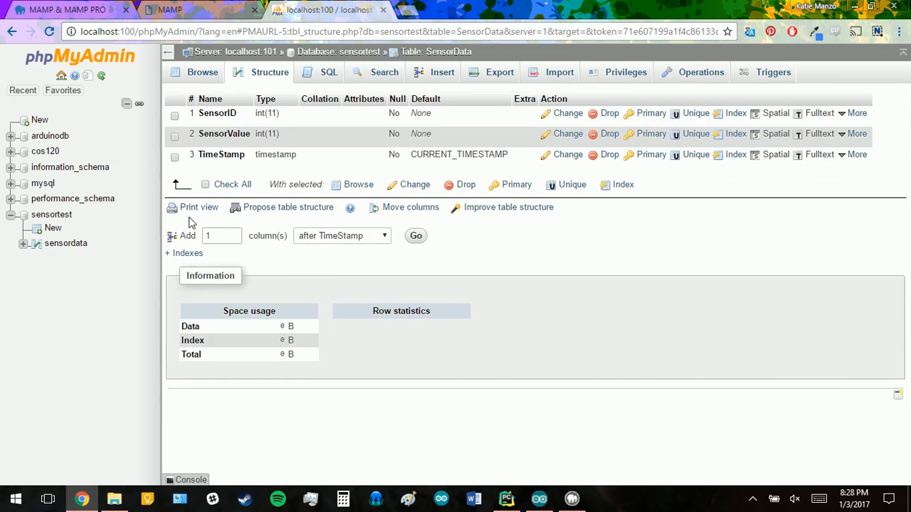
mouse_move(360, 262)
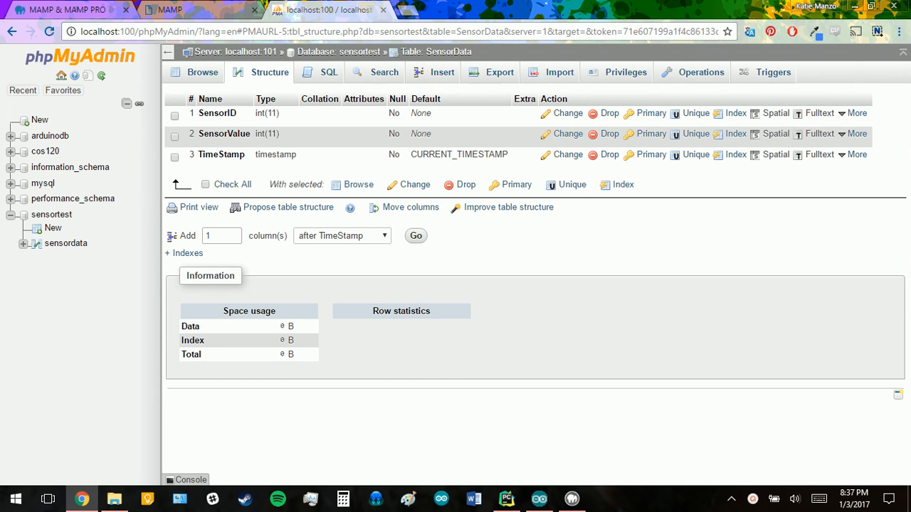
mouse_move(588, 417)
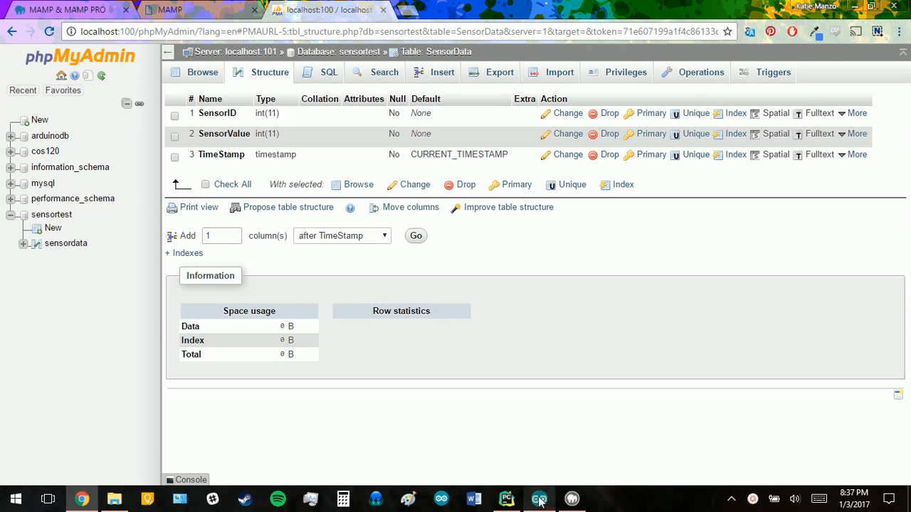
Bring the ArduinoPhotoSensorInsertDB sketch window forward in Arduino IDE.
click(538, 498)
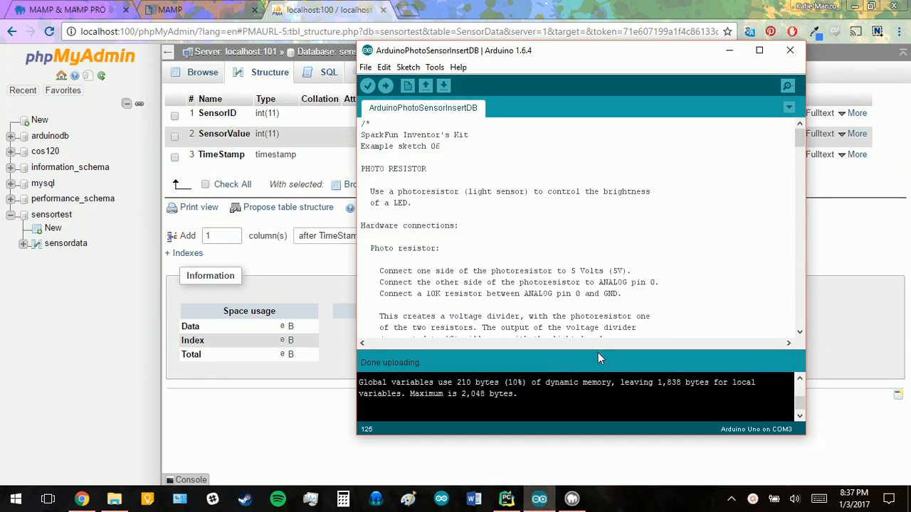
mouse_move(519, 302)
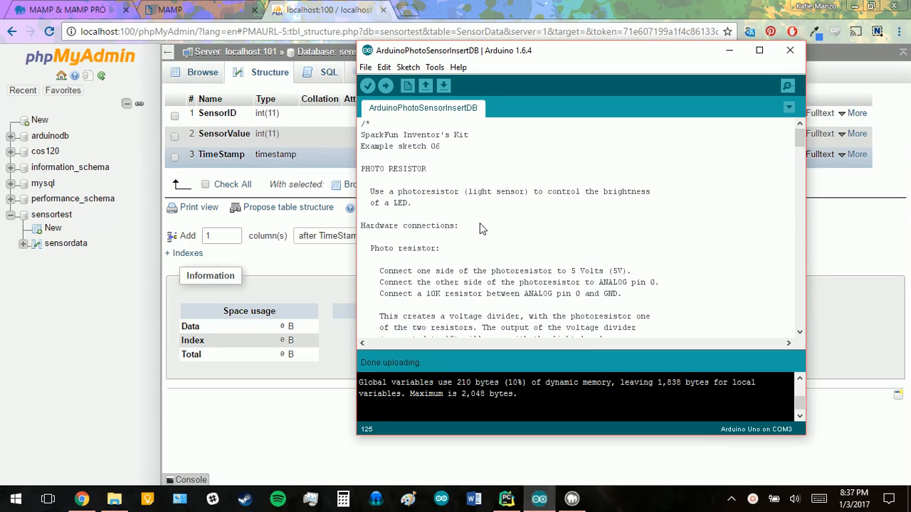
mouse_move(464, 213)
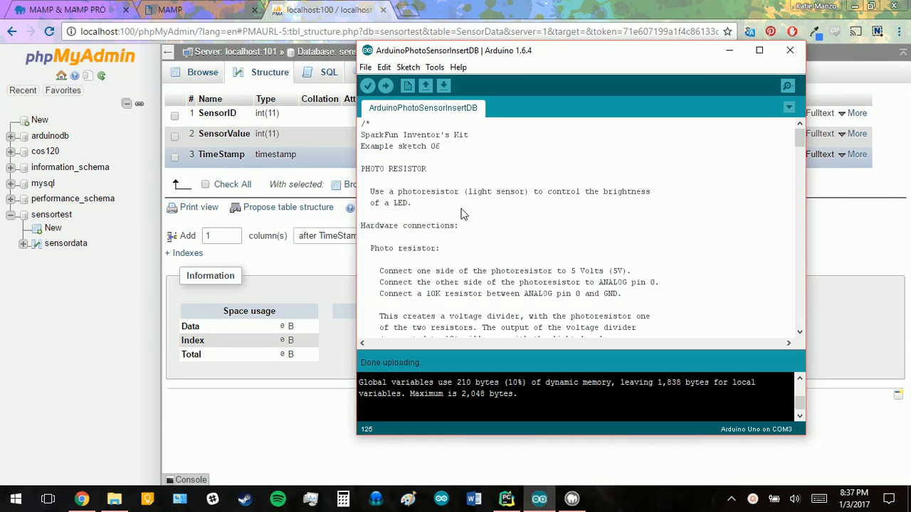
mouse_move(550, 219)
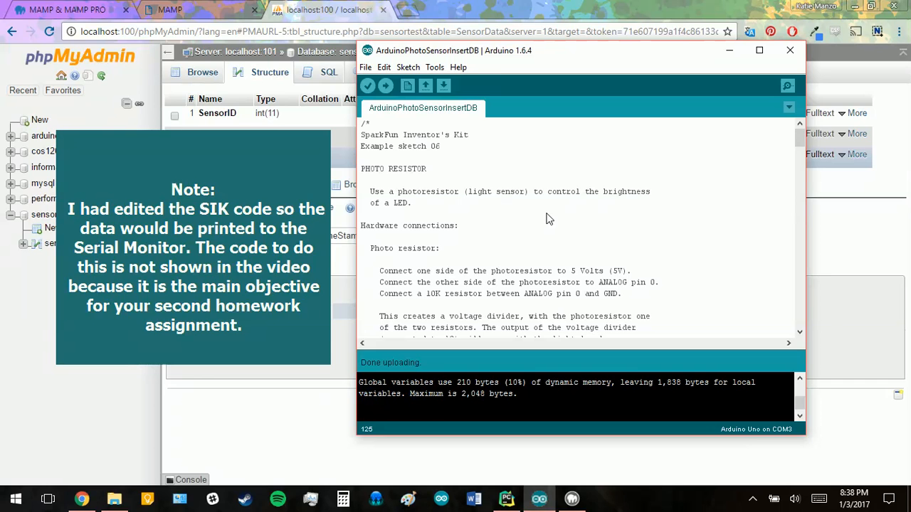
Compile and upload the sketch, then view readings in the Serial Monitor.
click(368, 85)
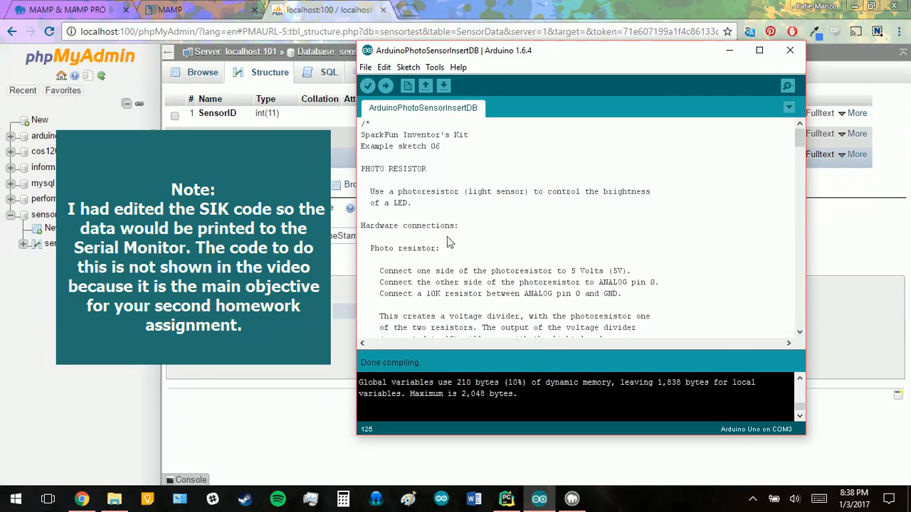
click(385, 86)
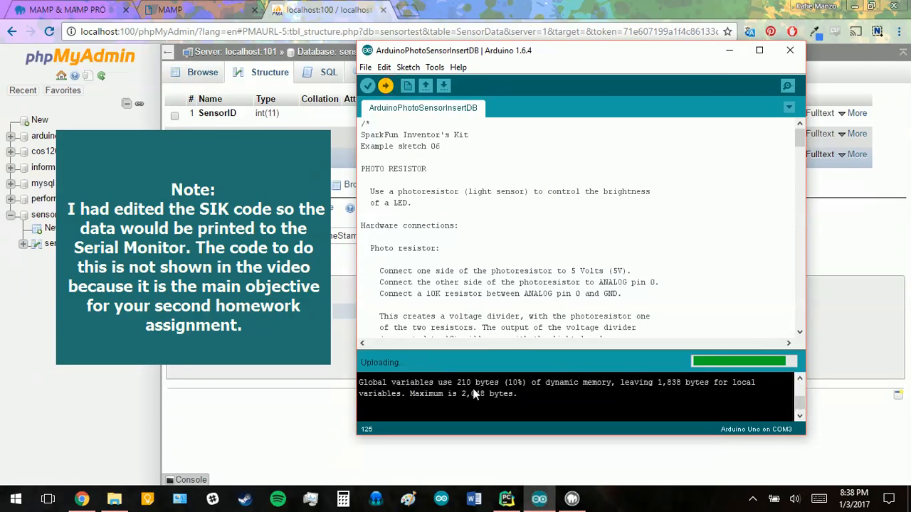
mouse_move(425, 125)
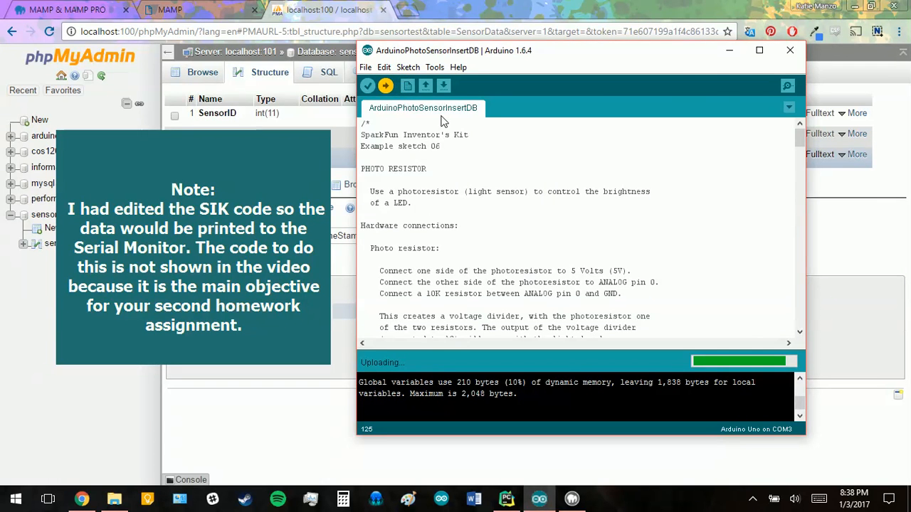
mouse_move(495, 193)
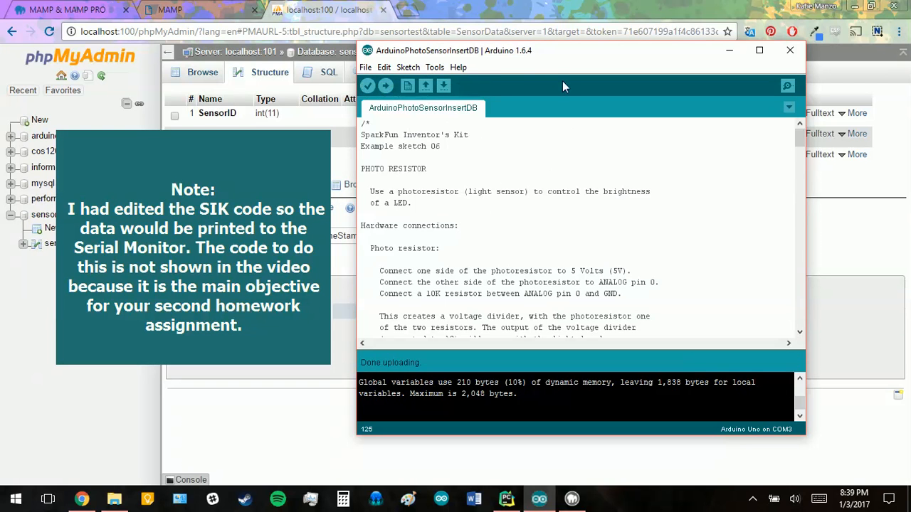
click(434, 67)
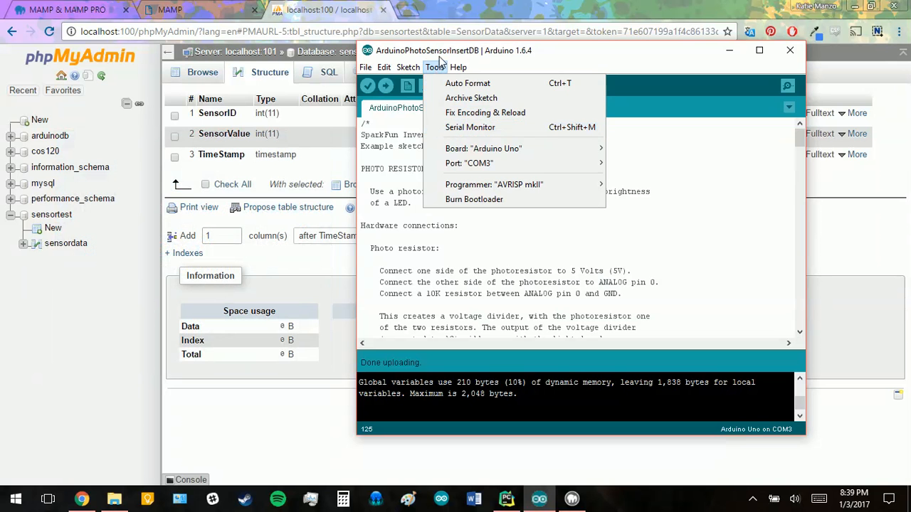
mouse_move(470, 131)
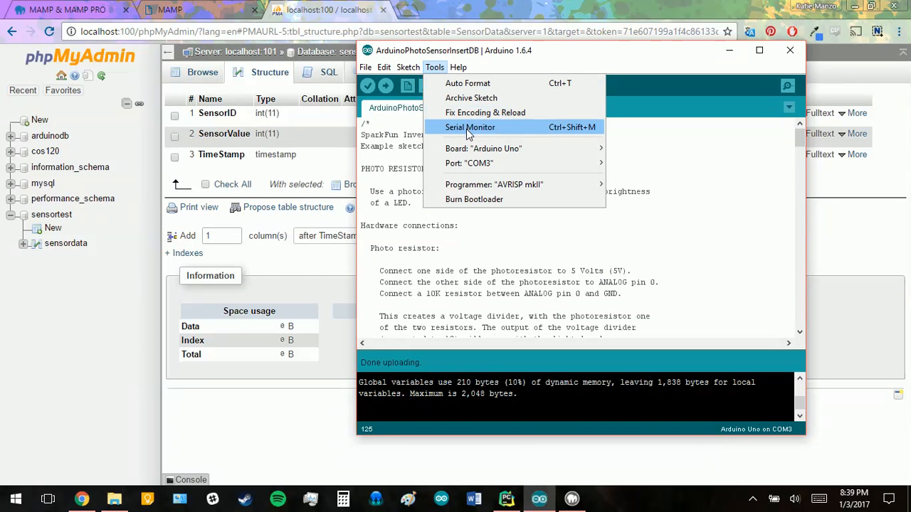
click(470, 127)
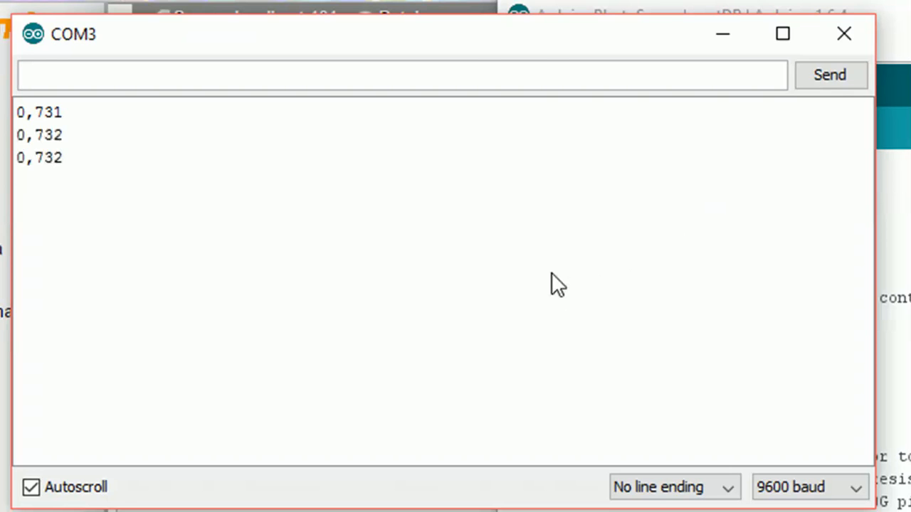
mouse_move(79, 207)
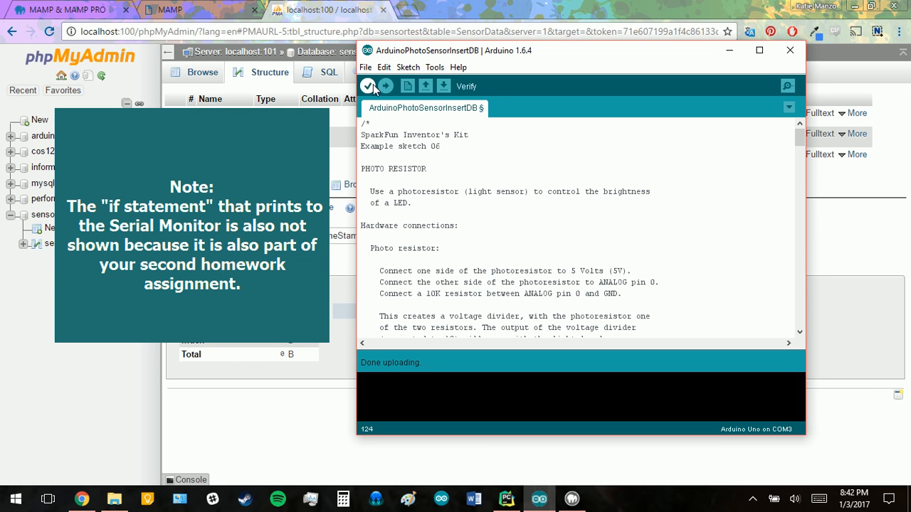
Re-upload the edited sketch and reopen the COM3 serial monitor showing 0,743 readings.
click(384, 86)
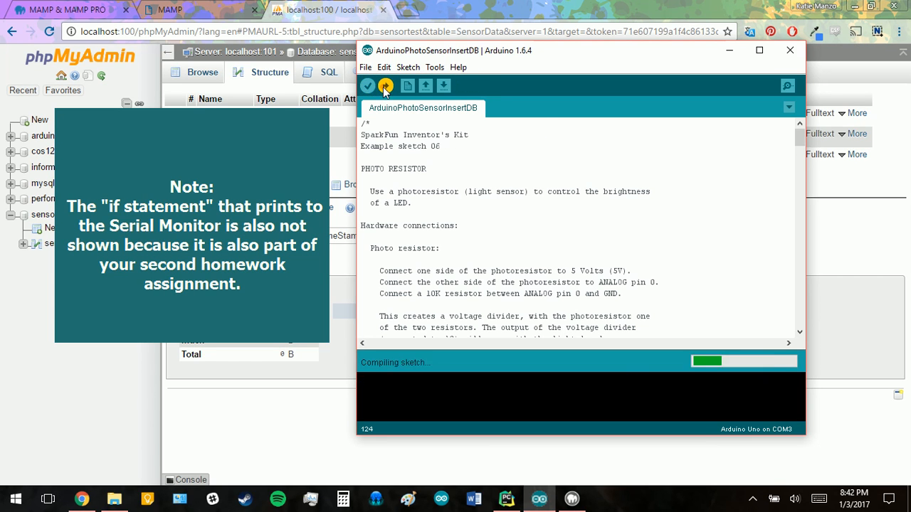
click(384, 85)
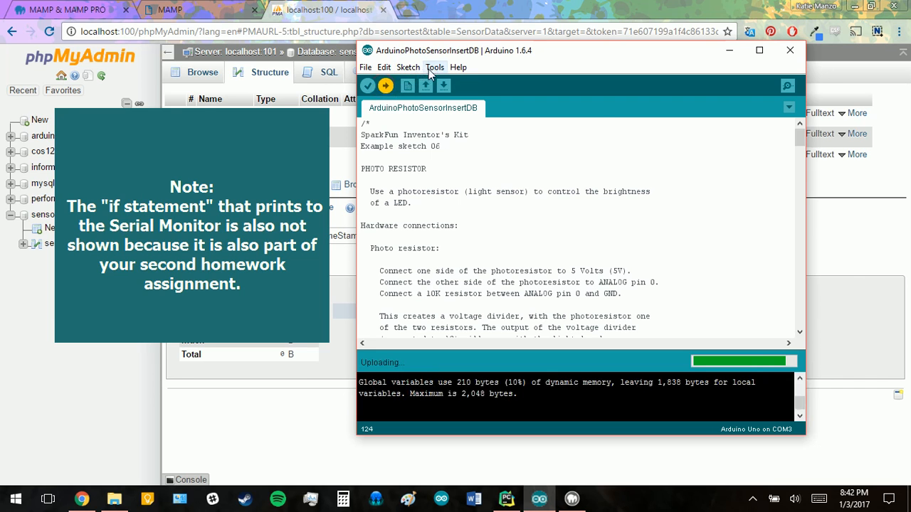
click(436, 67)
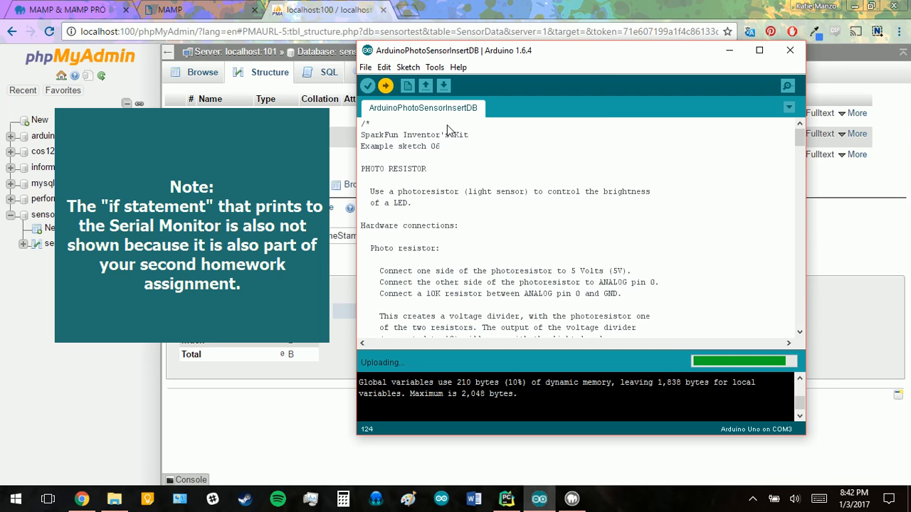
click(435, 67)
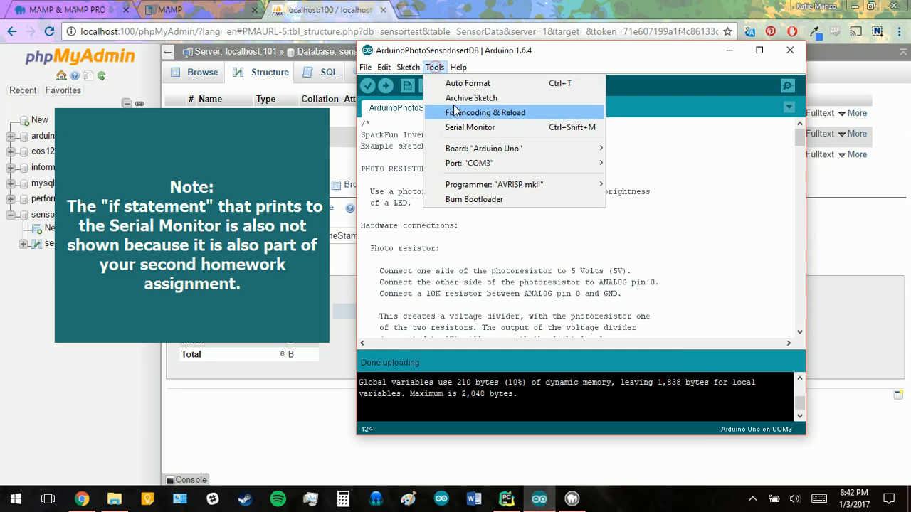
click(470, 128)
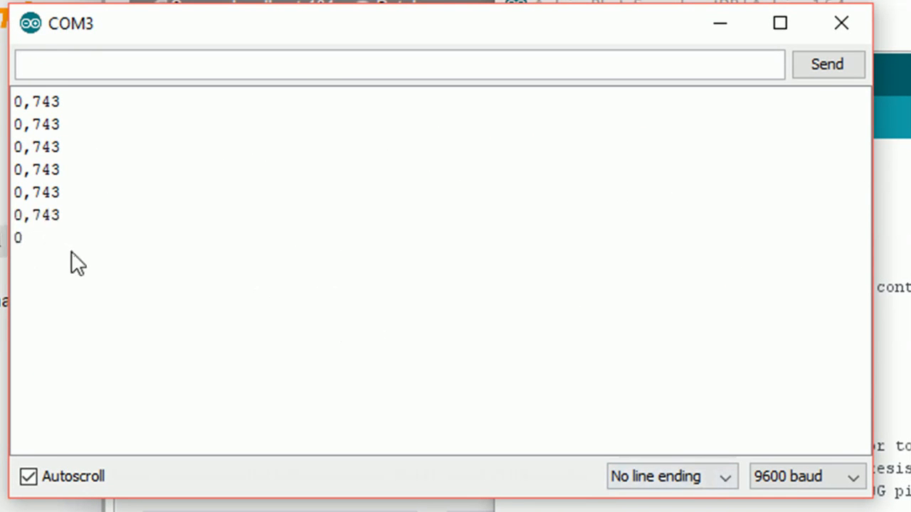
mouse_move(410, 249)
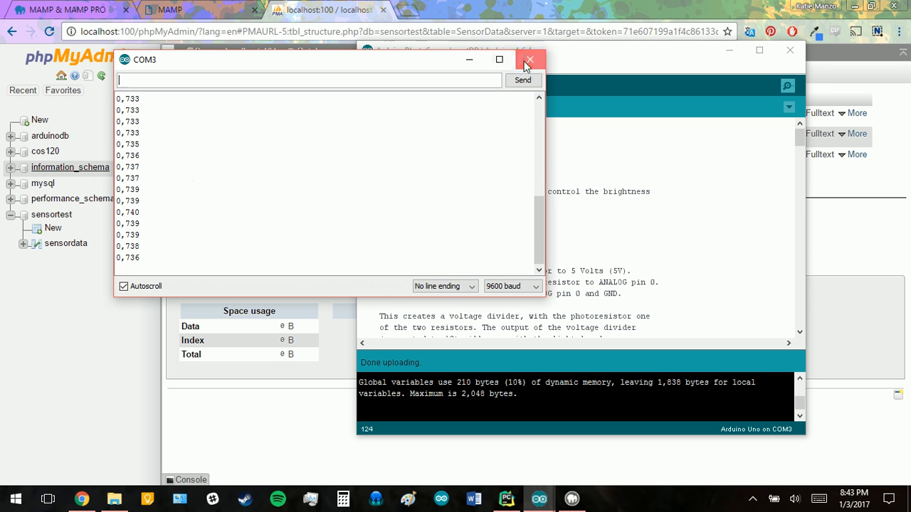
Close the COM3 serial monitor and bring up PyCharm's welcome window.
click(533, 59)
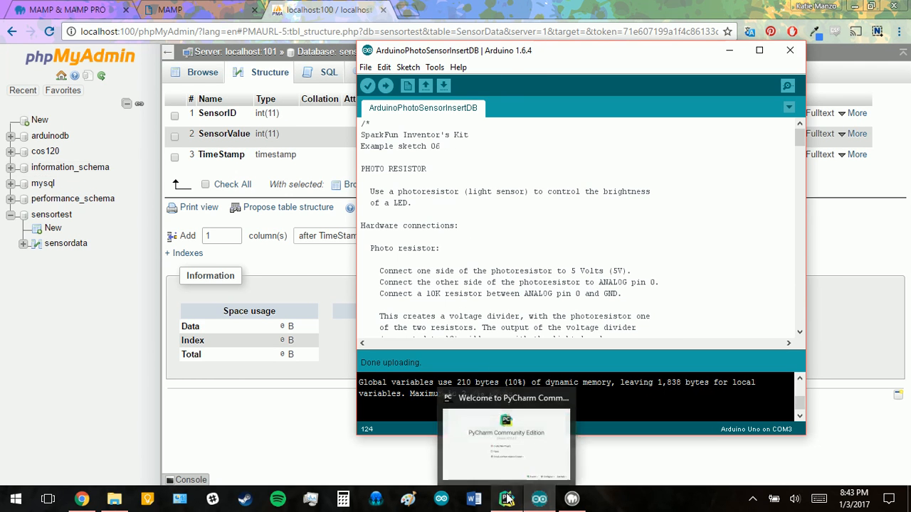
click(507, 498)
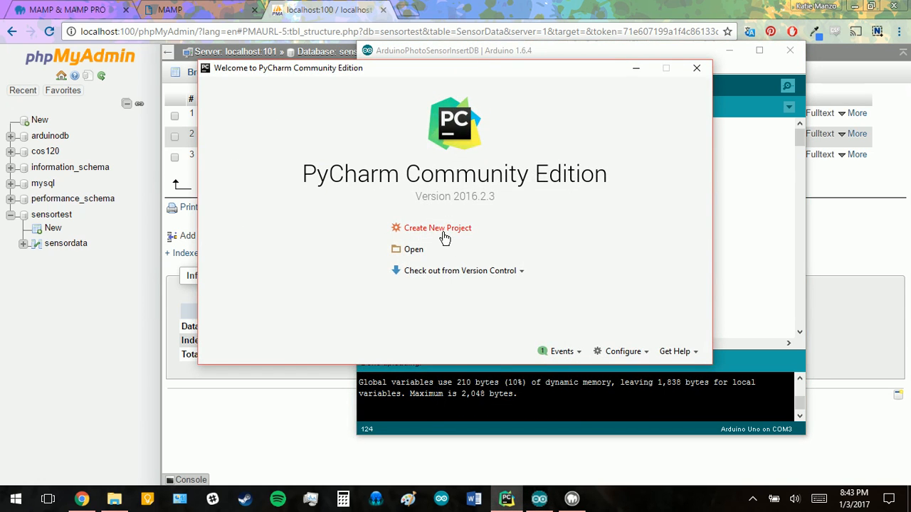
Start a new Pure Python project and name its location folder ArduinoSensorData.
click(438, 228)
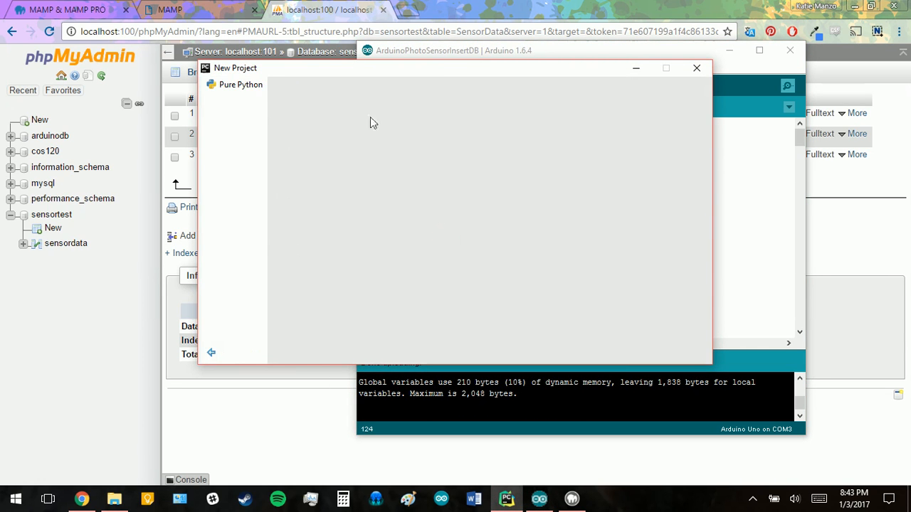
click(241, 85)
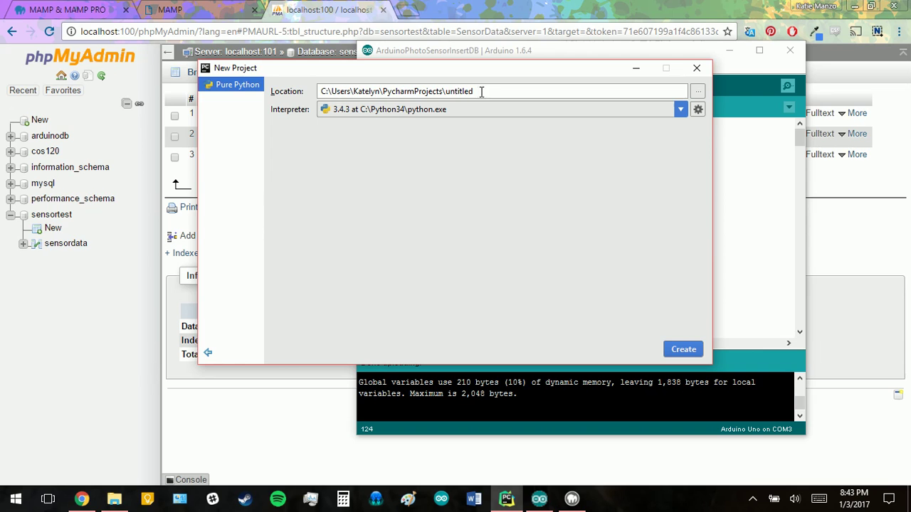
text(Arduin)
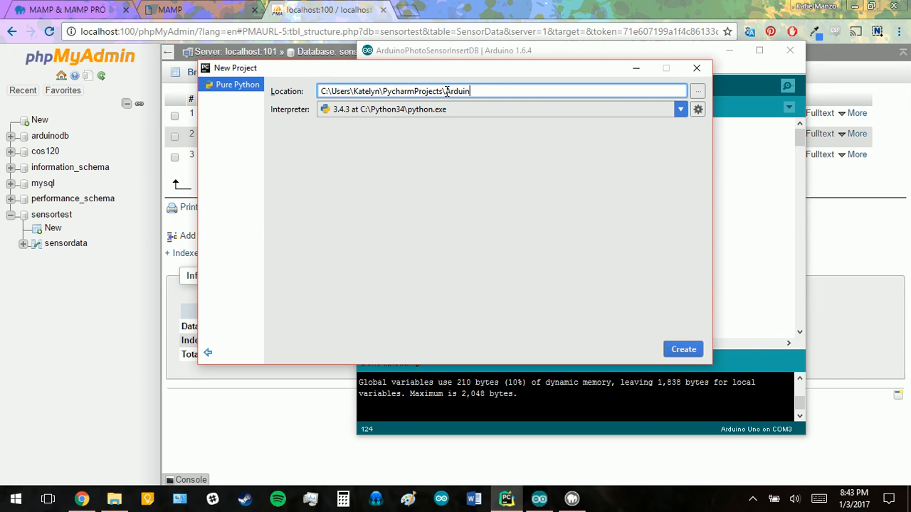
text(Sensor)
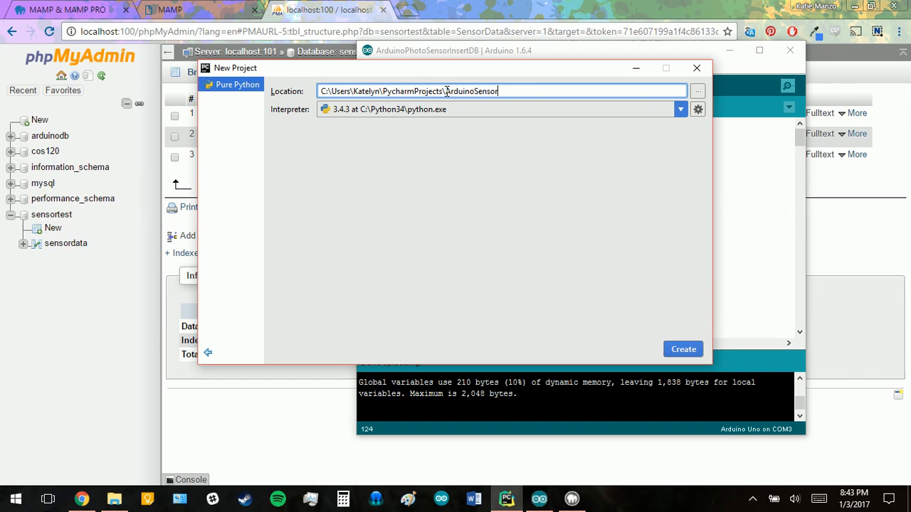
text(Data)
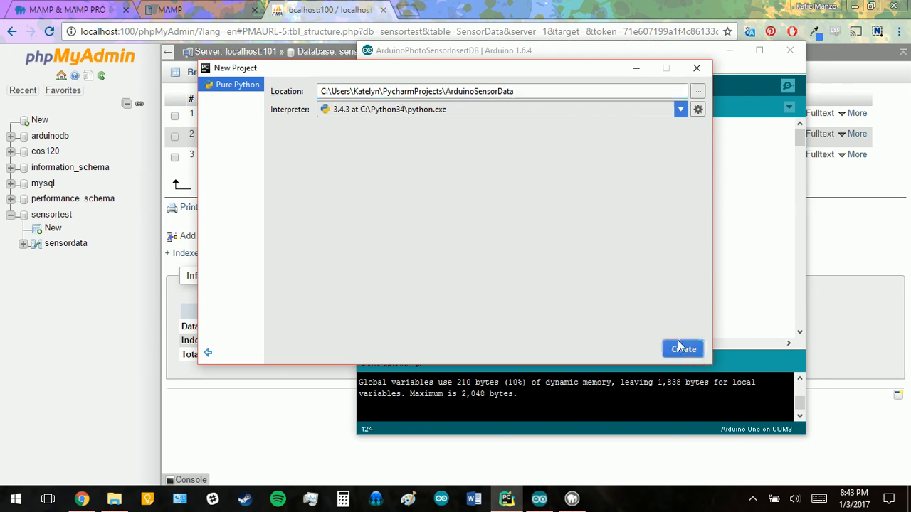
mouse_move(387, 285)
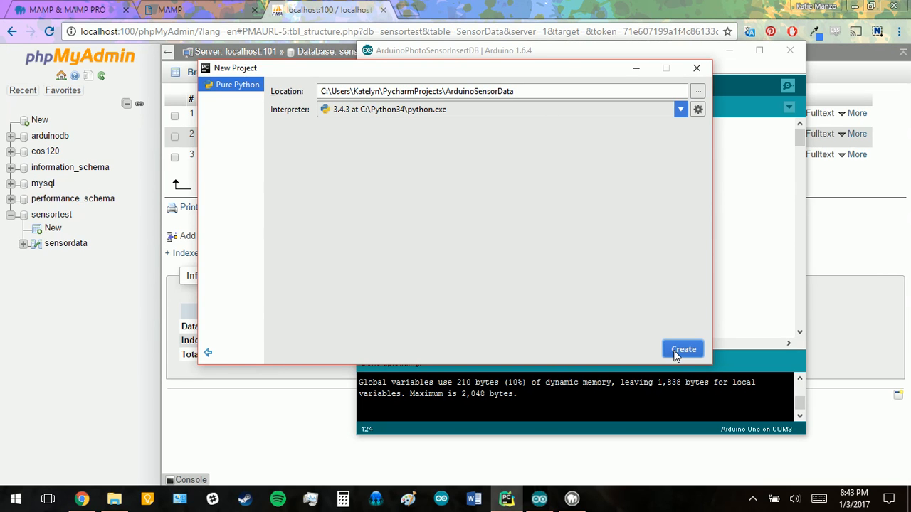
mouse_move(476, 305)
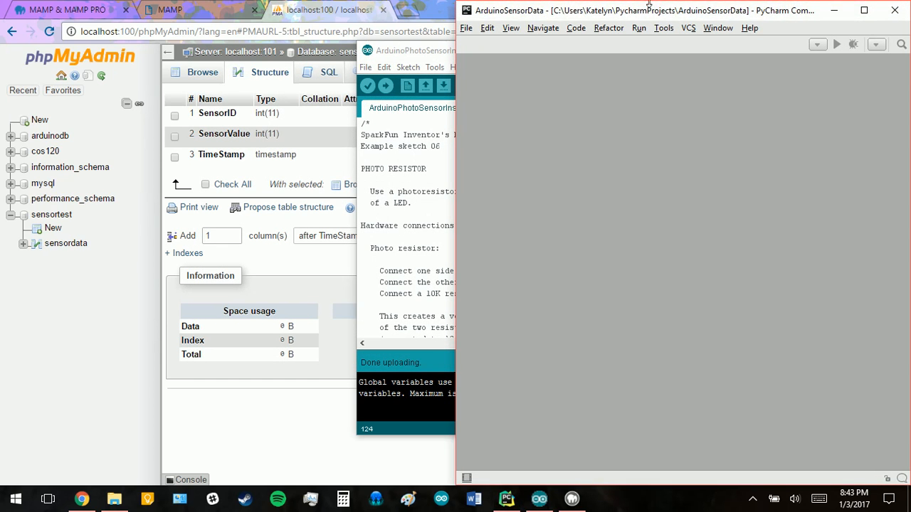
Move 03_Arduino_Grab_from_SerialPort.py from the CLA Codes folder into the project.
drag(648, 10, 583, 17)
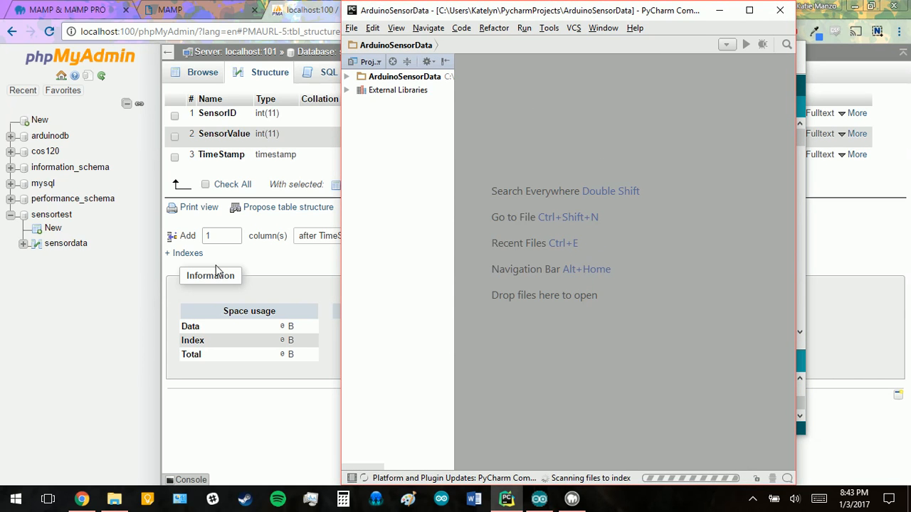
mouse_move(63, 310)
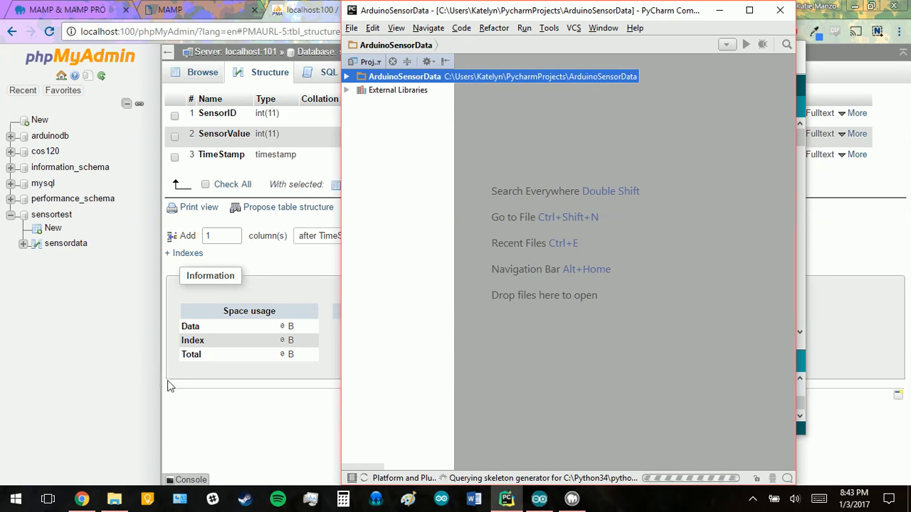
mouse_move(116, 433)
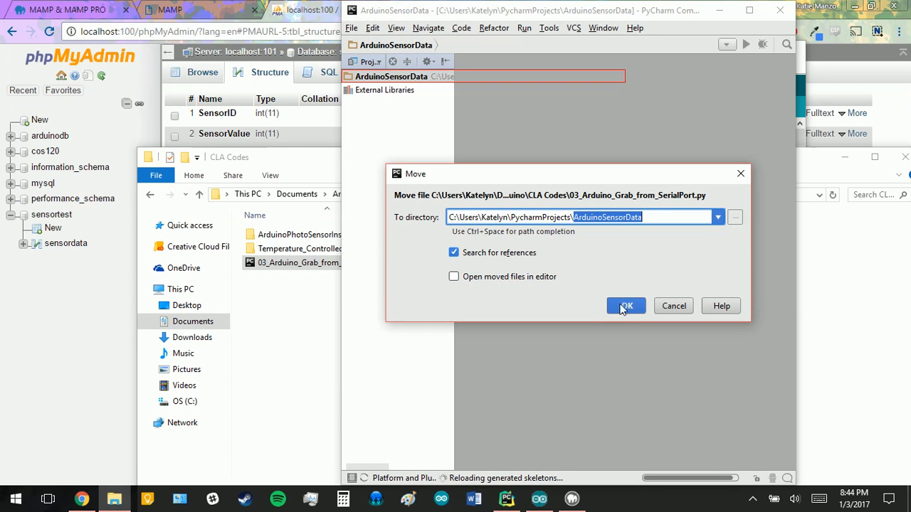
click(626, 306)
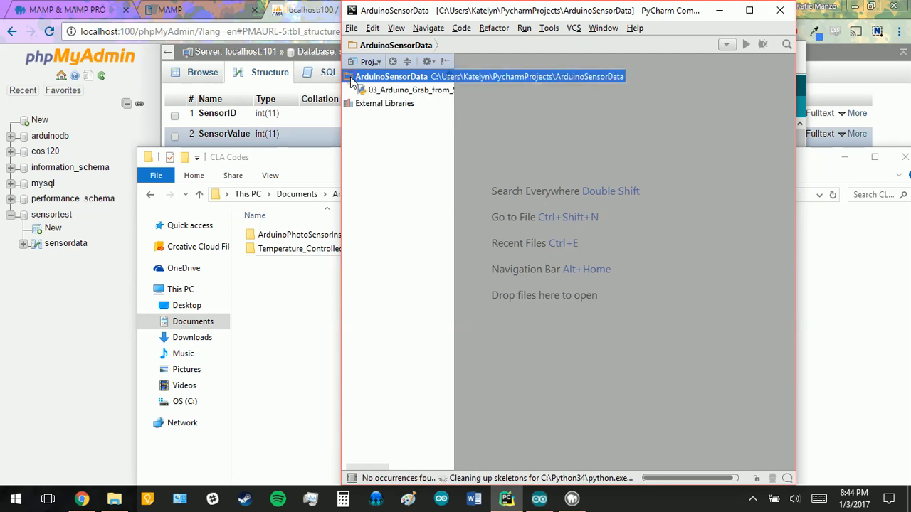
click(407, 89)
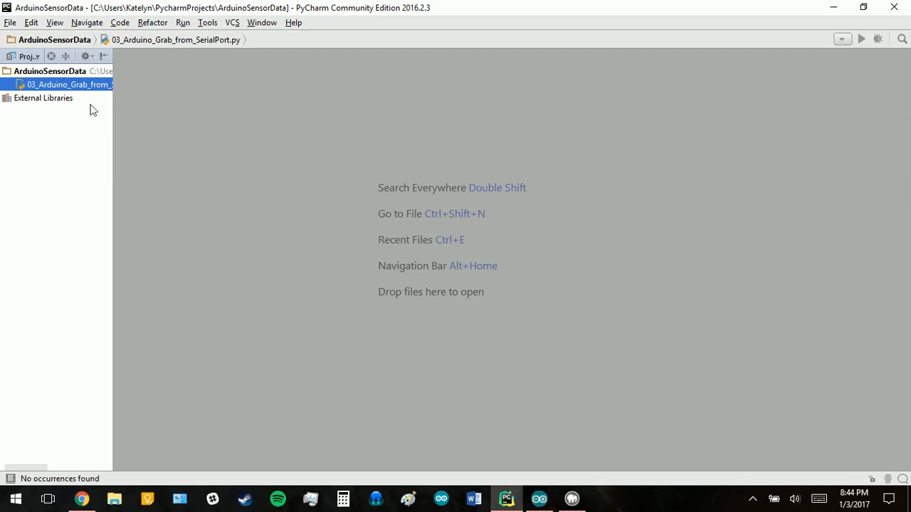
double_click(64, 84)
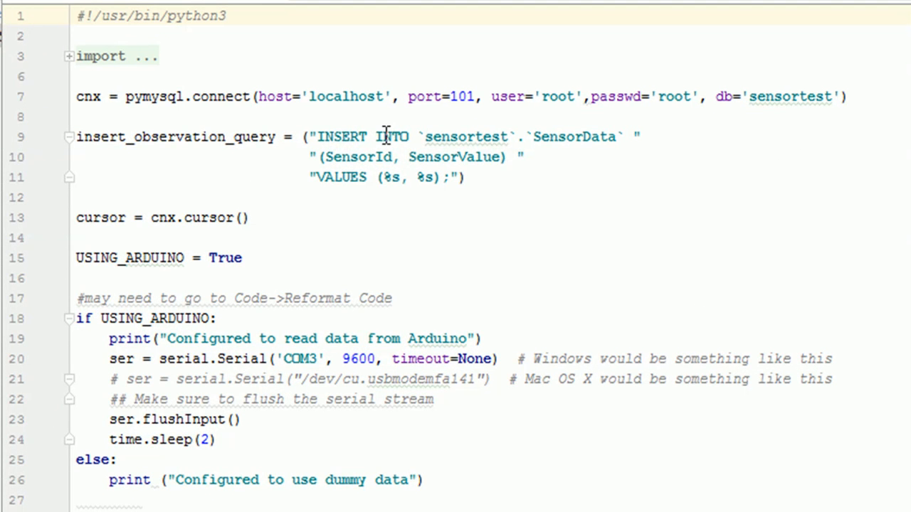
mouse_move(367, 97)
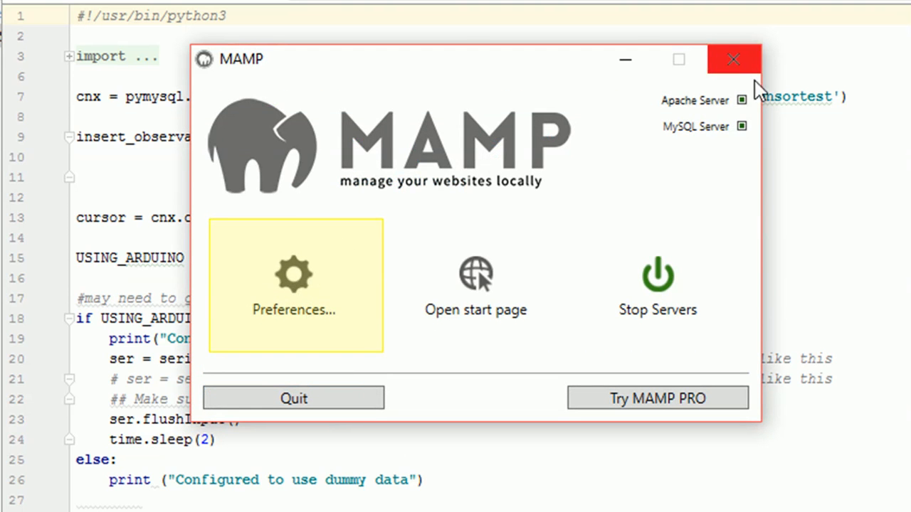
click(729, 59)
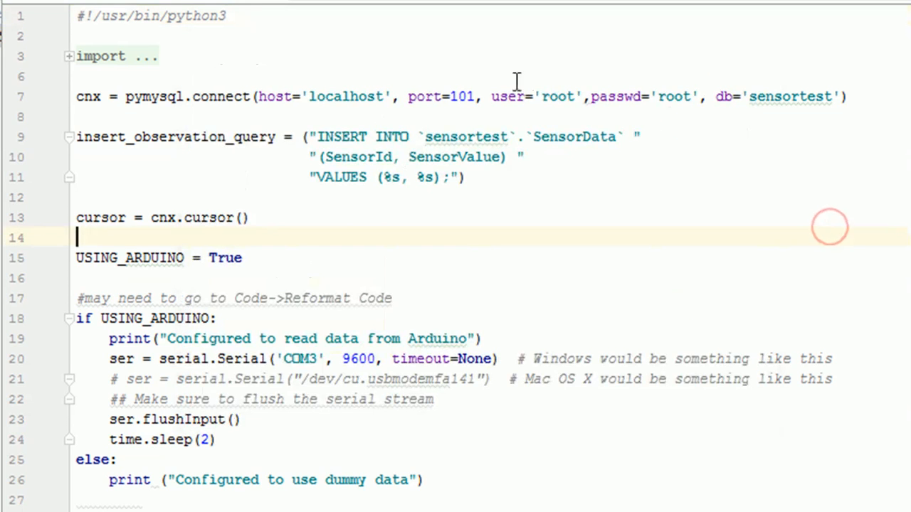
double_click(461, 97)
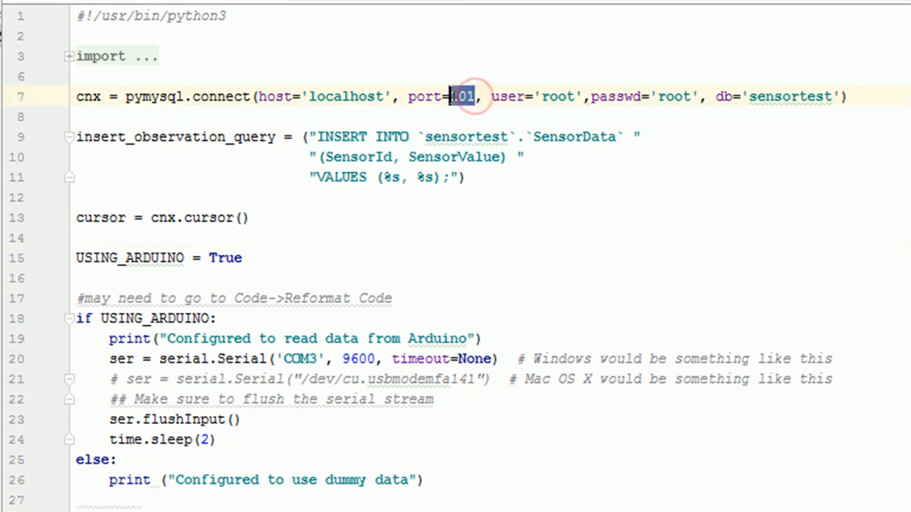
click(477, 97)
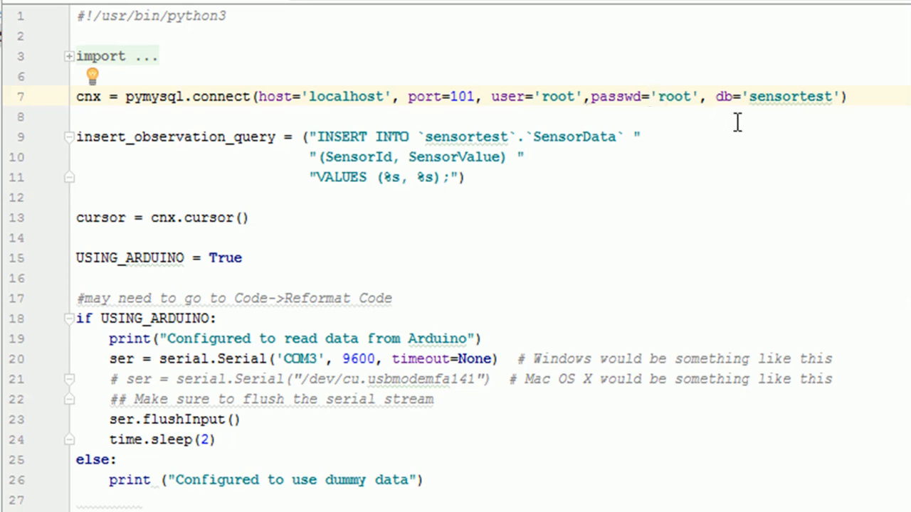
mouse_move(752, 96)
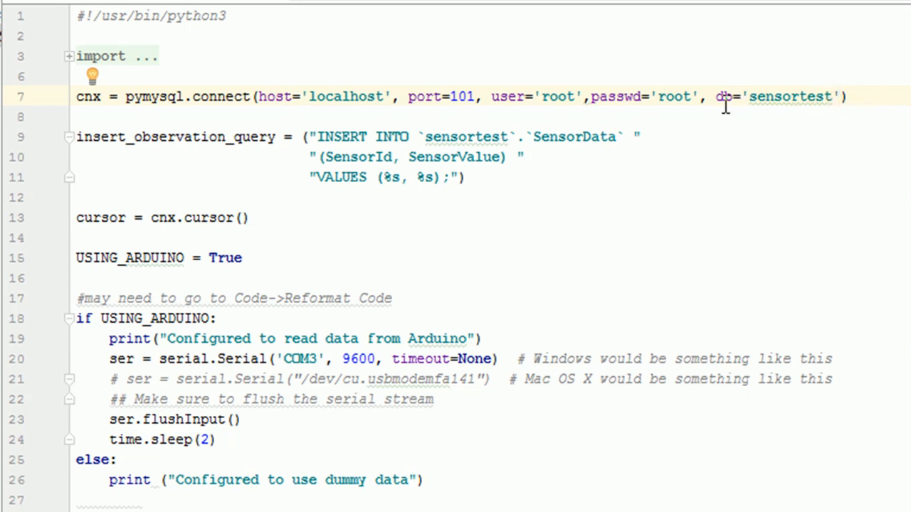
click(832, 97)
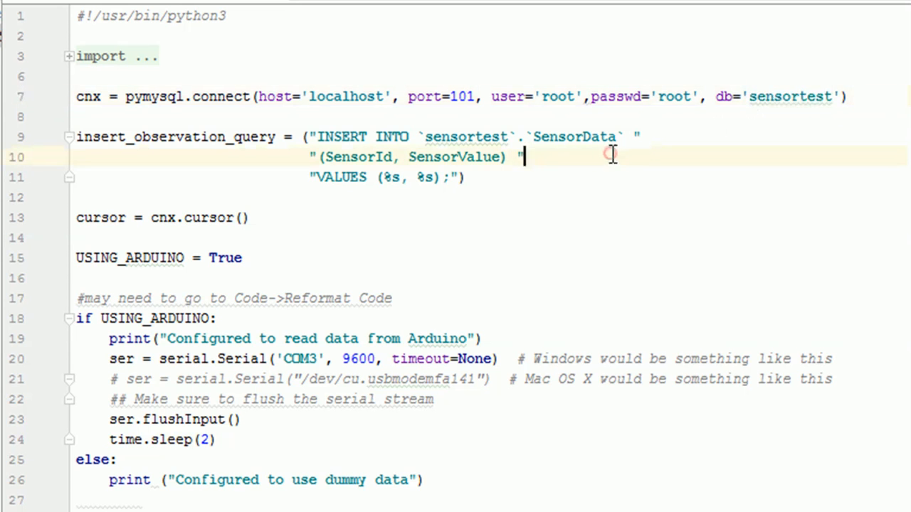
double_click(467, 136)
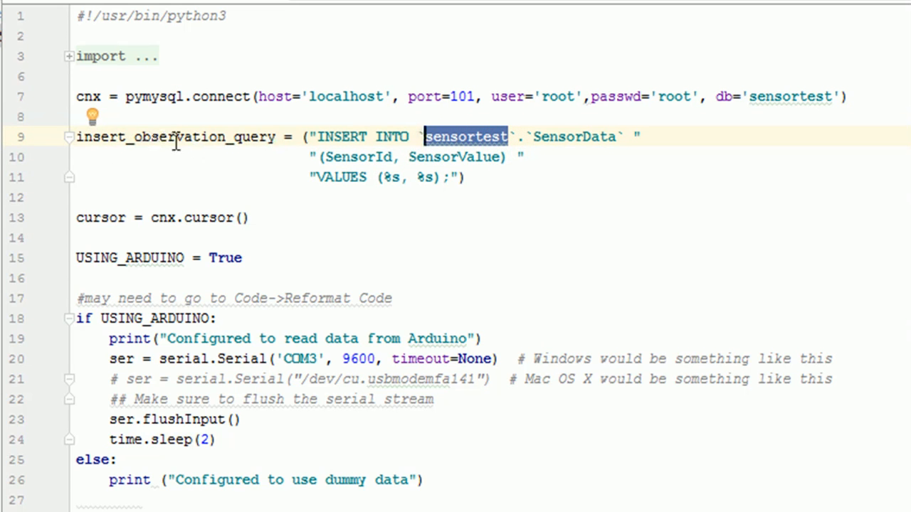
mouse_move(284, 141)
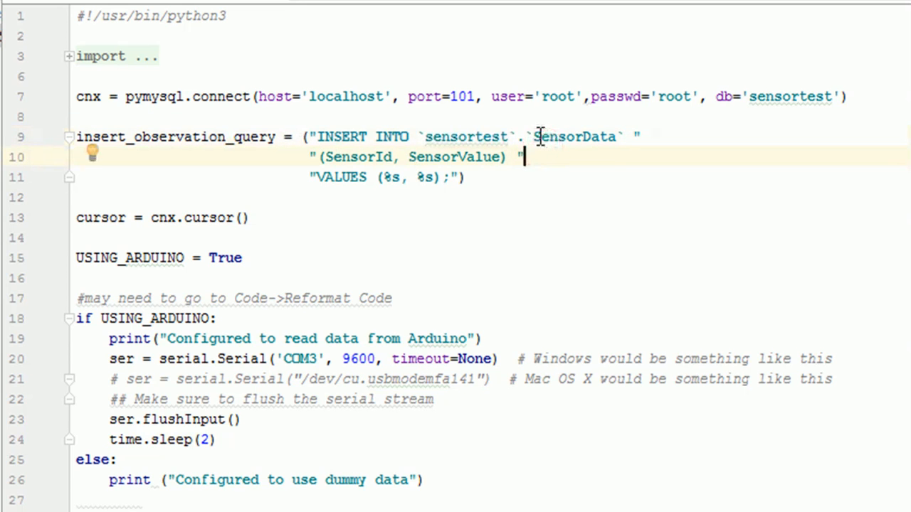
double_click(576, 137)
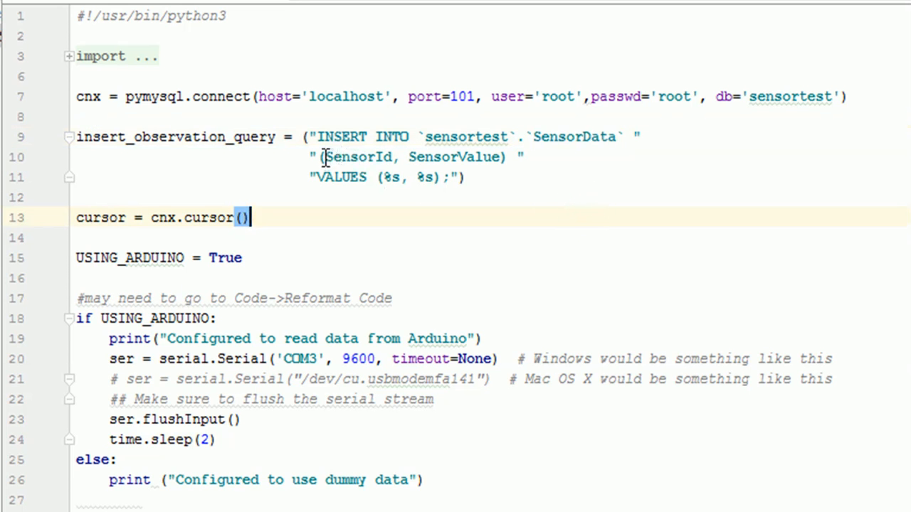
double_click(358, 156)
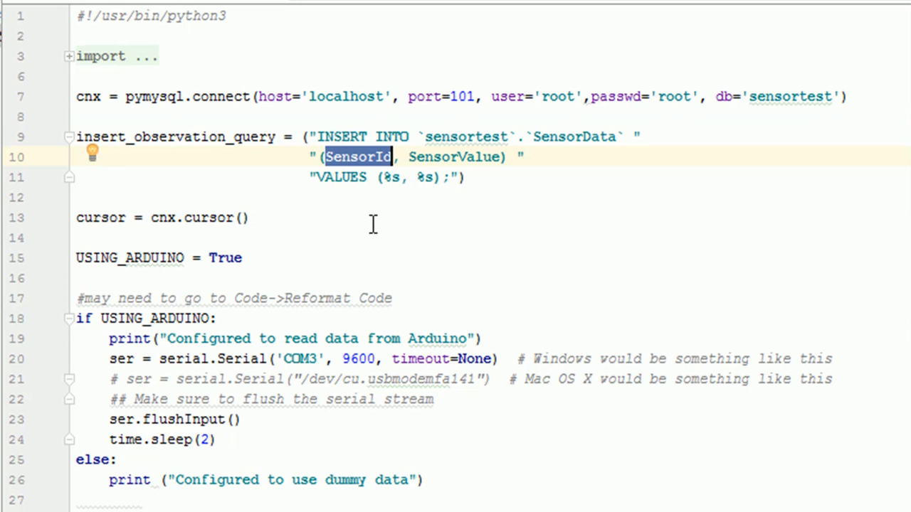
click(357, 156)
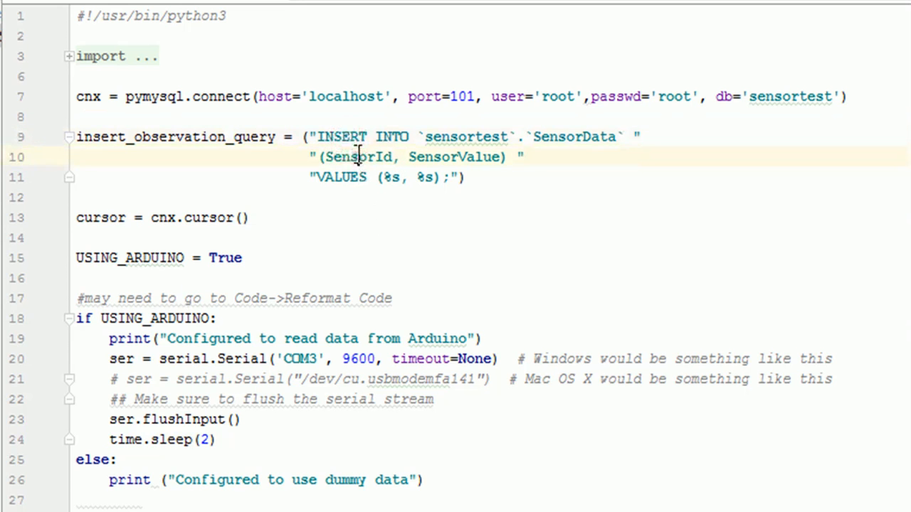
double_click(356, 156)
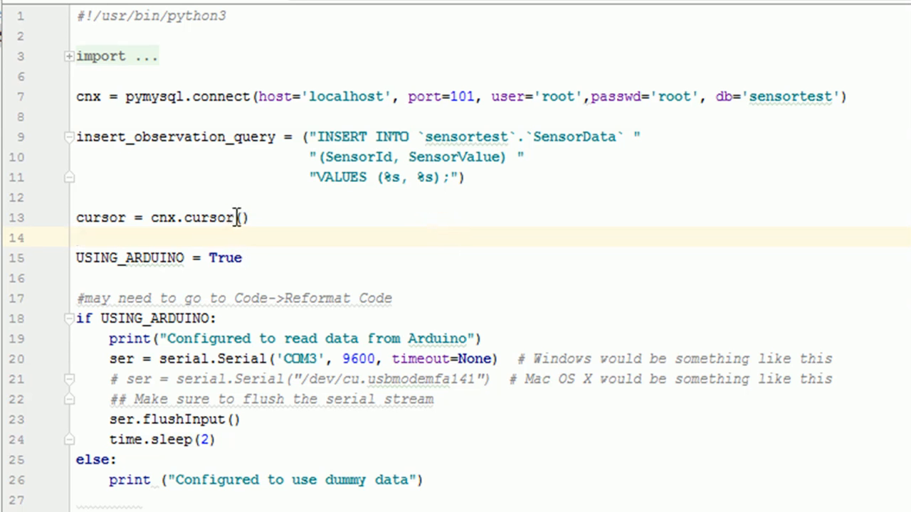
Review the while loop and retype the 'a' append mode in open('output.txt', 'a').
scroll(down, 3)
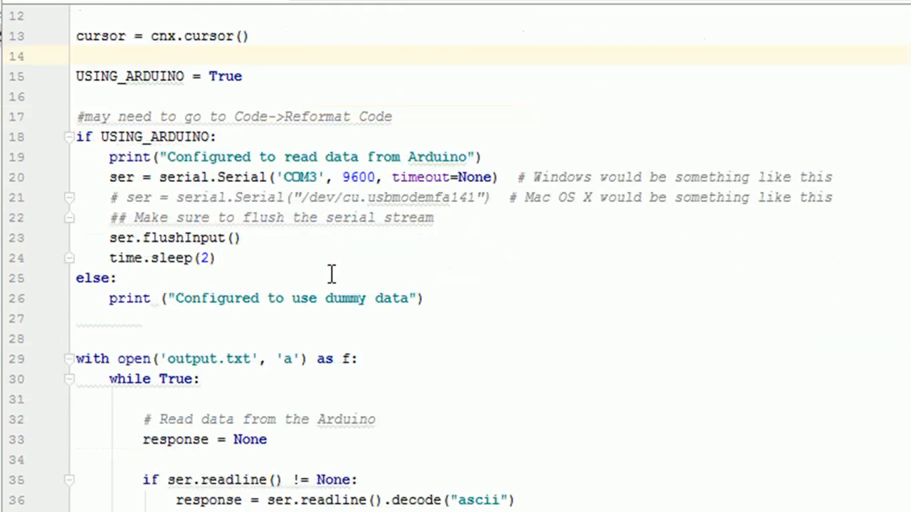
mouse_move(237, 278)
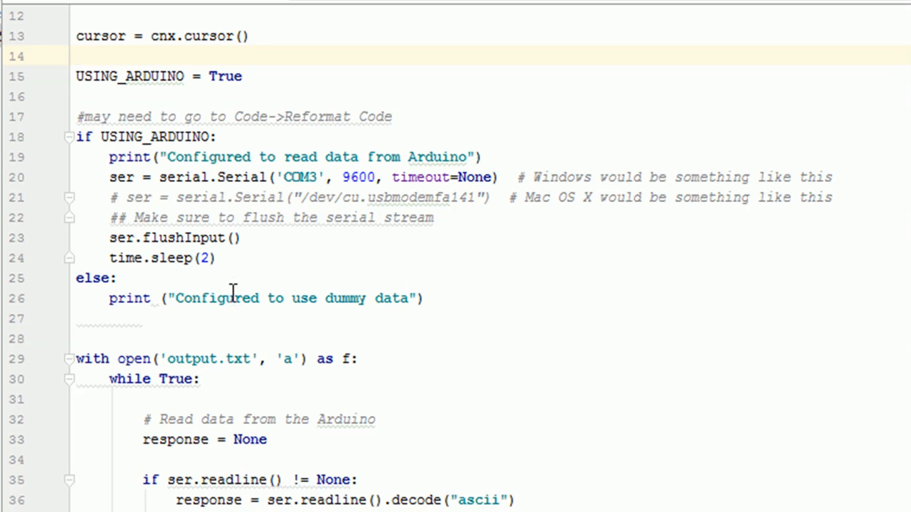
scroll(down, 3)
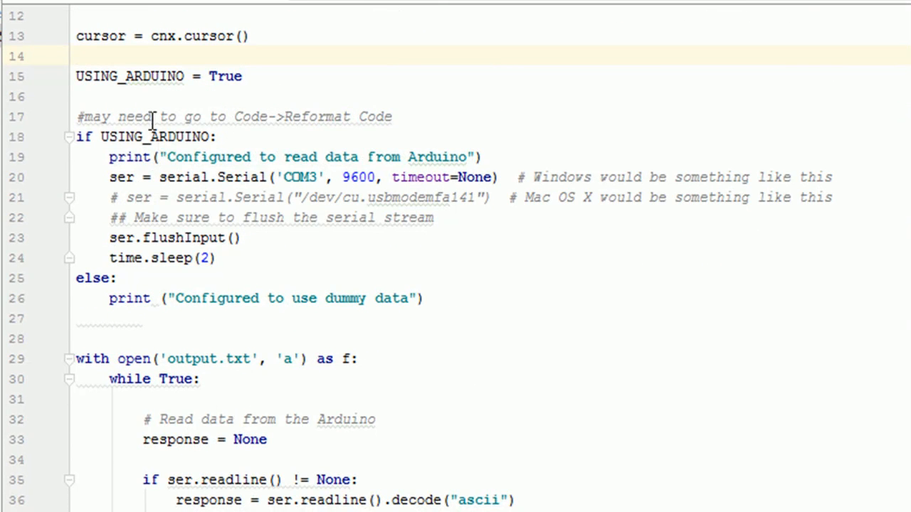
mouse_move(256, 177)
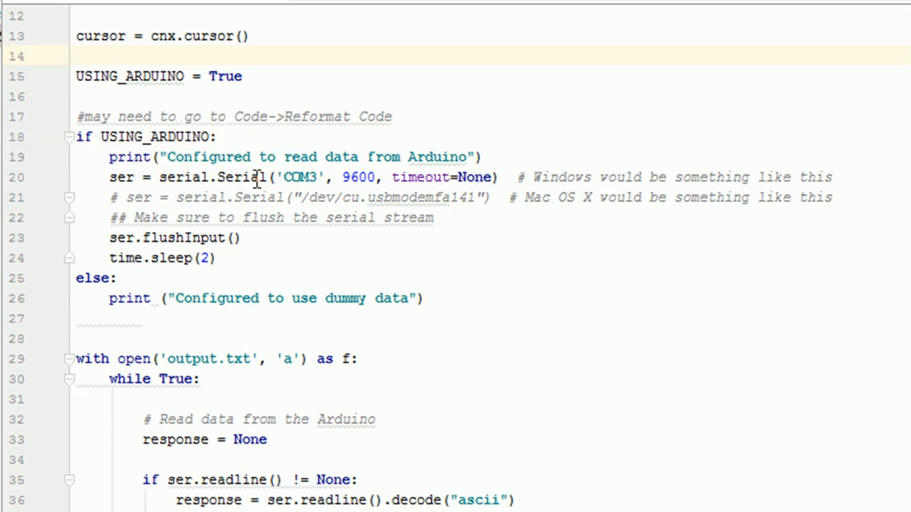
mouse_move(213, 309)
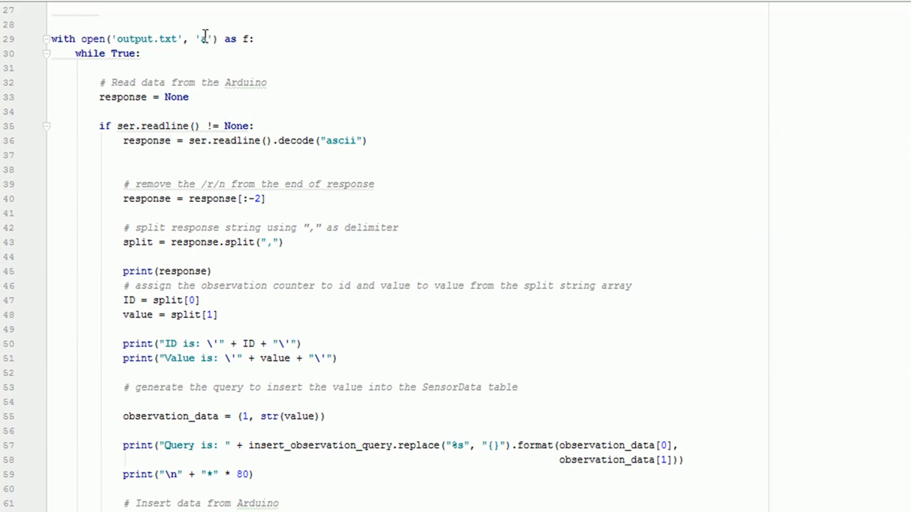
text(a)
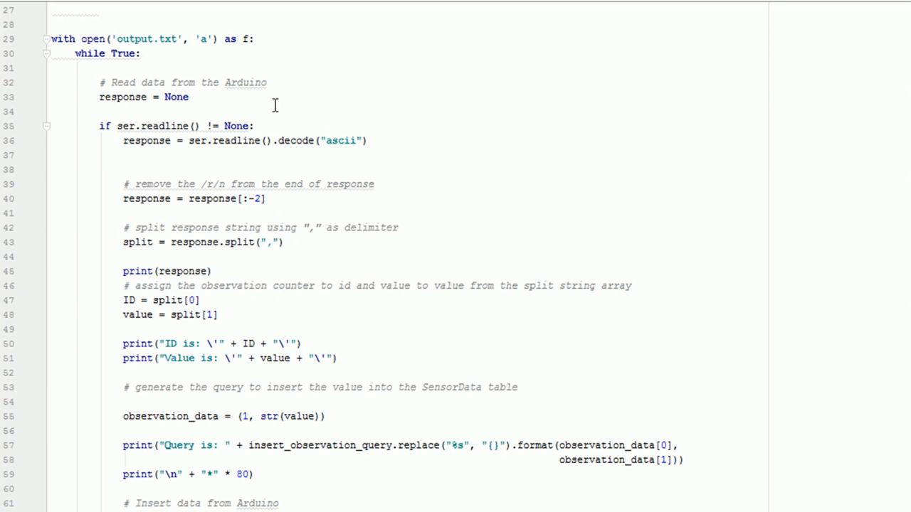
mouse_move(276, 125)
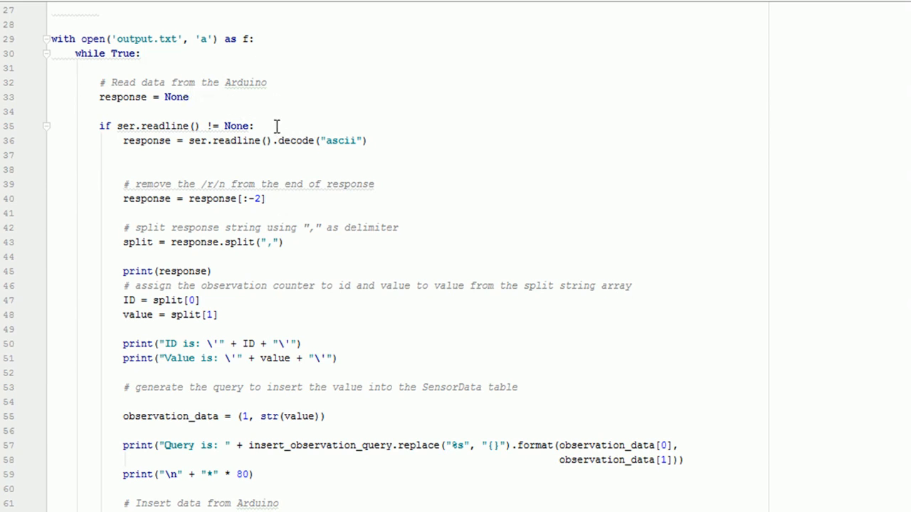
mouse_move(464, 208)
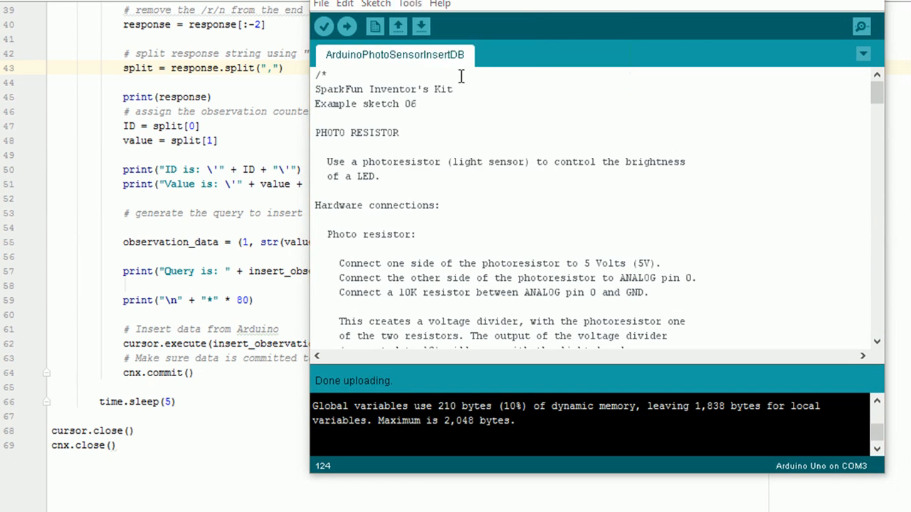
Watch COM3 readings around 0,742 in the Serial Monitor at 9600 baud, then close it.
click(859, 25)
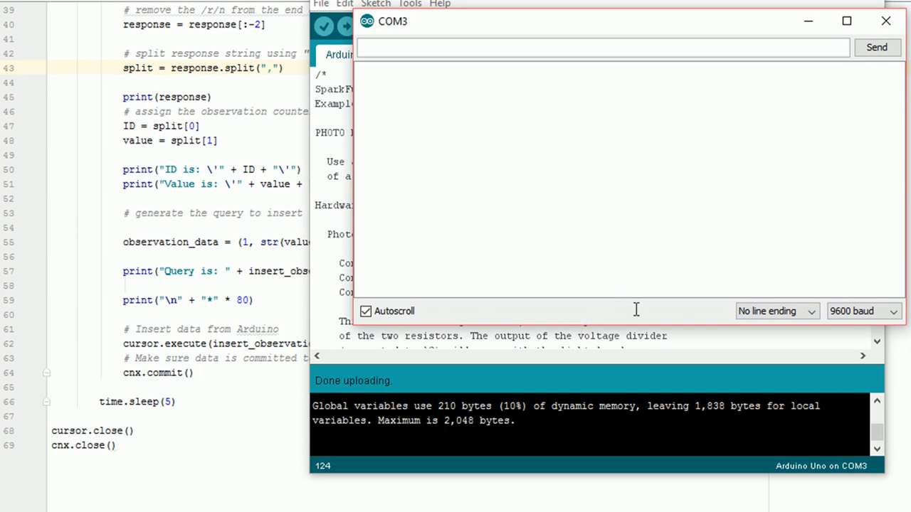
click(877, 48)
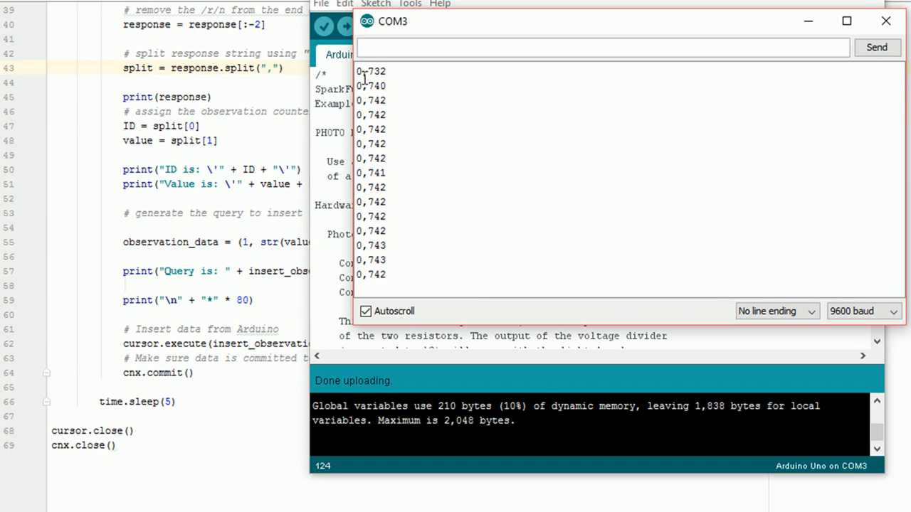
click(879, 21)
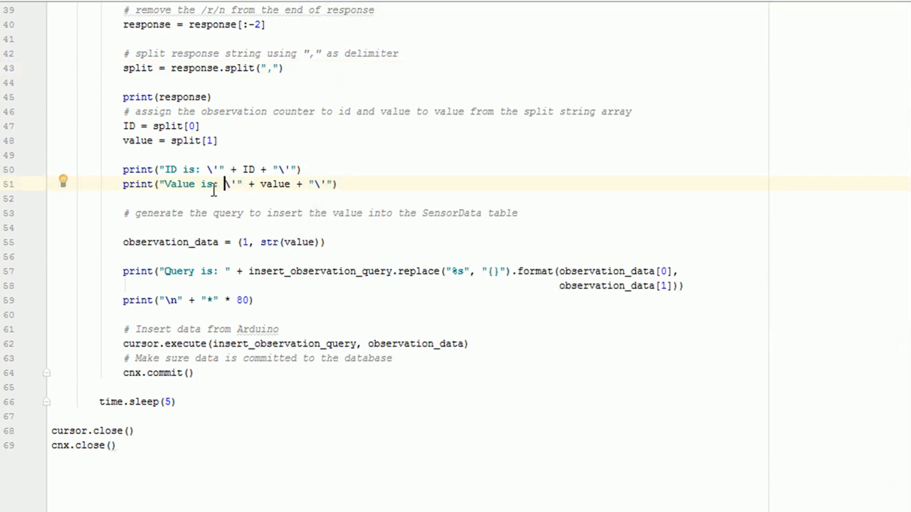
Highlight the print and cursor.execute insert lines, then list configurations via Run > Run...
click(292, 68)
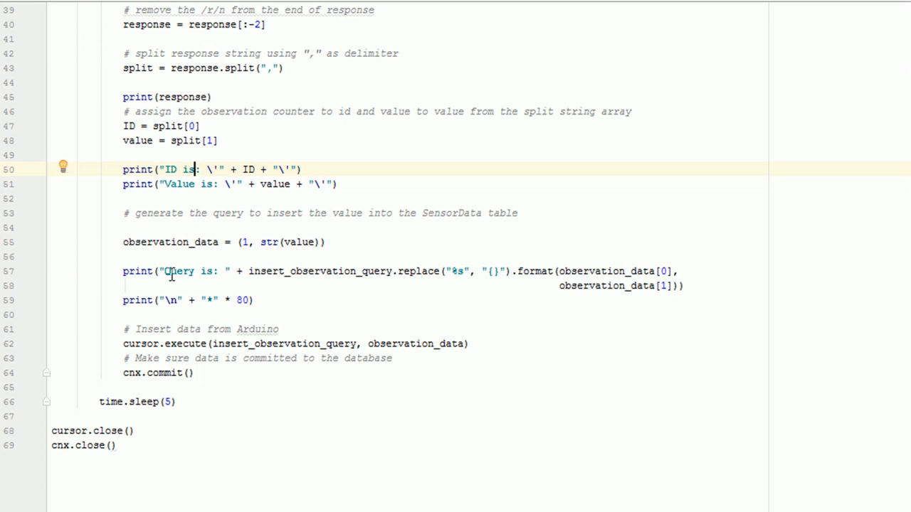
mouse_move(219, 236)
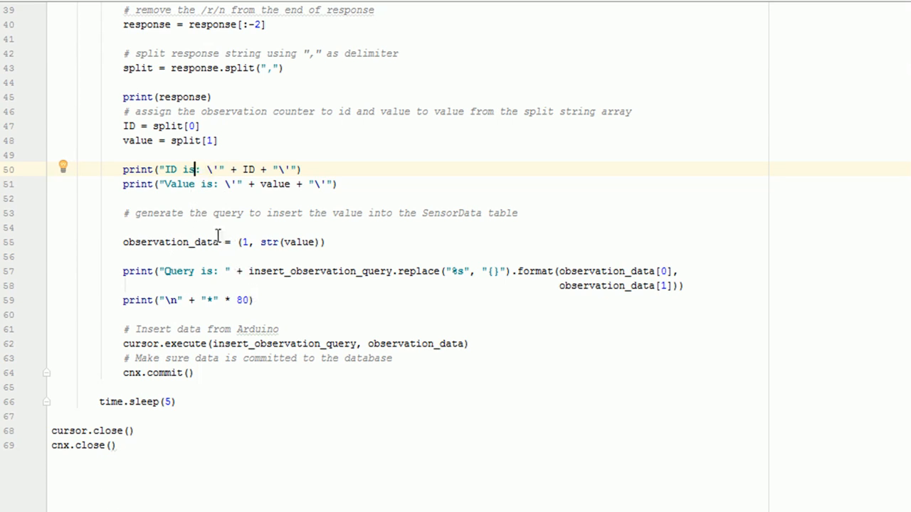
mouse_move(515, 352)
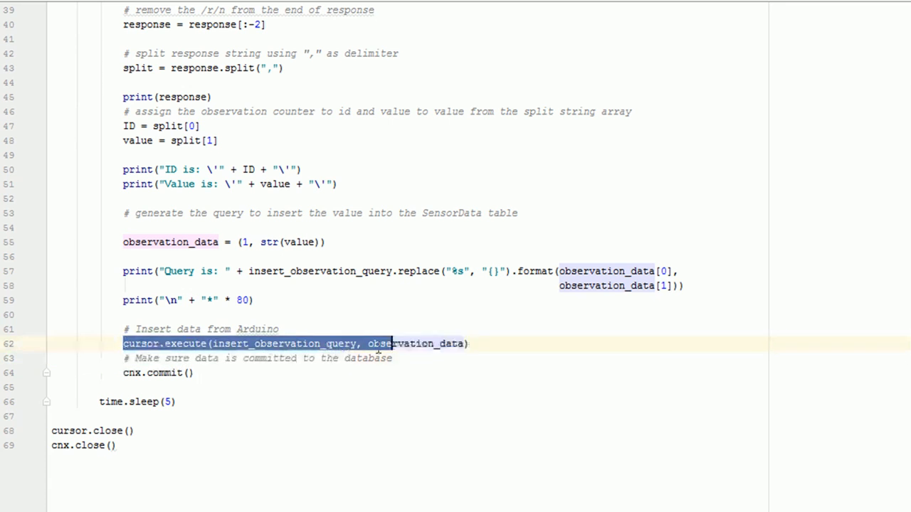
click(490, 343)
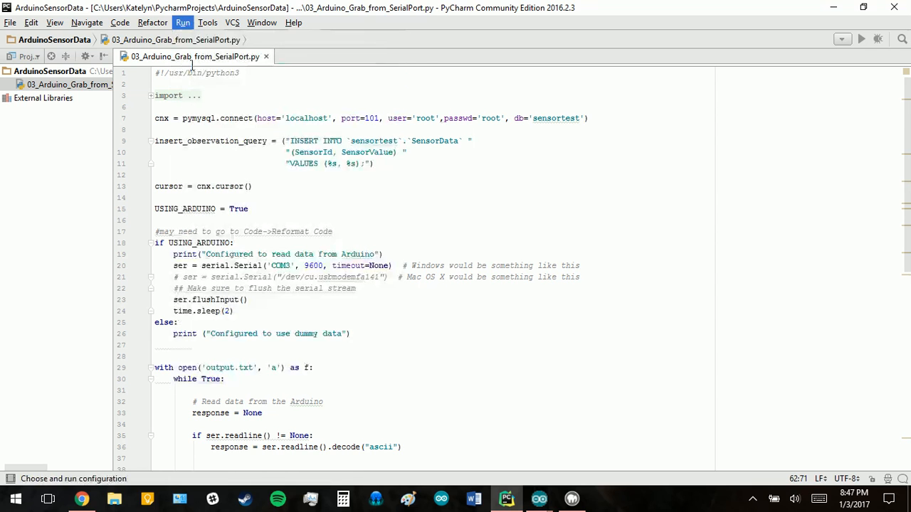
click(186, 23)
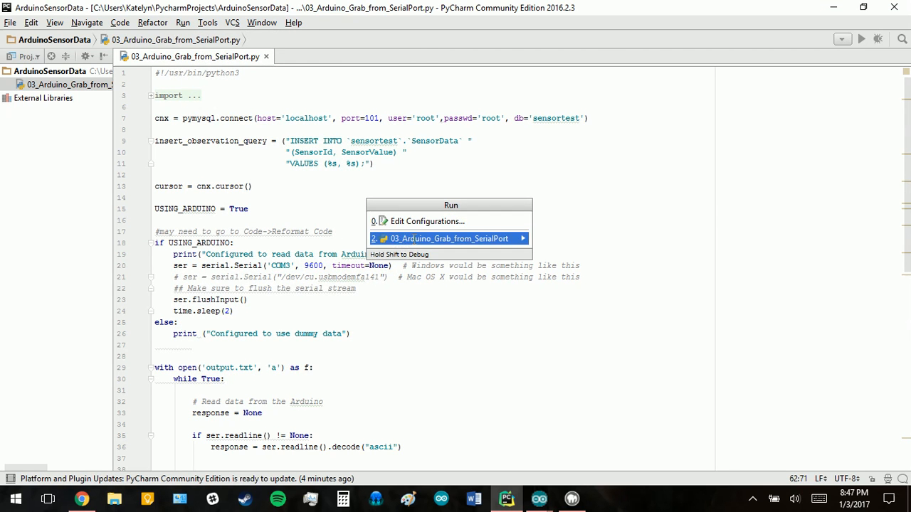
Run 03_Arduino_Grab_from_SerialPort and read the SerialException: COM3 access denied, exit code 1.
click(447, 239)
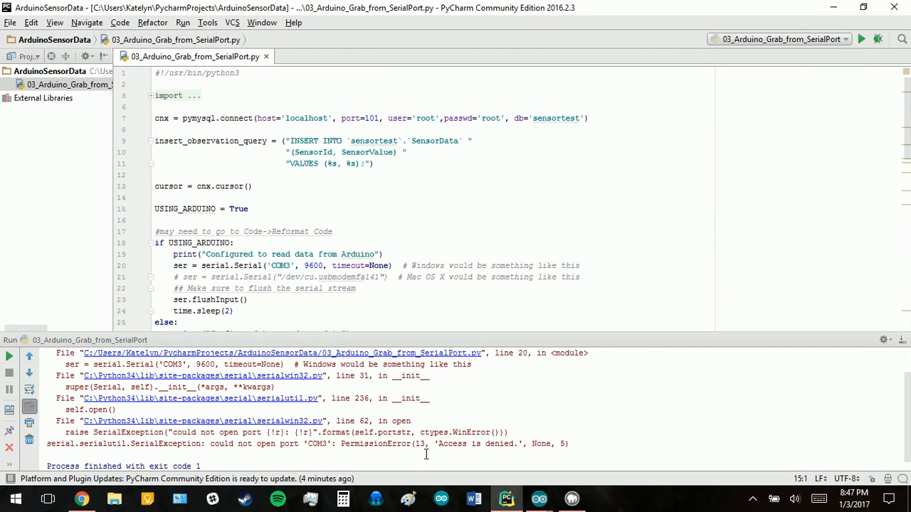
scroll(down, 3)
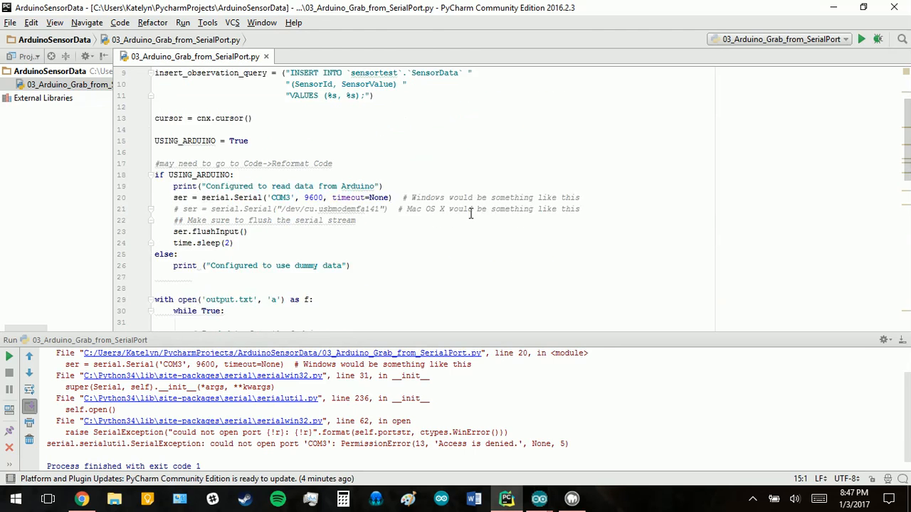
scroll(down, 3)
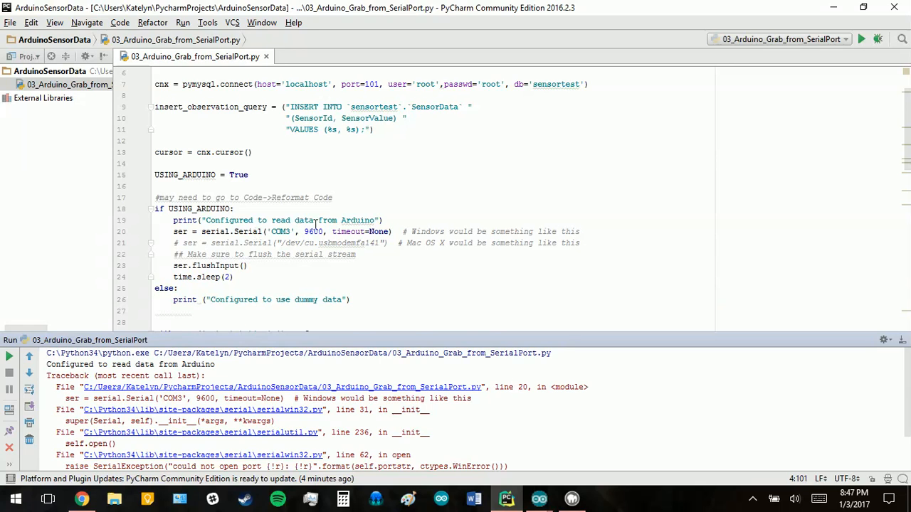
Inspect the 9600 baud and None timeout in serial.Serial, then return to the Arduino sketch.
click(313, 231)
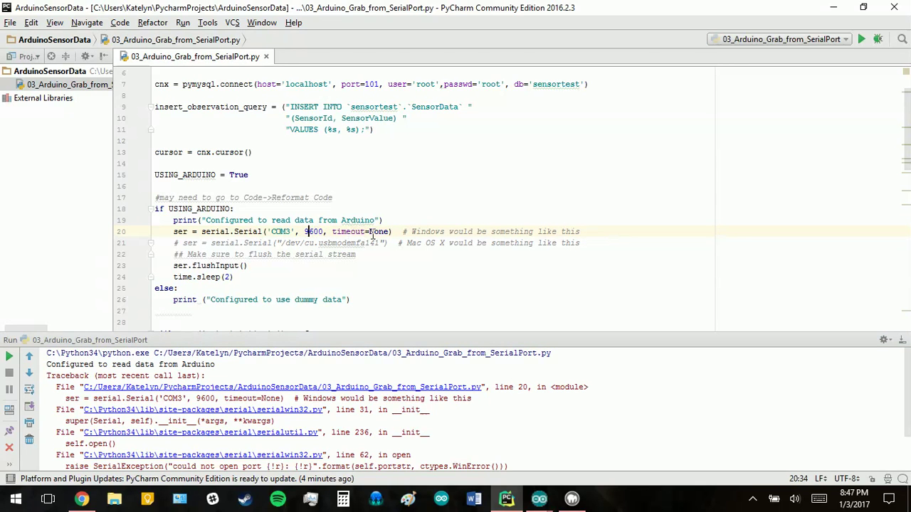
double_click(378, 231)
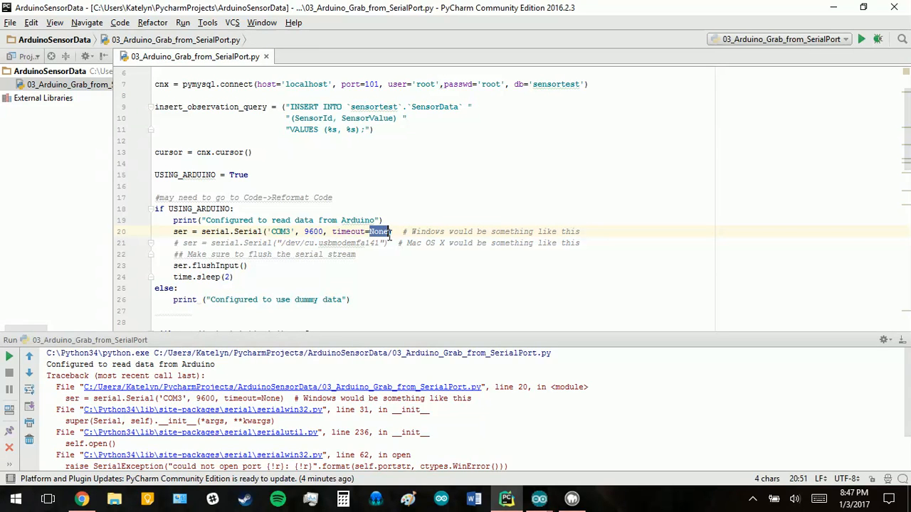
click(393, 242)
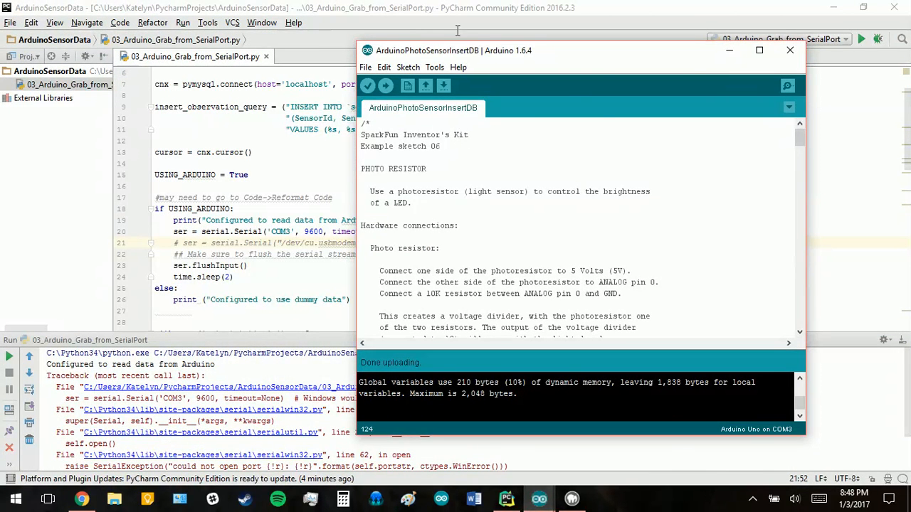
Check the board and port settings, close the COM3 serial readout, and bring the Python script forward.
click(434, 67)
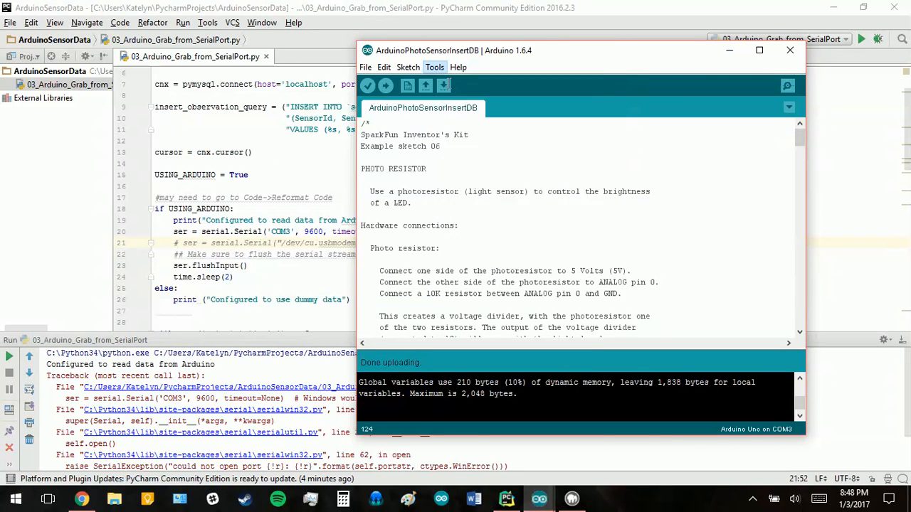
click(435, 67)
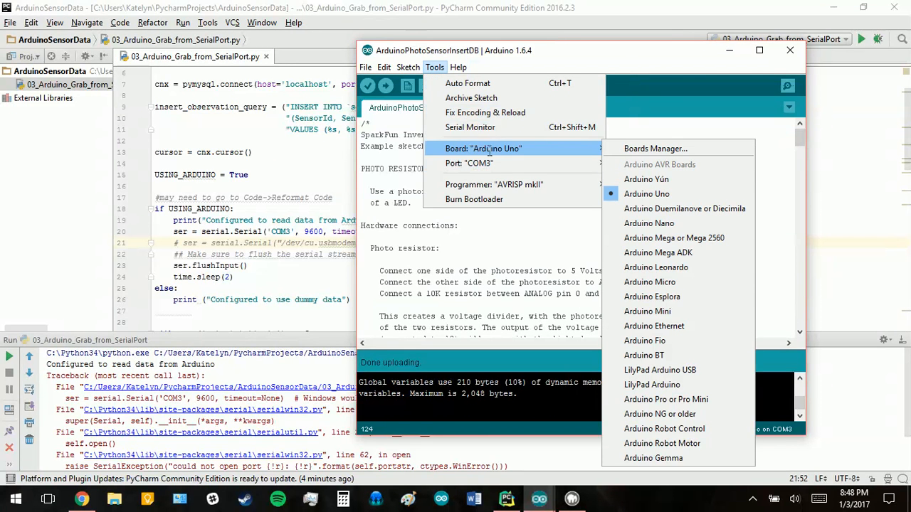
click(646, 194)
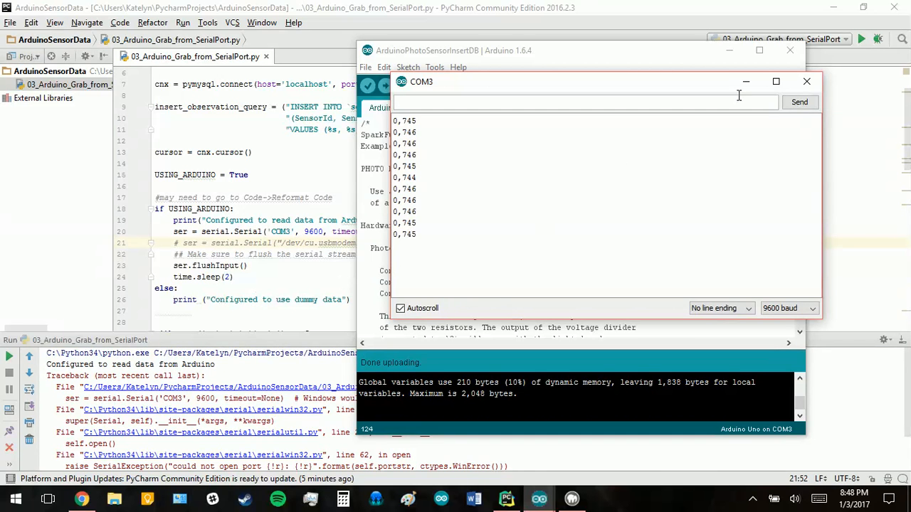
mouse_move(805, 81)
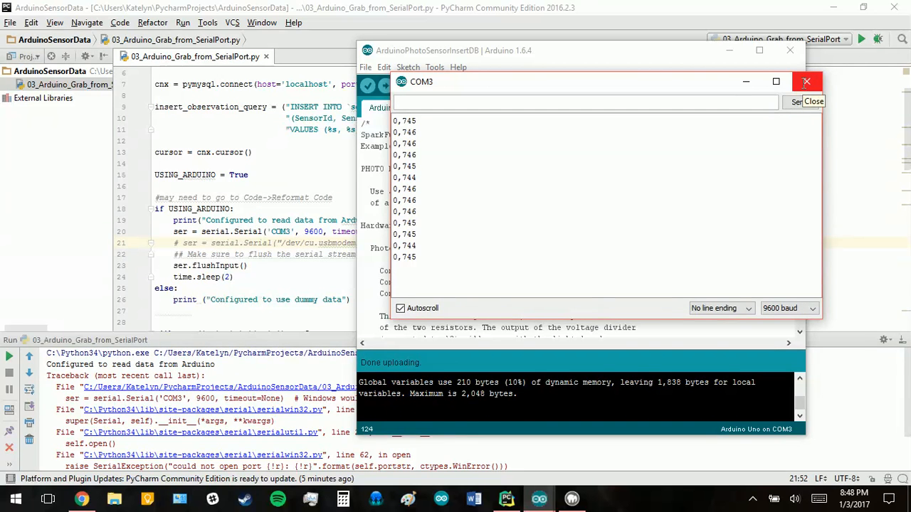
click(805, 82)
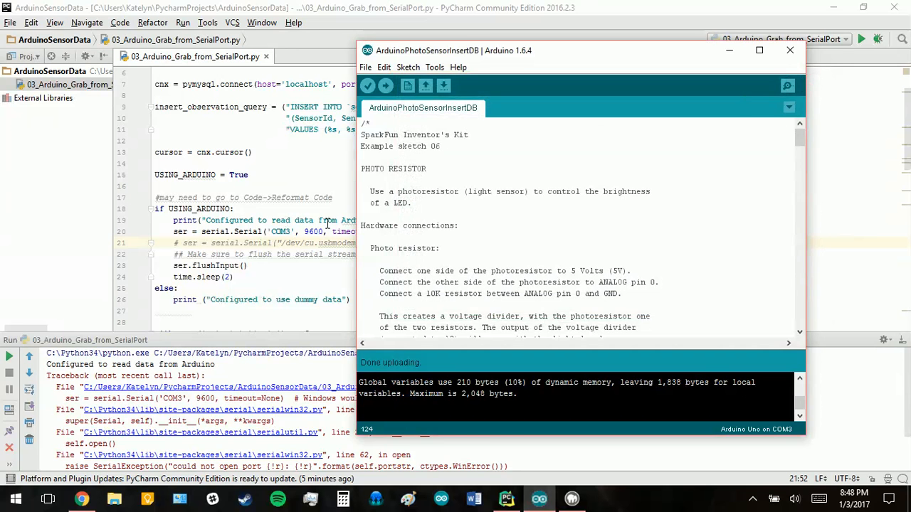
click(787, 50)
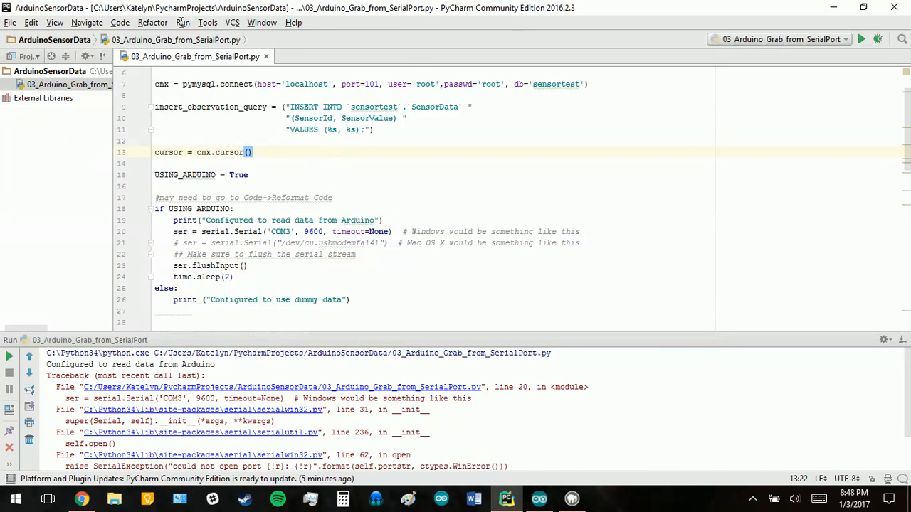
Reformat the if USING_ARDUINO/else block with Code > Reformat Code and deselect it.
click(405, 118)
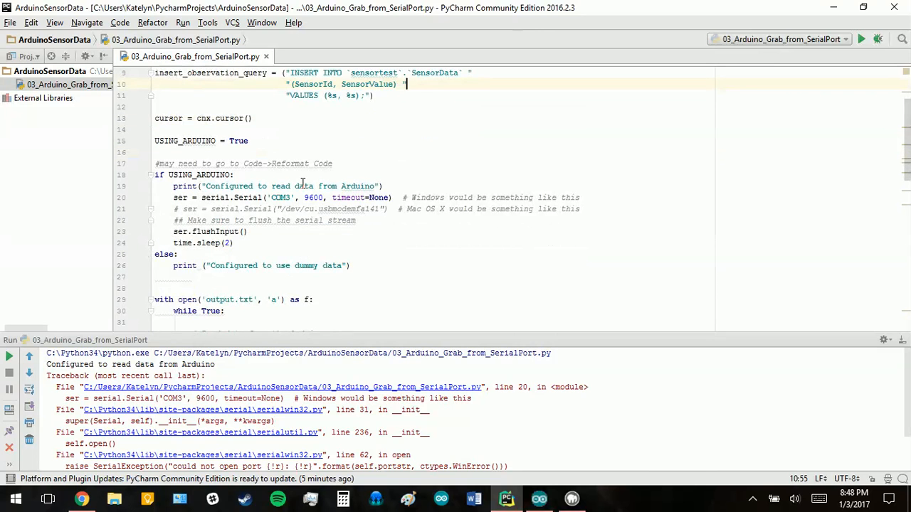
scroll(down, 3)
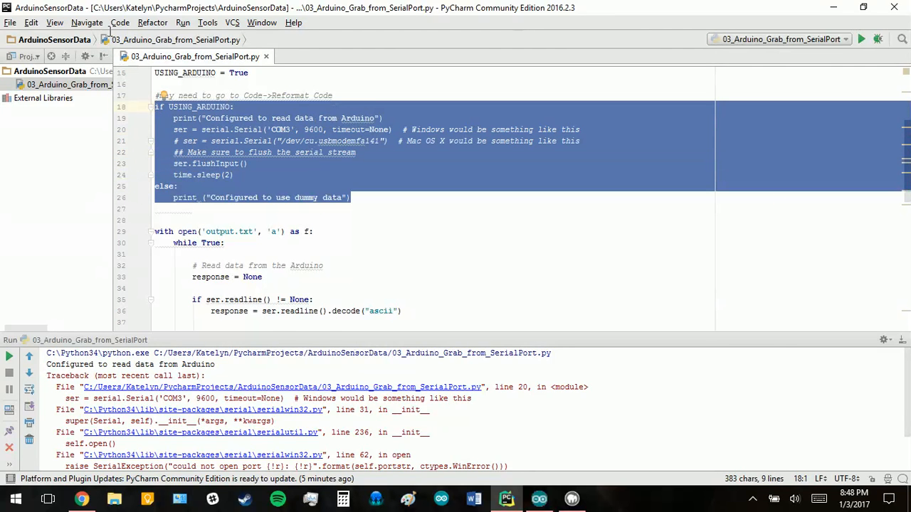
click(111, 22)
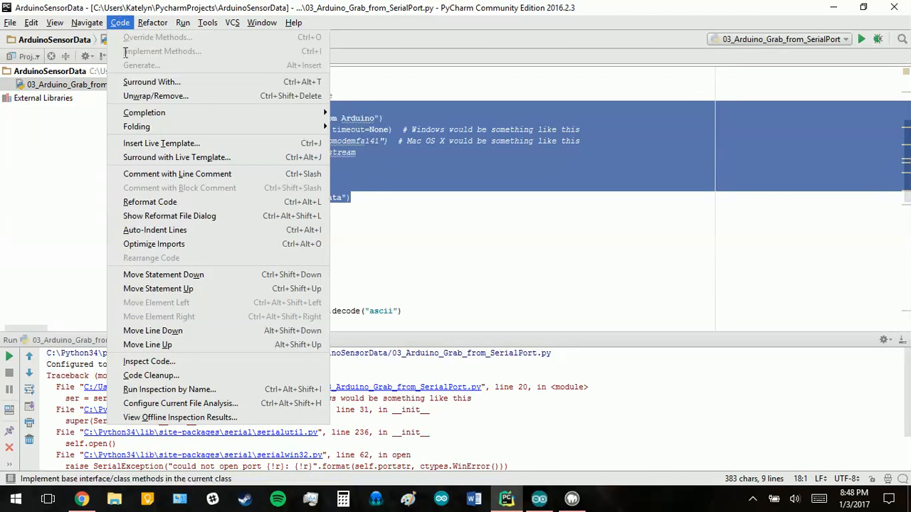
mouse_move(149, 203)
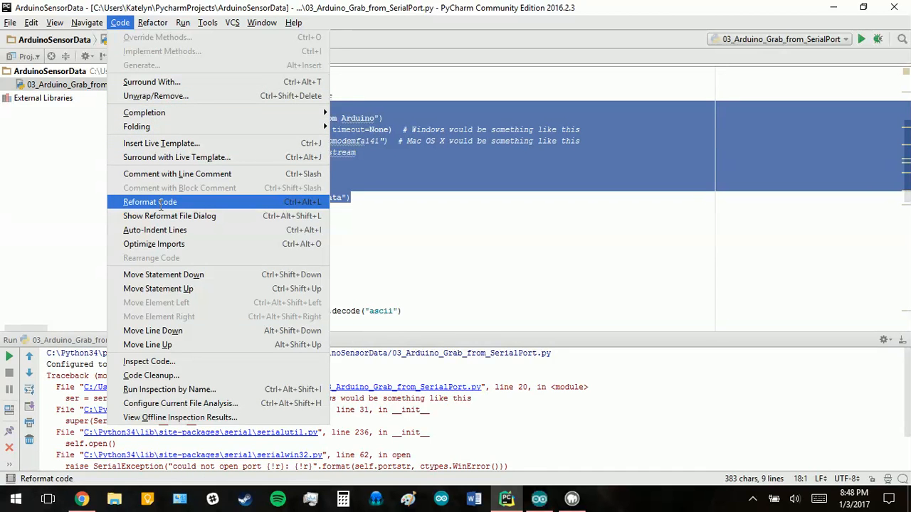
click(150, 203)
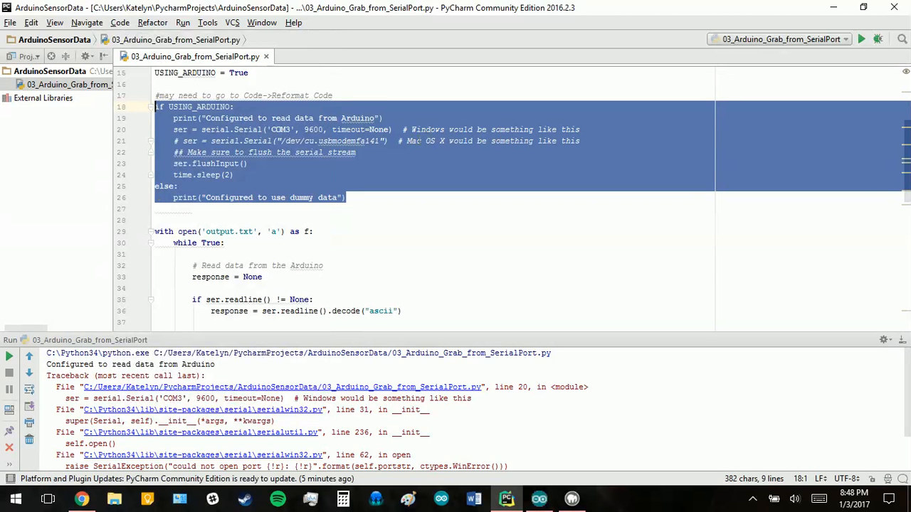
click(338, 253)
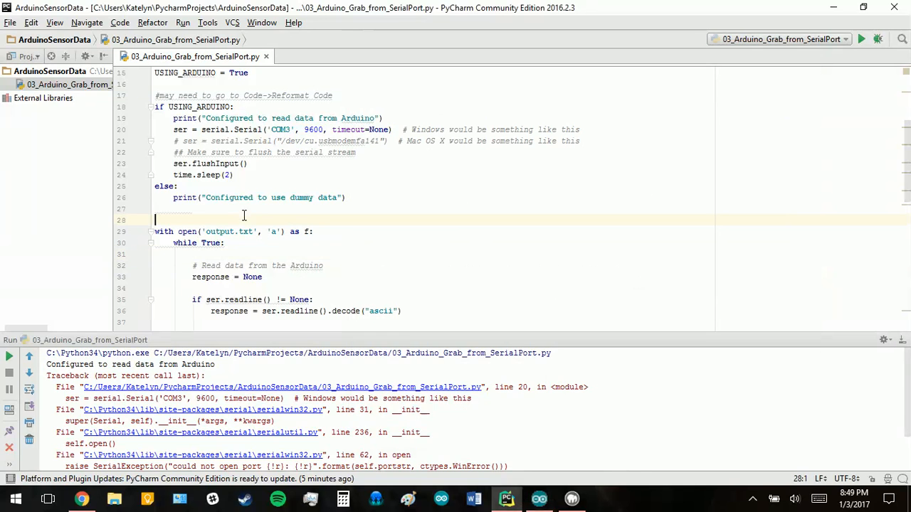
click(185, 23)
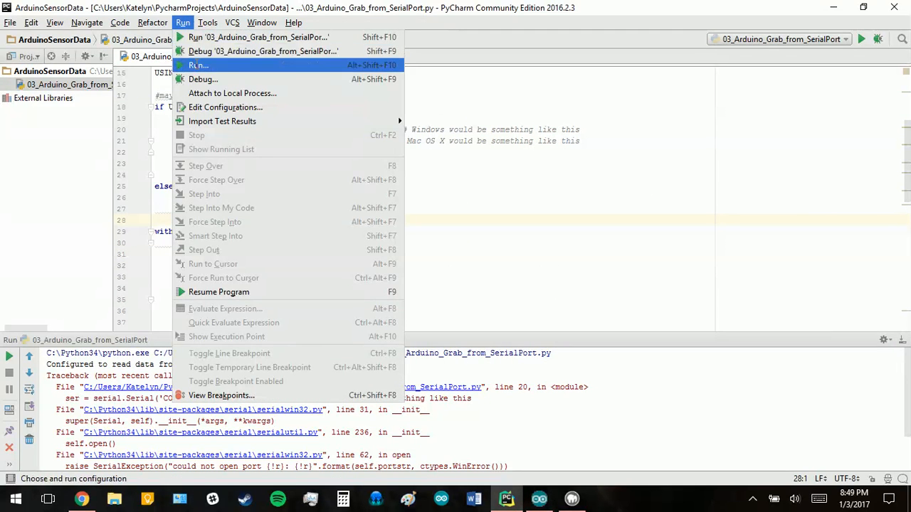
Run 03_Arduino_Grab_from_SerialPort and watch the INSERT queries writing readings into SensorData.
click(197, 65)
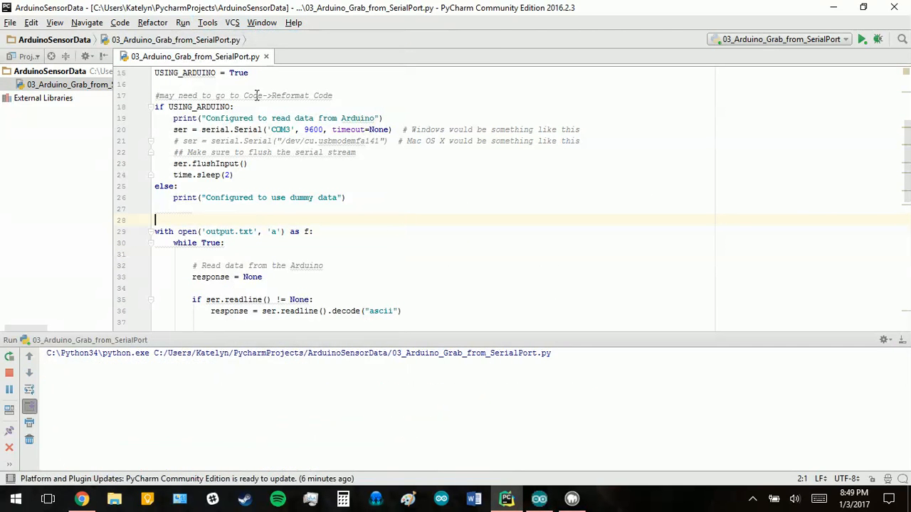
click(866, 40)
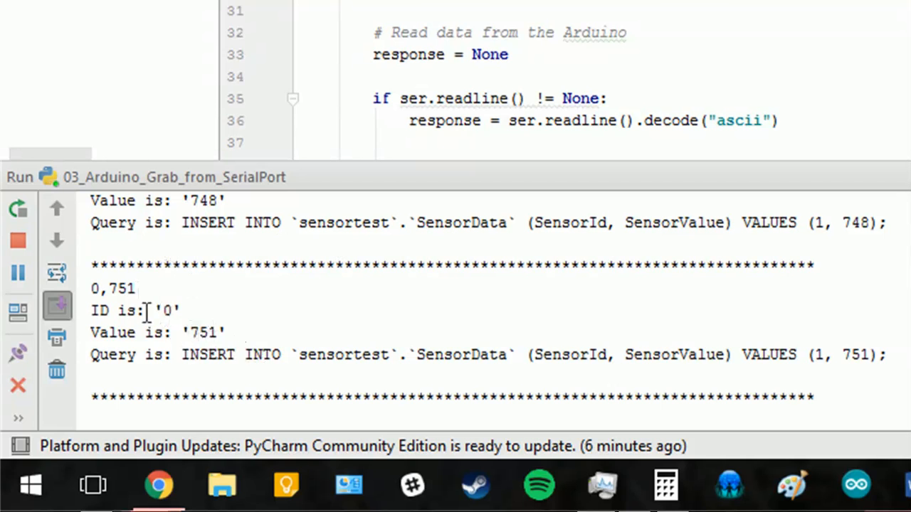
mouse_move(239, 355)
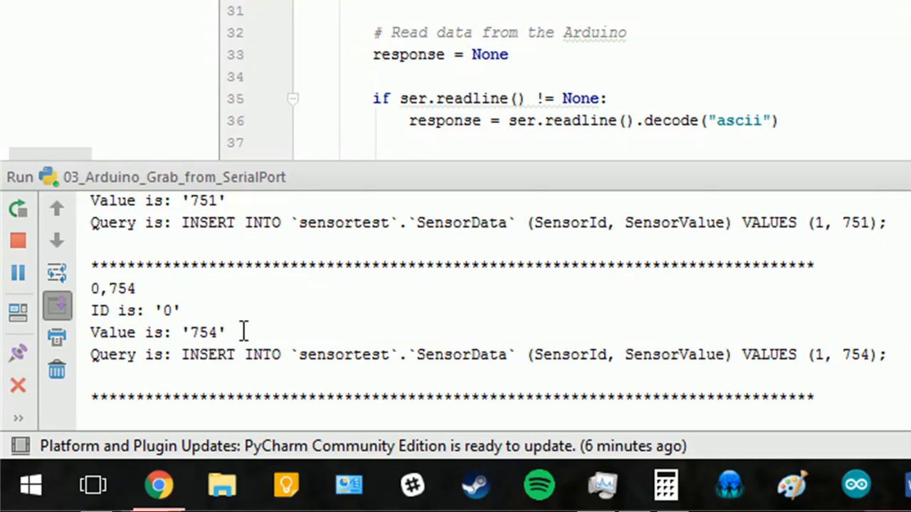
scroll(down, 3)
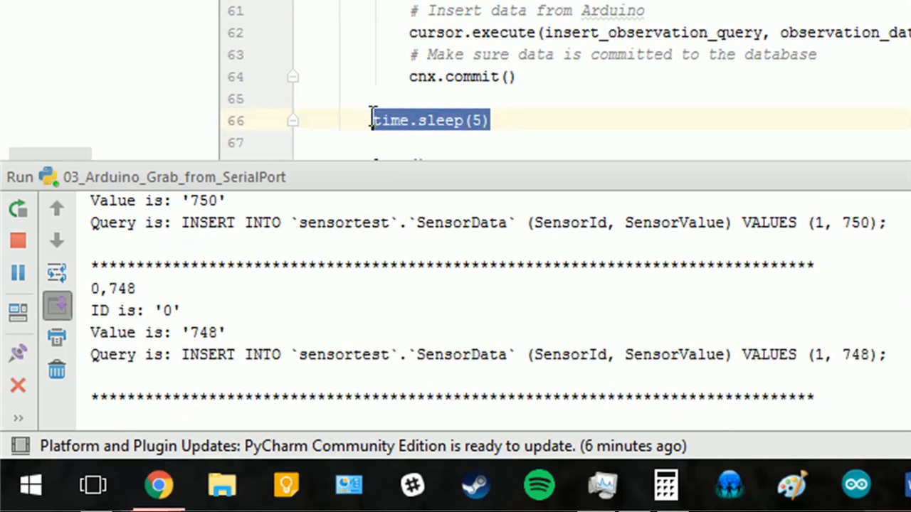
click(549, 116)
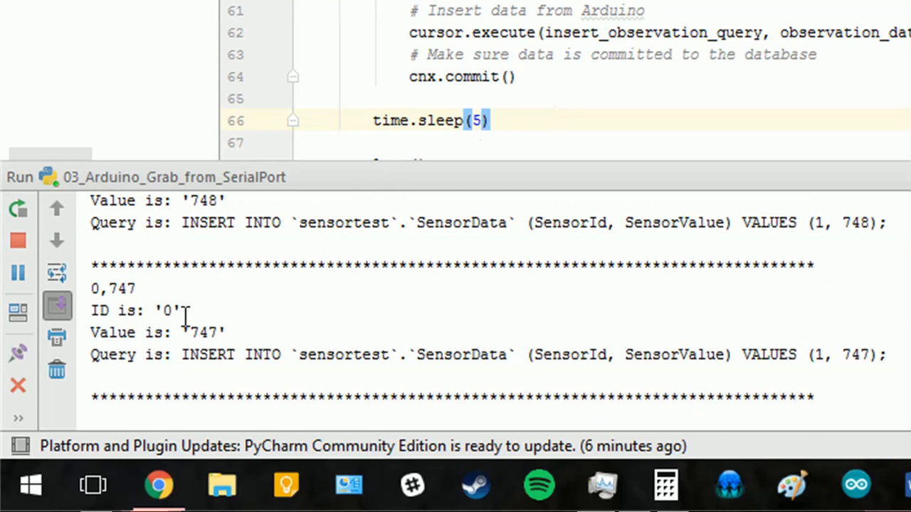
mouse_move(214, 376)
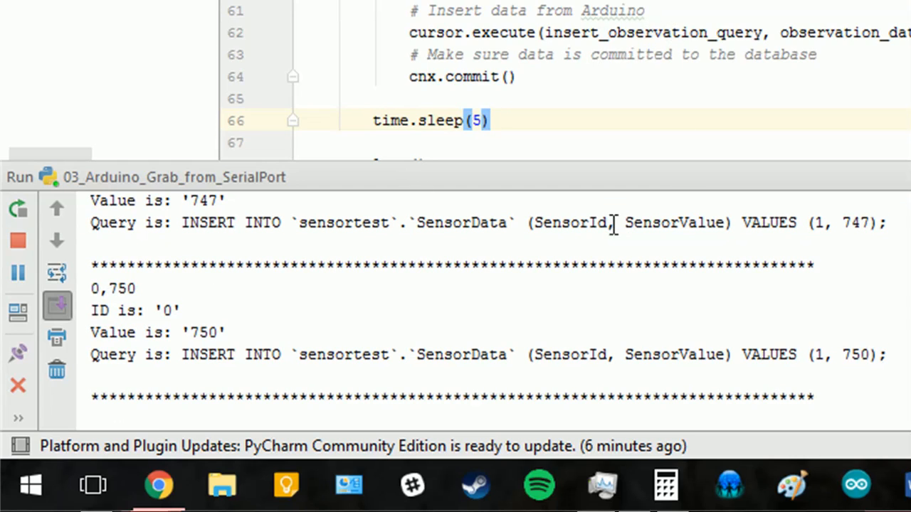
click(17, 242)
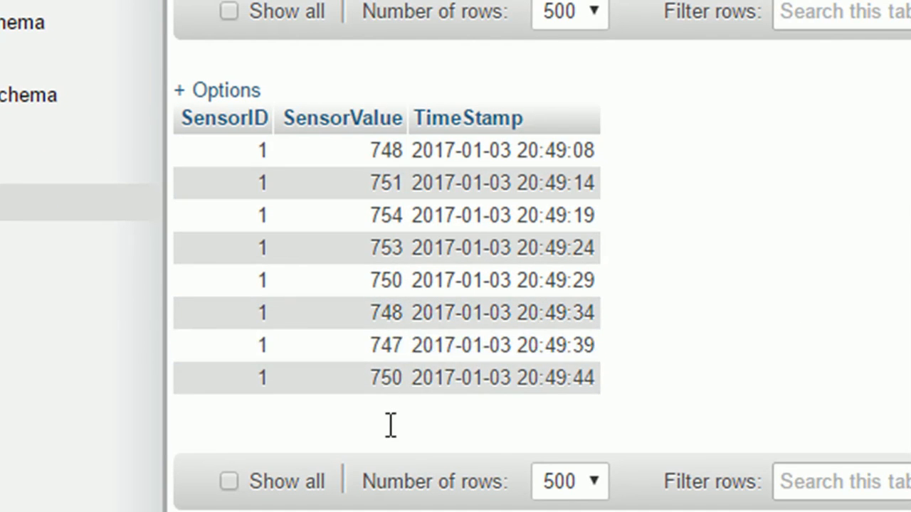
mouse_move(563, 415)
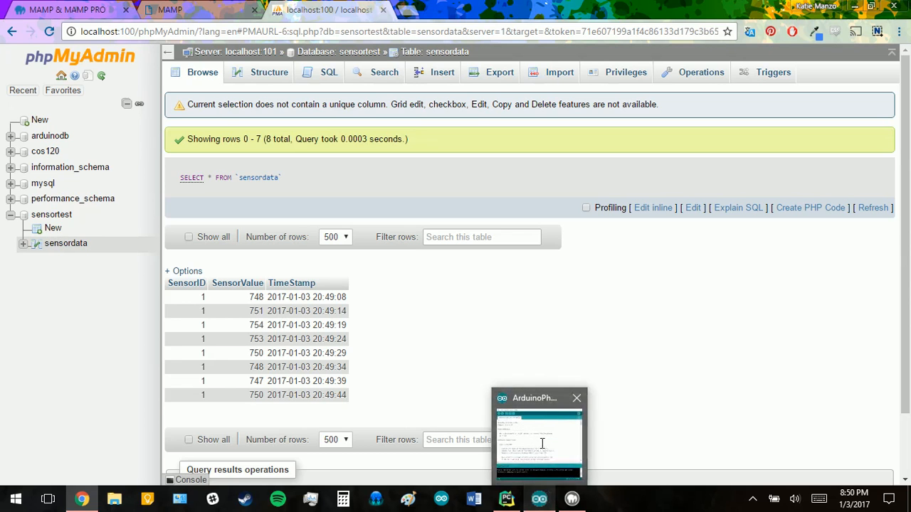
Browse the sensordata table showing eight timestamped rows with values 747-754.
click(575, 399)
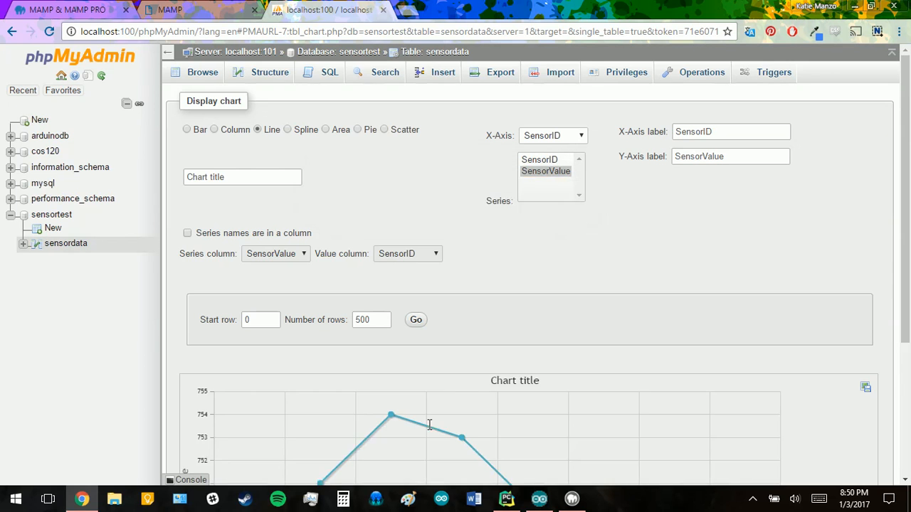
Display the SensorData rows as a Line chart of SensorValue against SensorID.
scroll(down, 3)
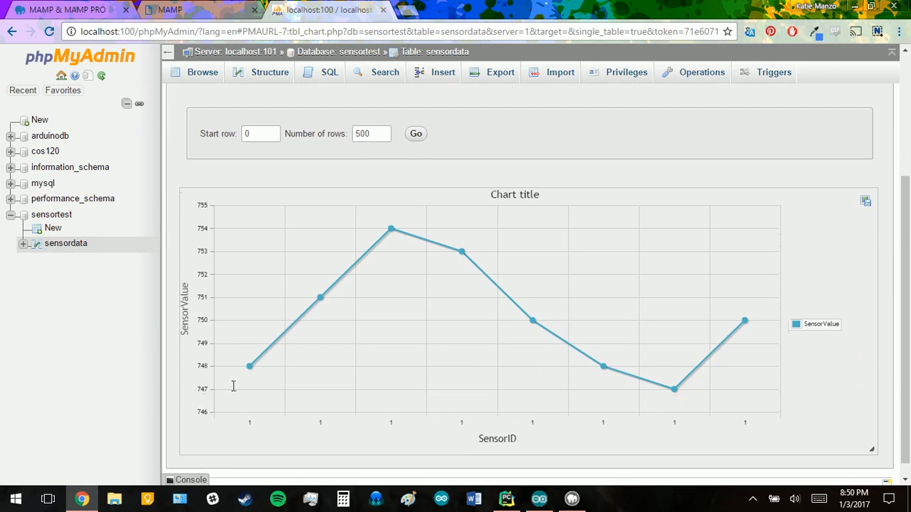
mouse_move(391, 229)
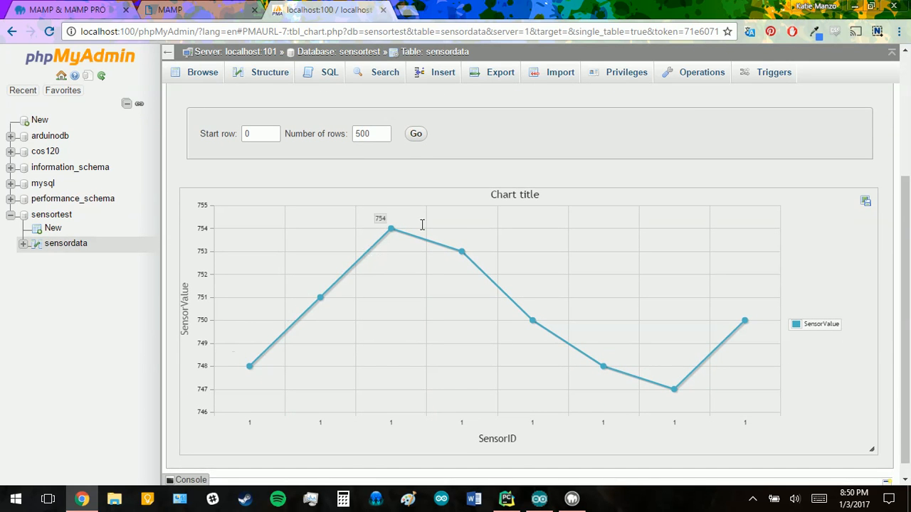
mouse_move(684, 404)
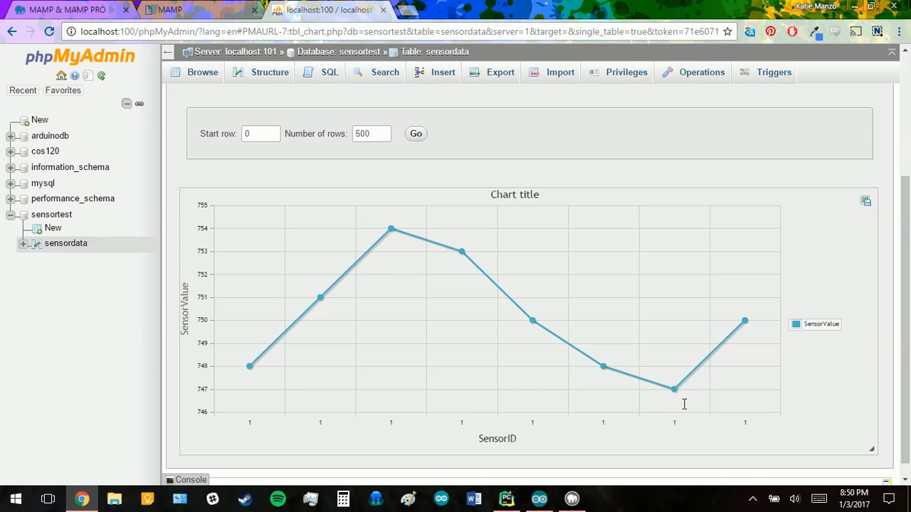
mouse_move(706, 367)
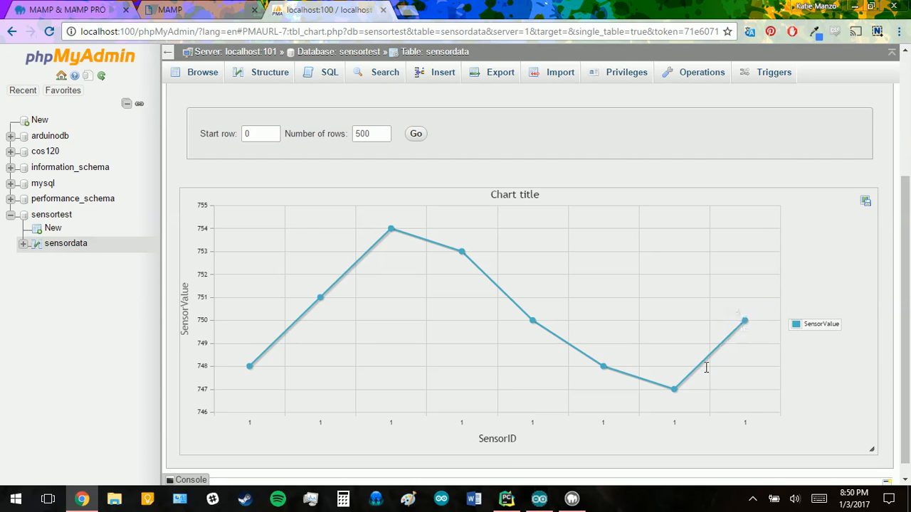
mouse_move(259, 365)
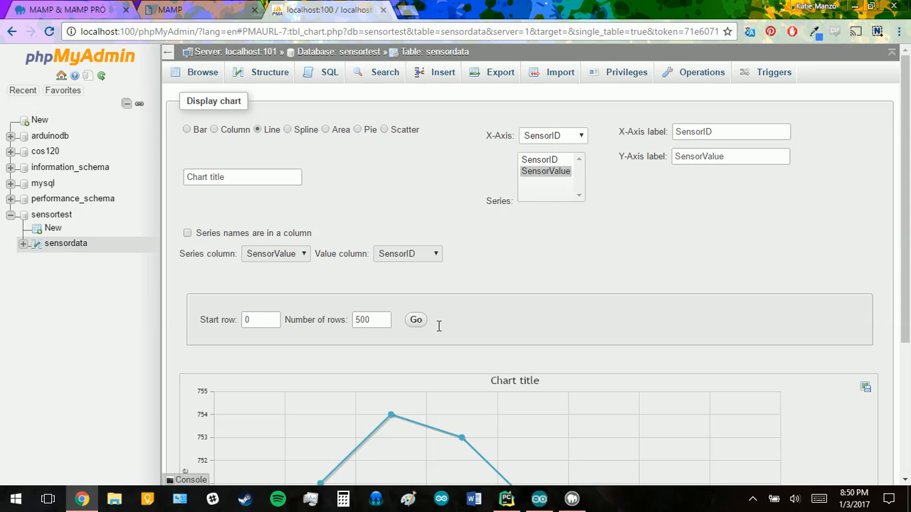
mouse_move(617, 392)
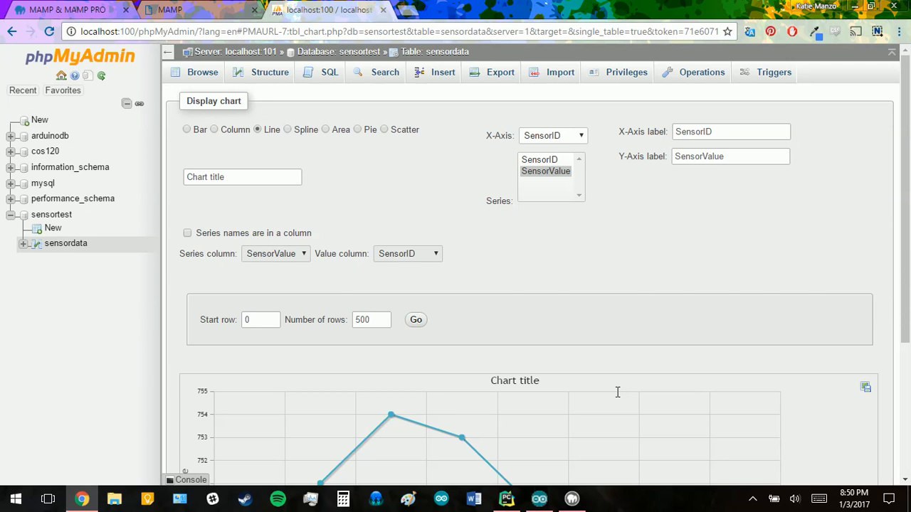
scroll(down, 3)
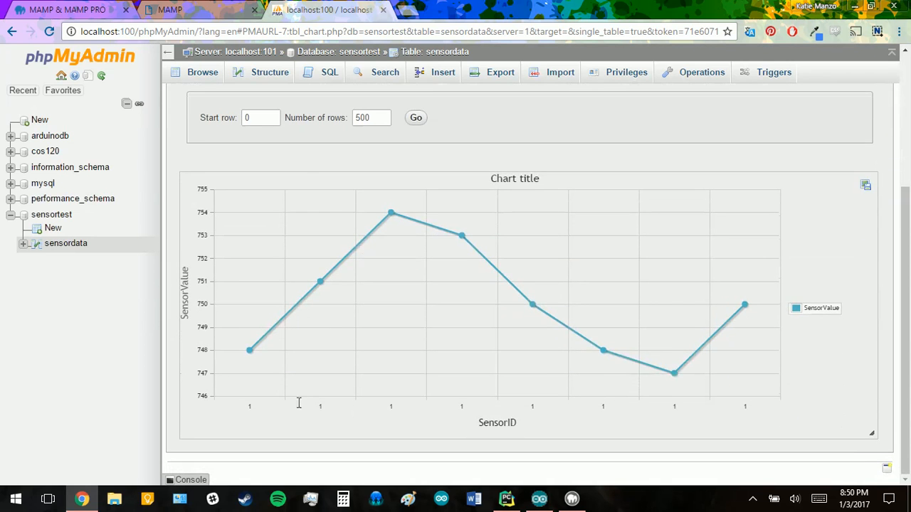